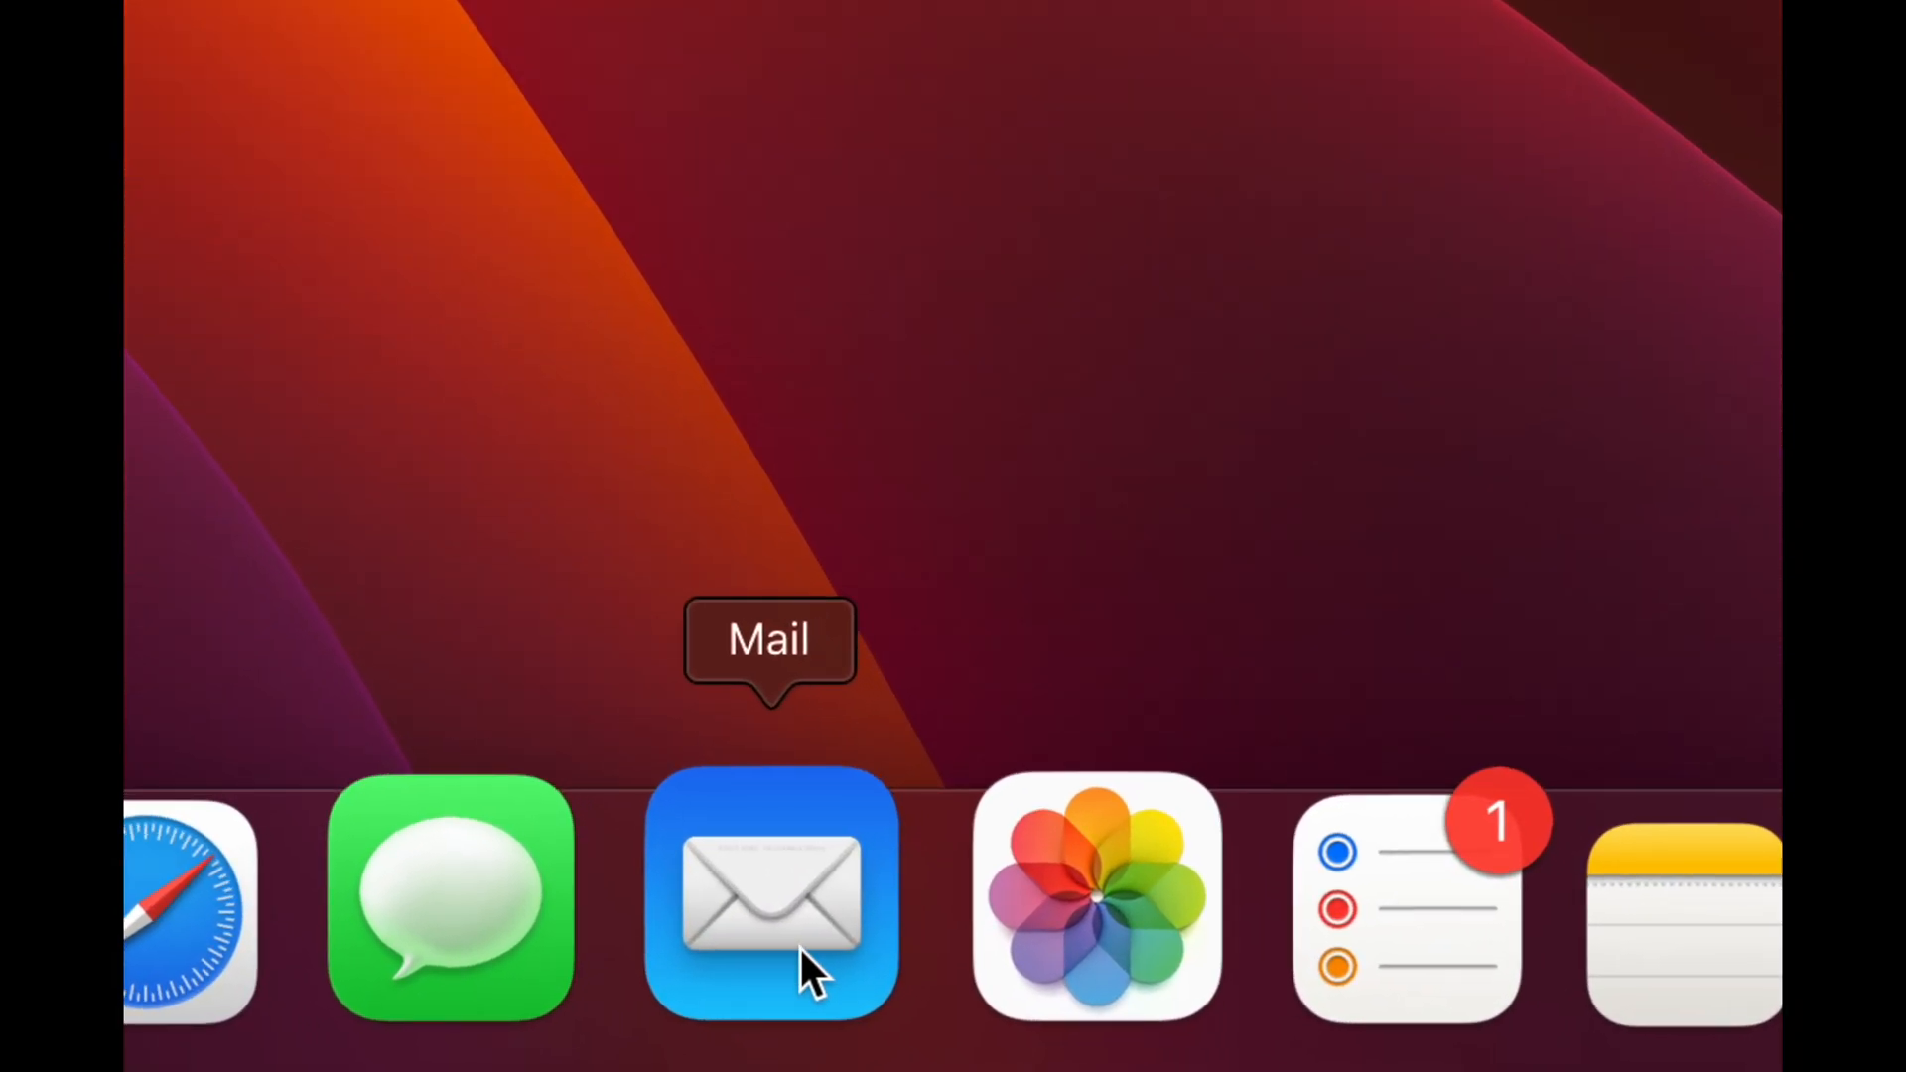
# Step: Launch Mail from the Dock and land on the Inbox
pyautogui.click(769, 897)
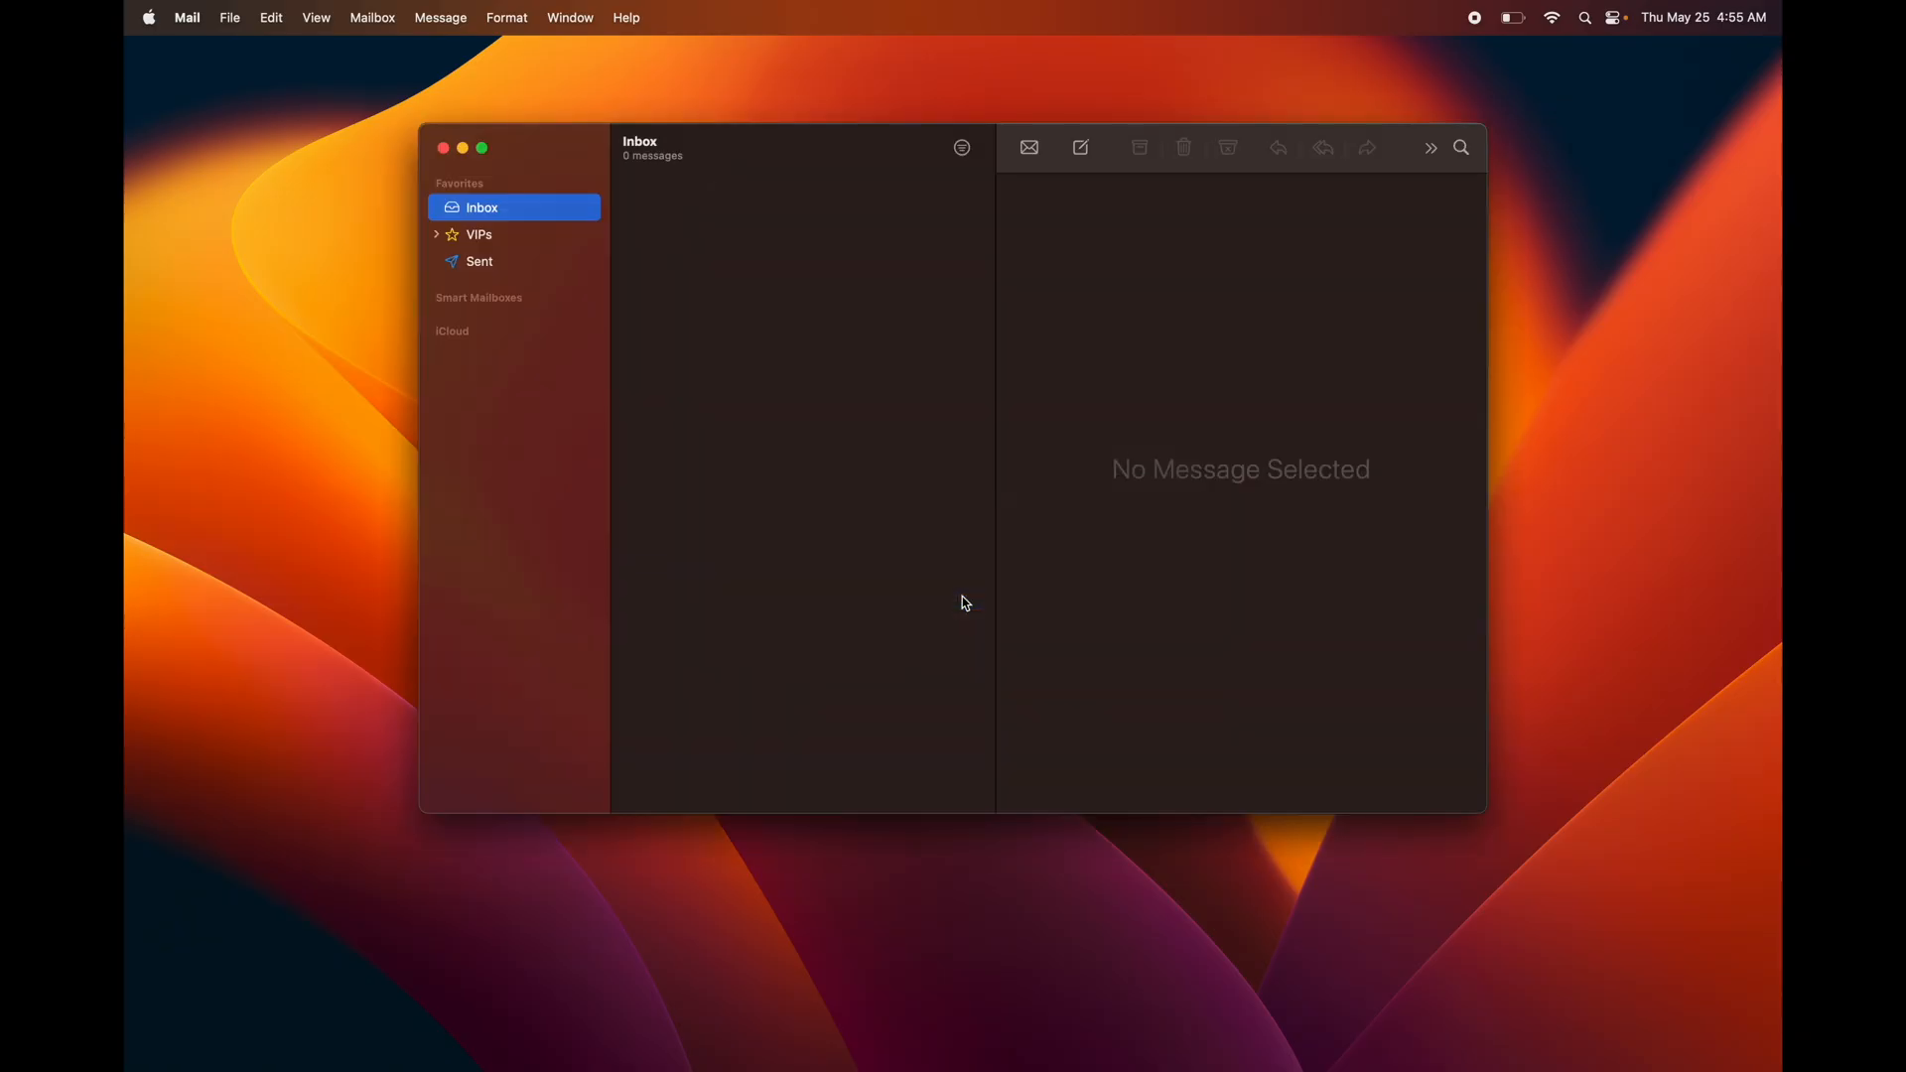
pyautogui.click(962, 147)
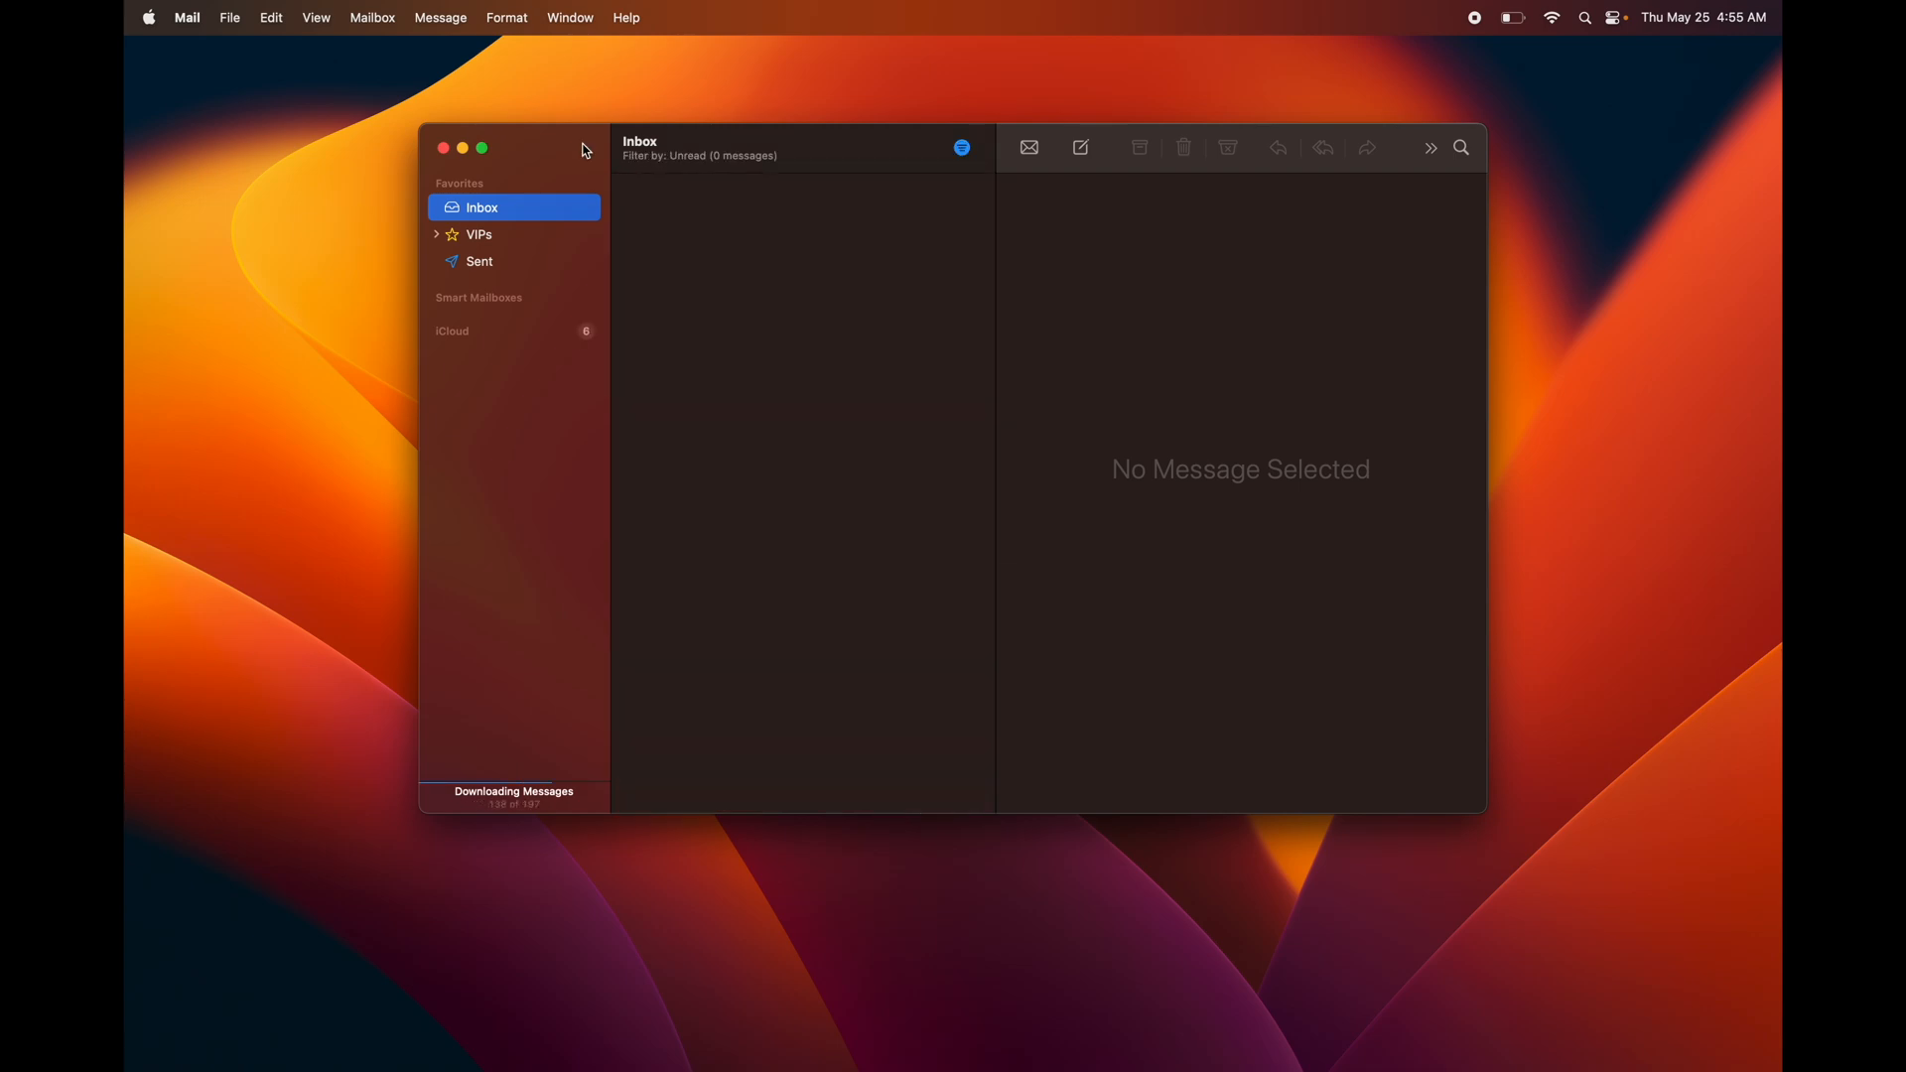
pyautogui.moveTo(485, 214)
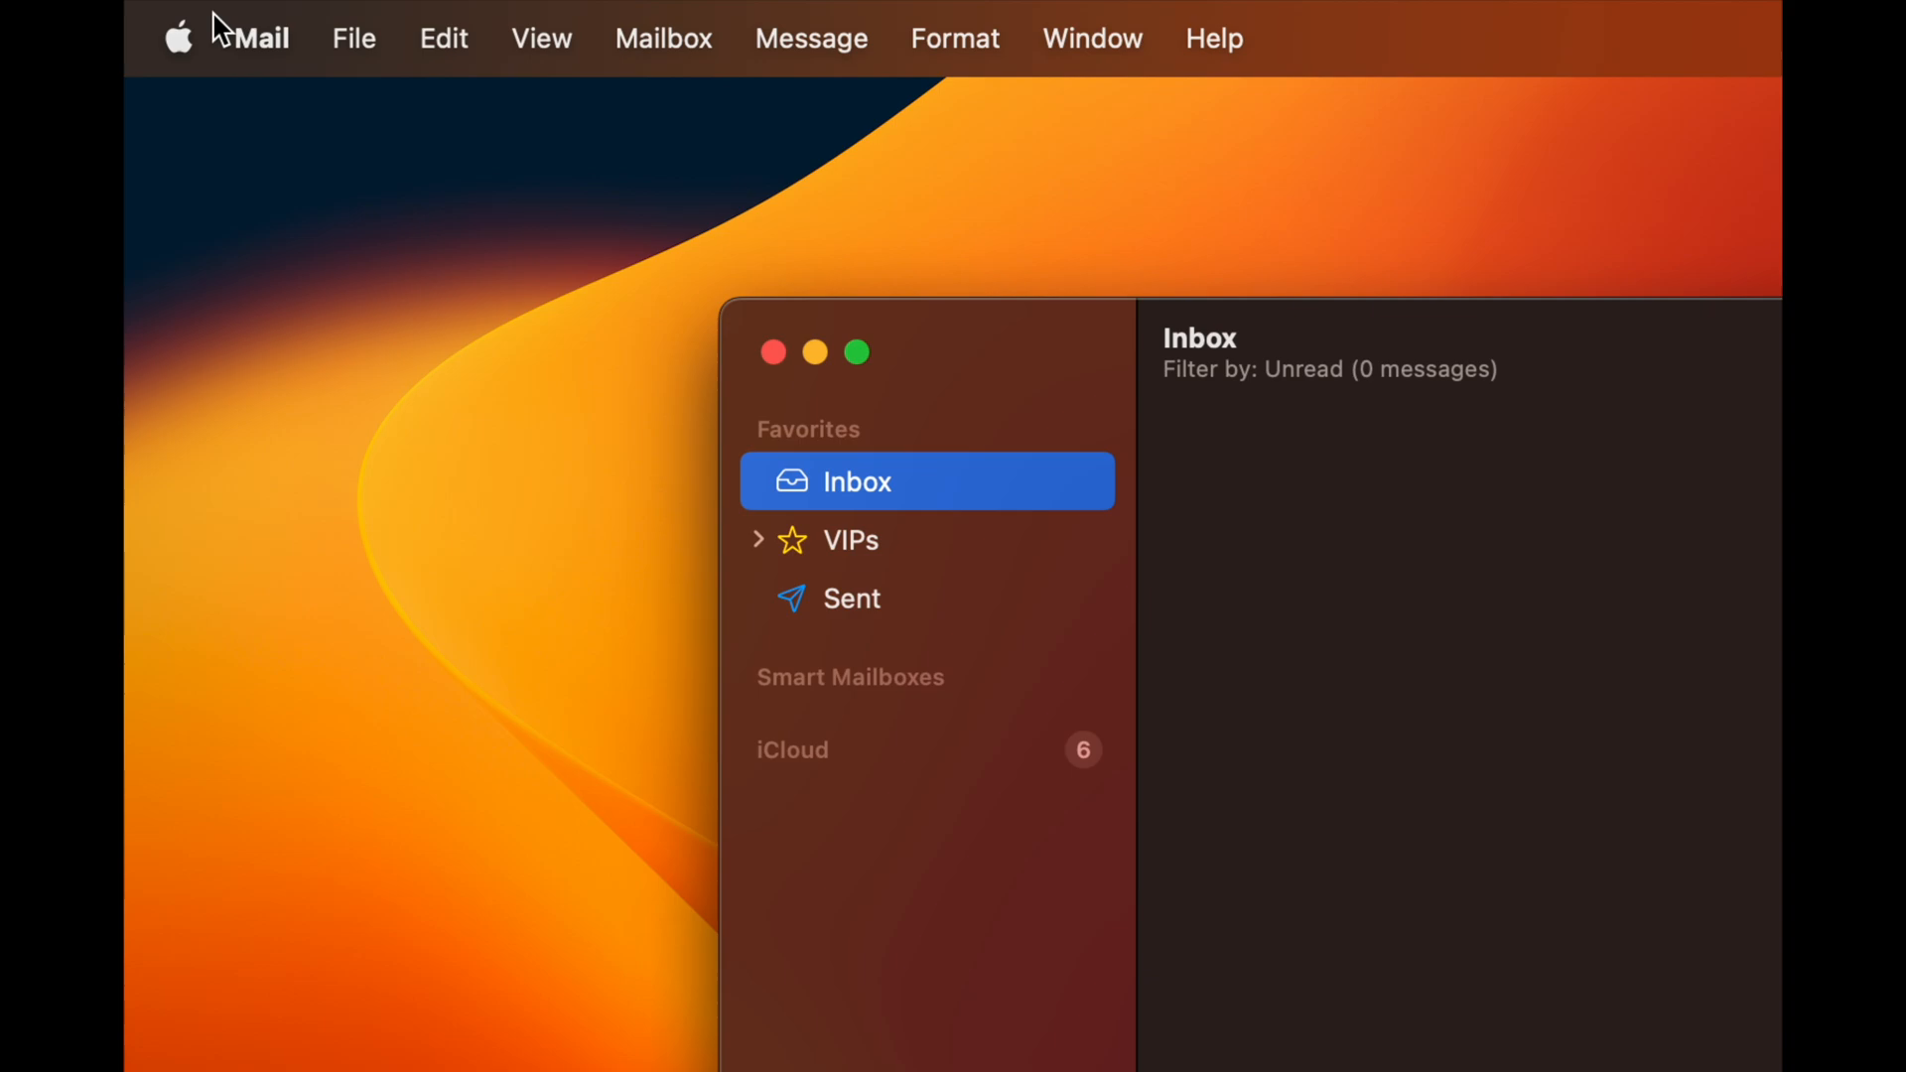
# Step: Start Add Account… from the Mail menu to reach the provider chooser
pyautogui.click(259, 38)
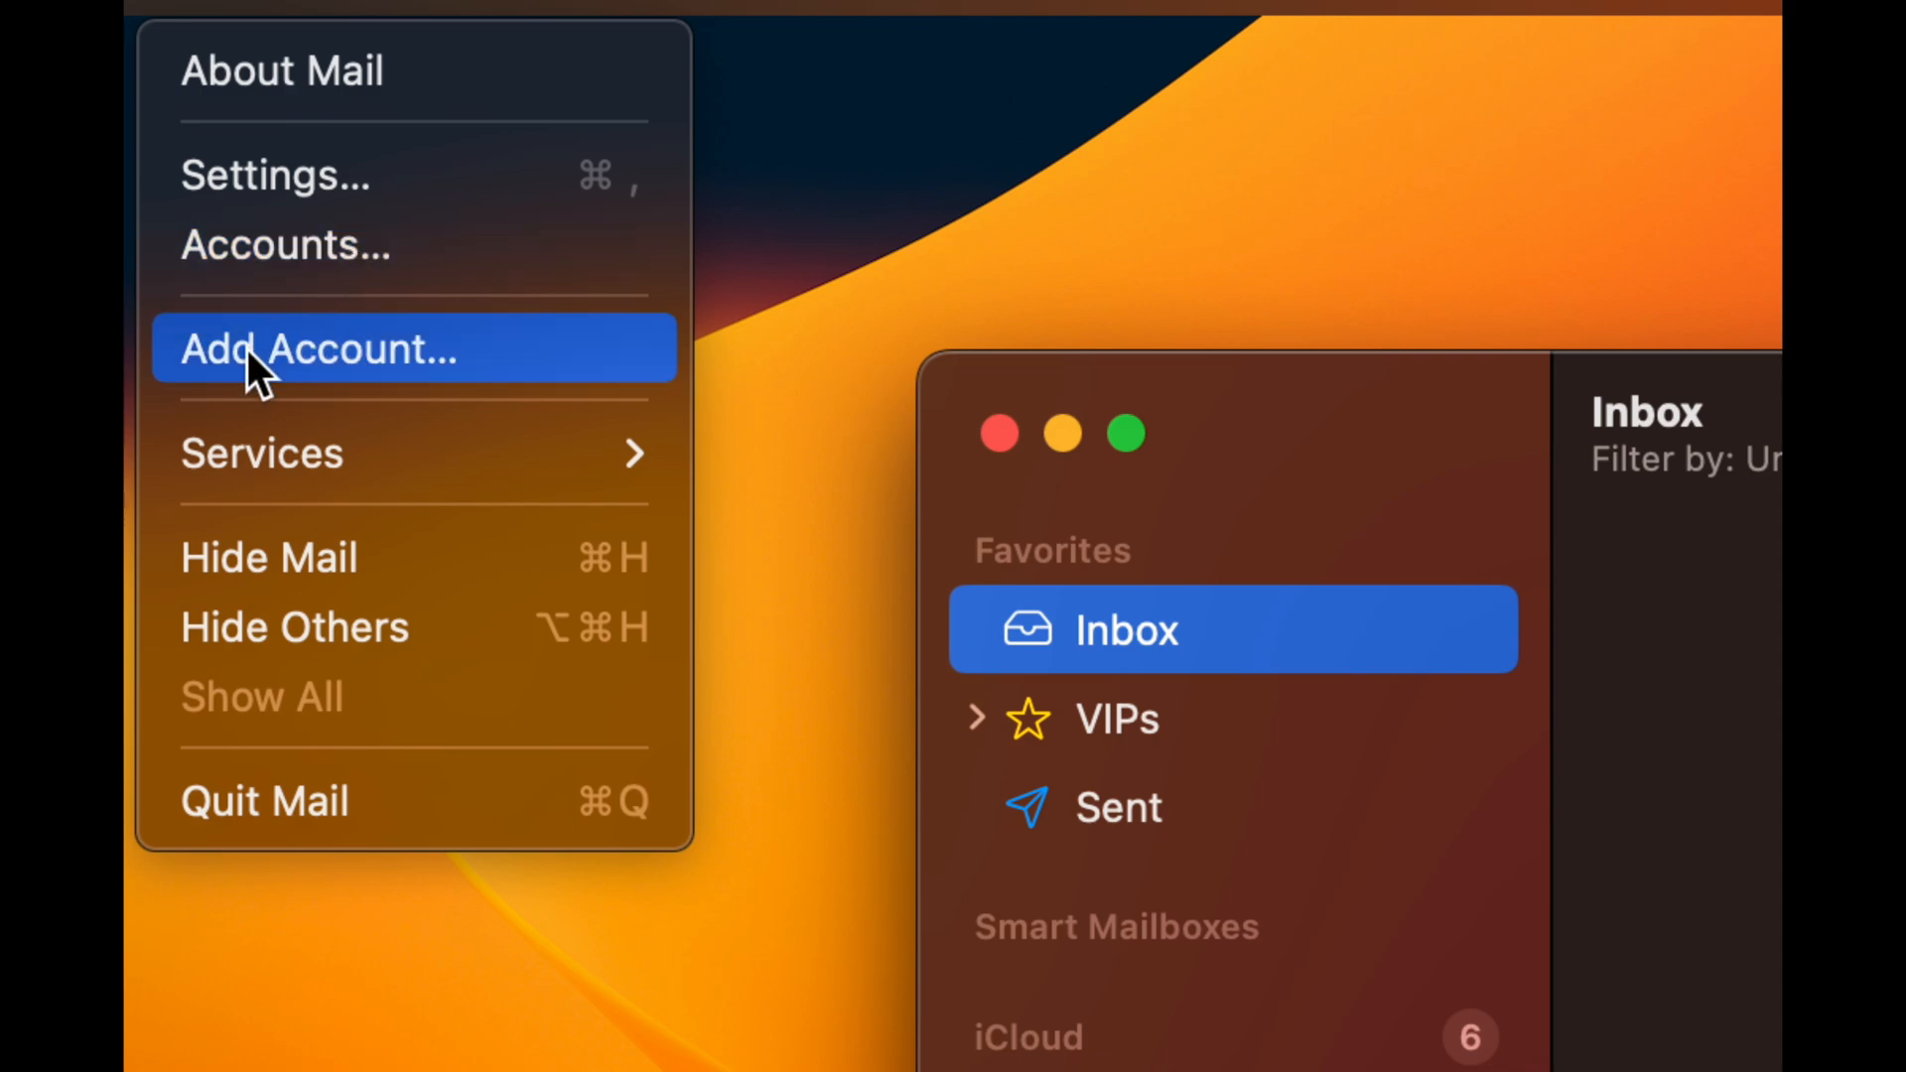
pyautogui.moveTo(320, 370)
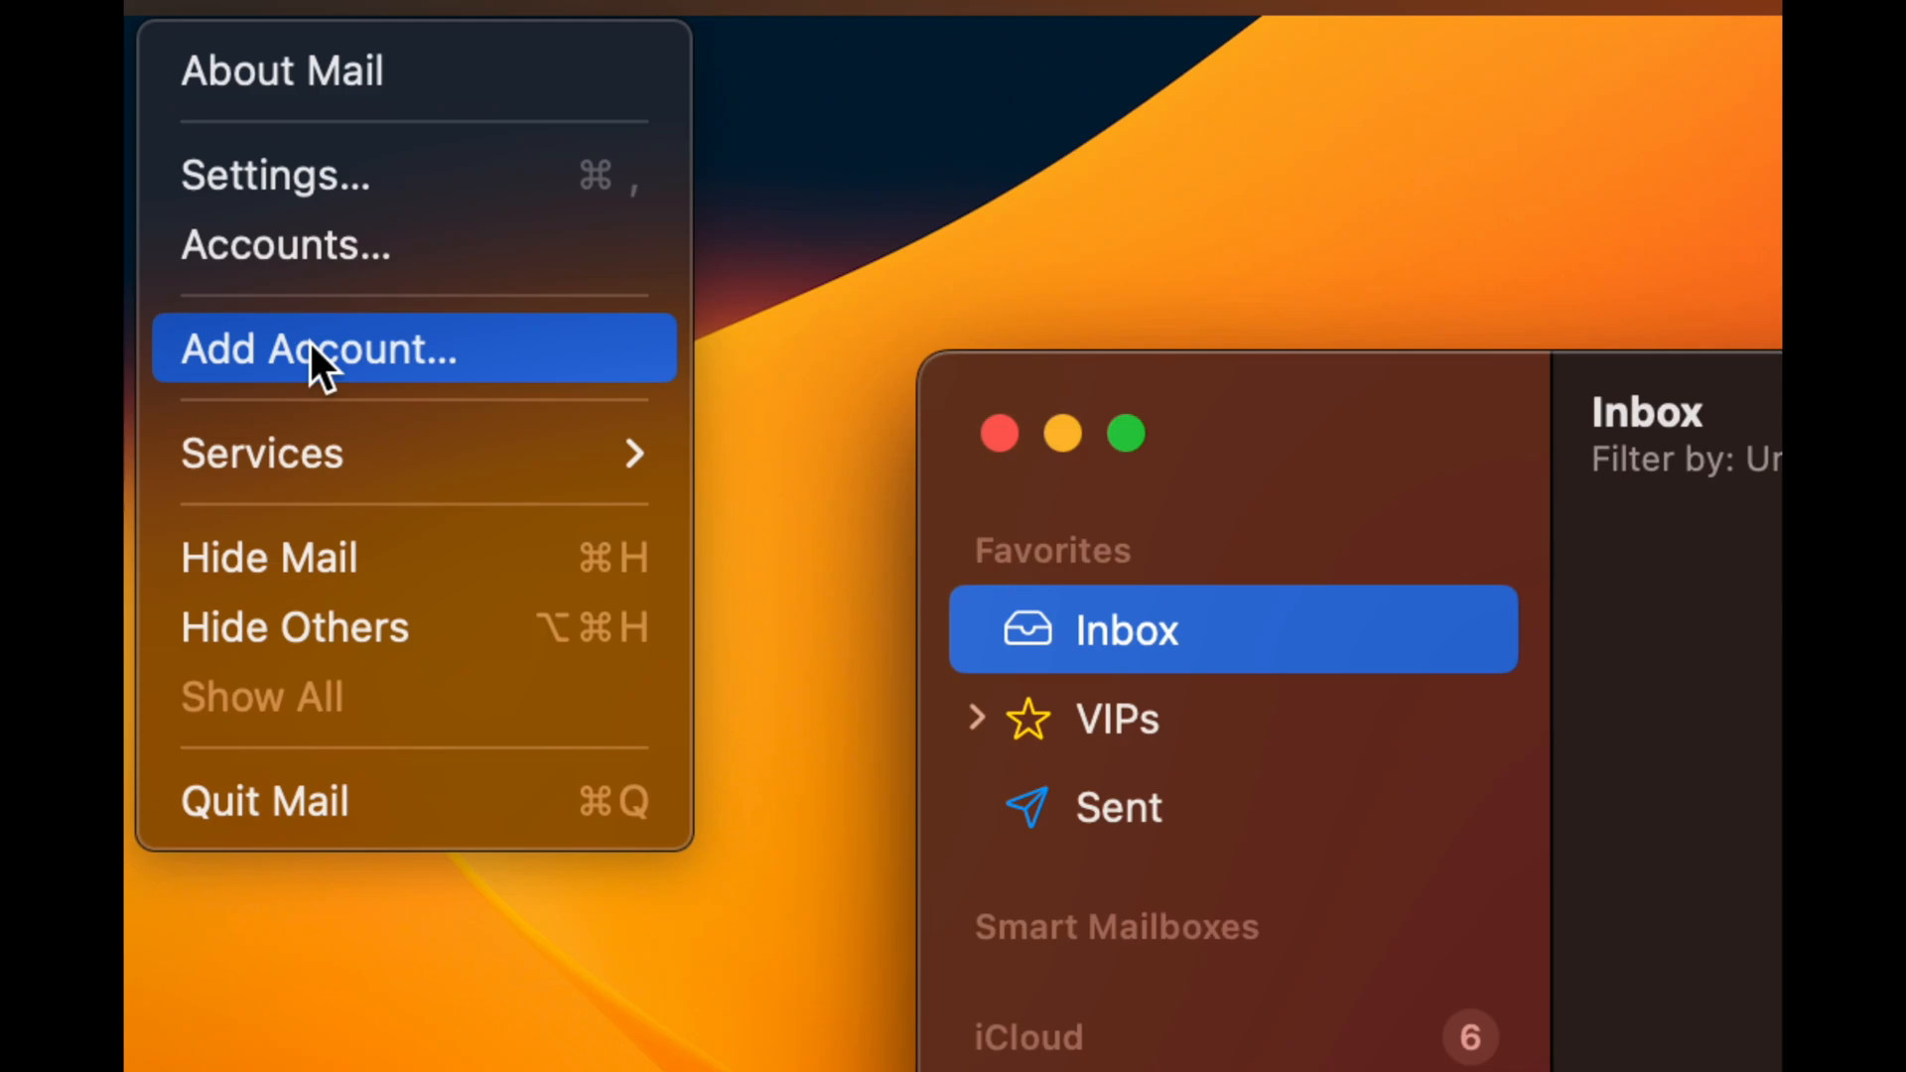
pyautogui.moveTo(304, 365)
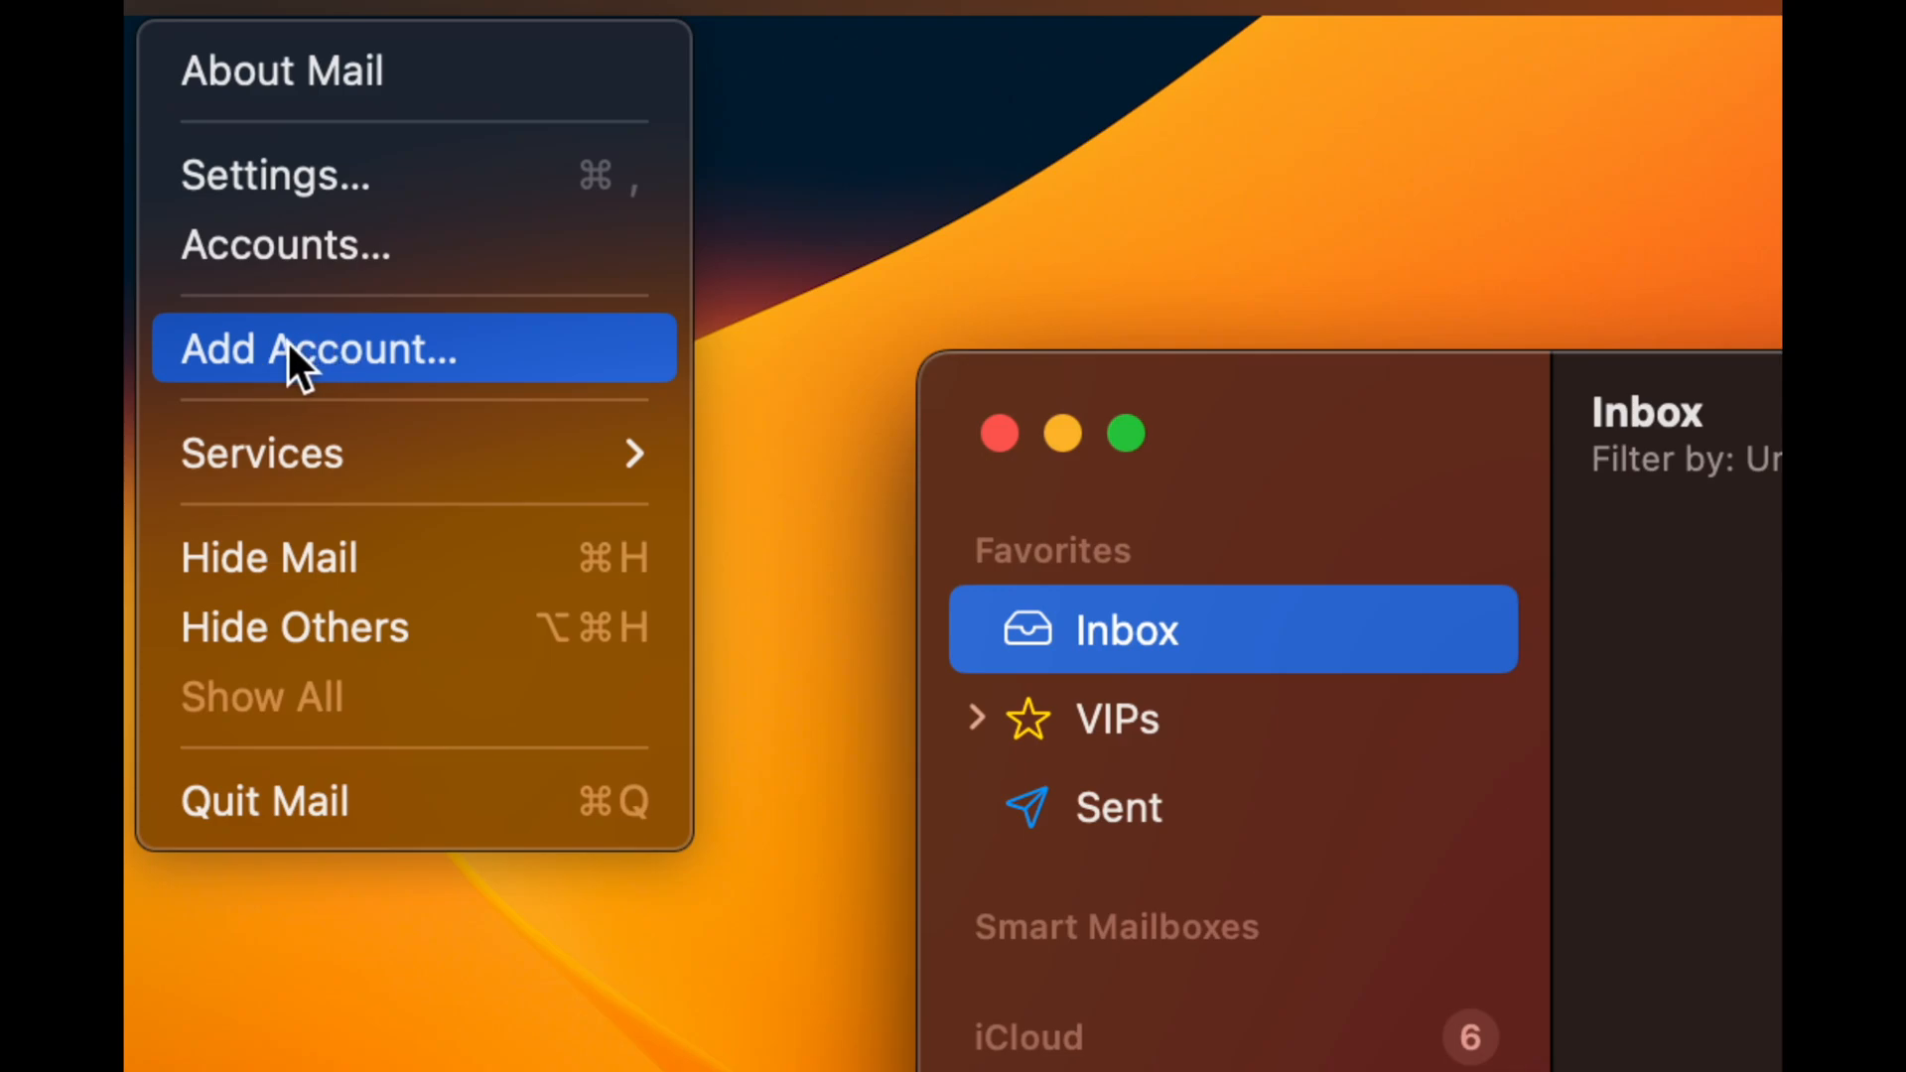
pyautogui.moveTo(244, 377)
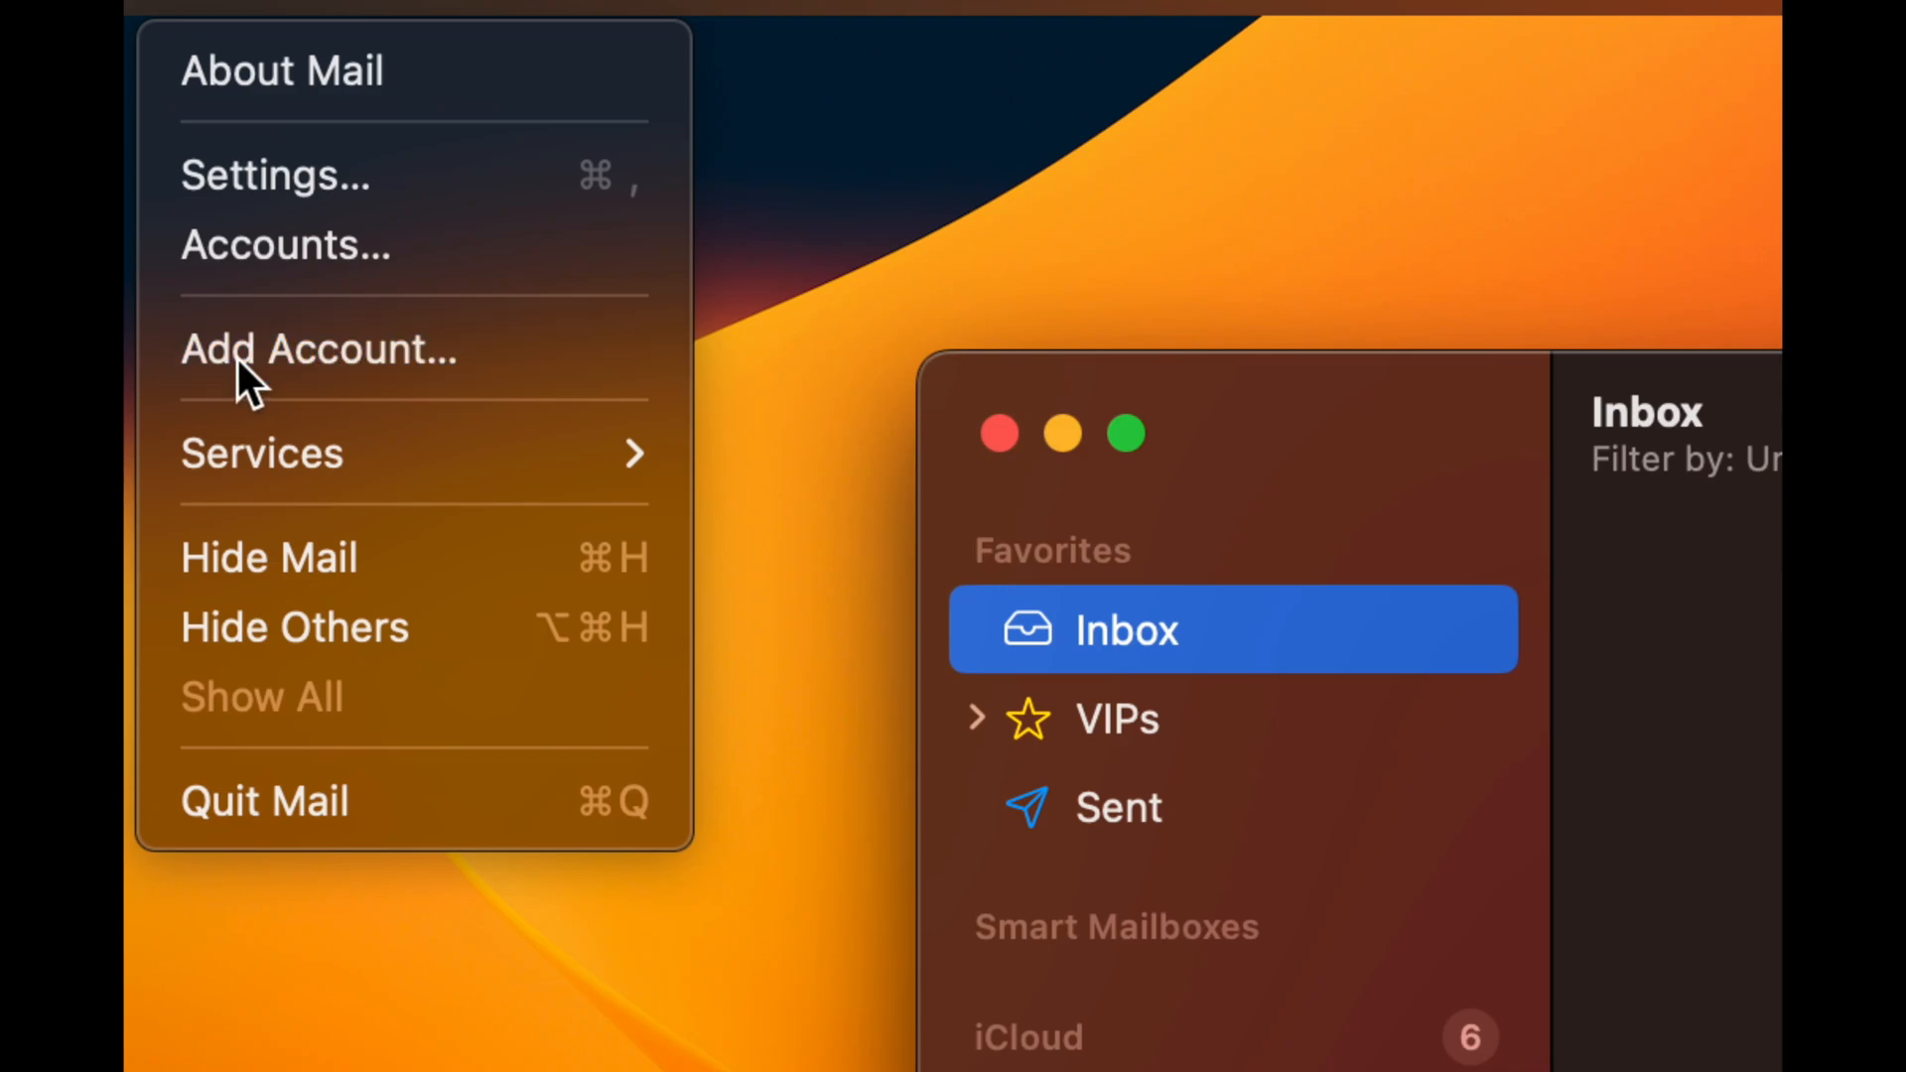
pyautogui.click(319, 348)
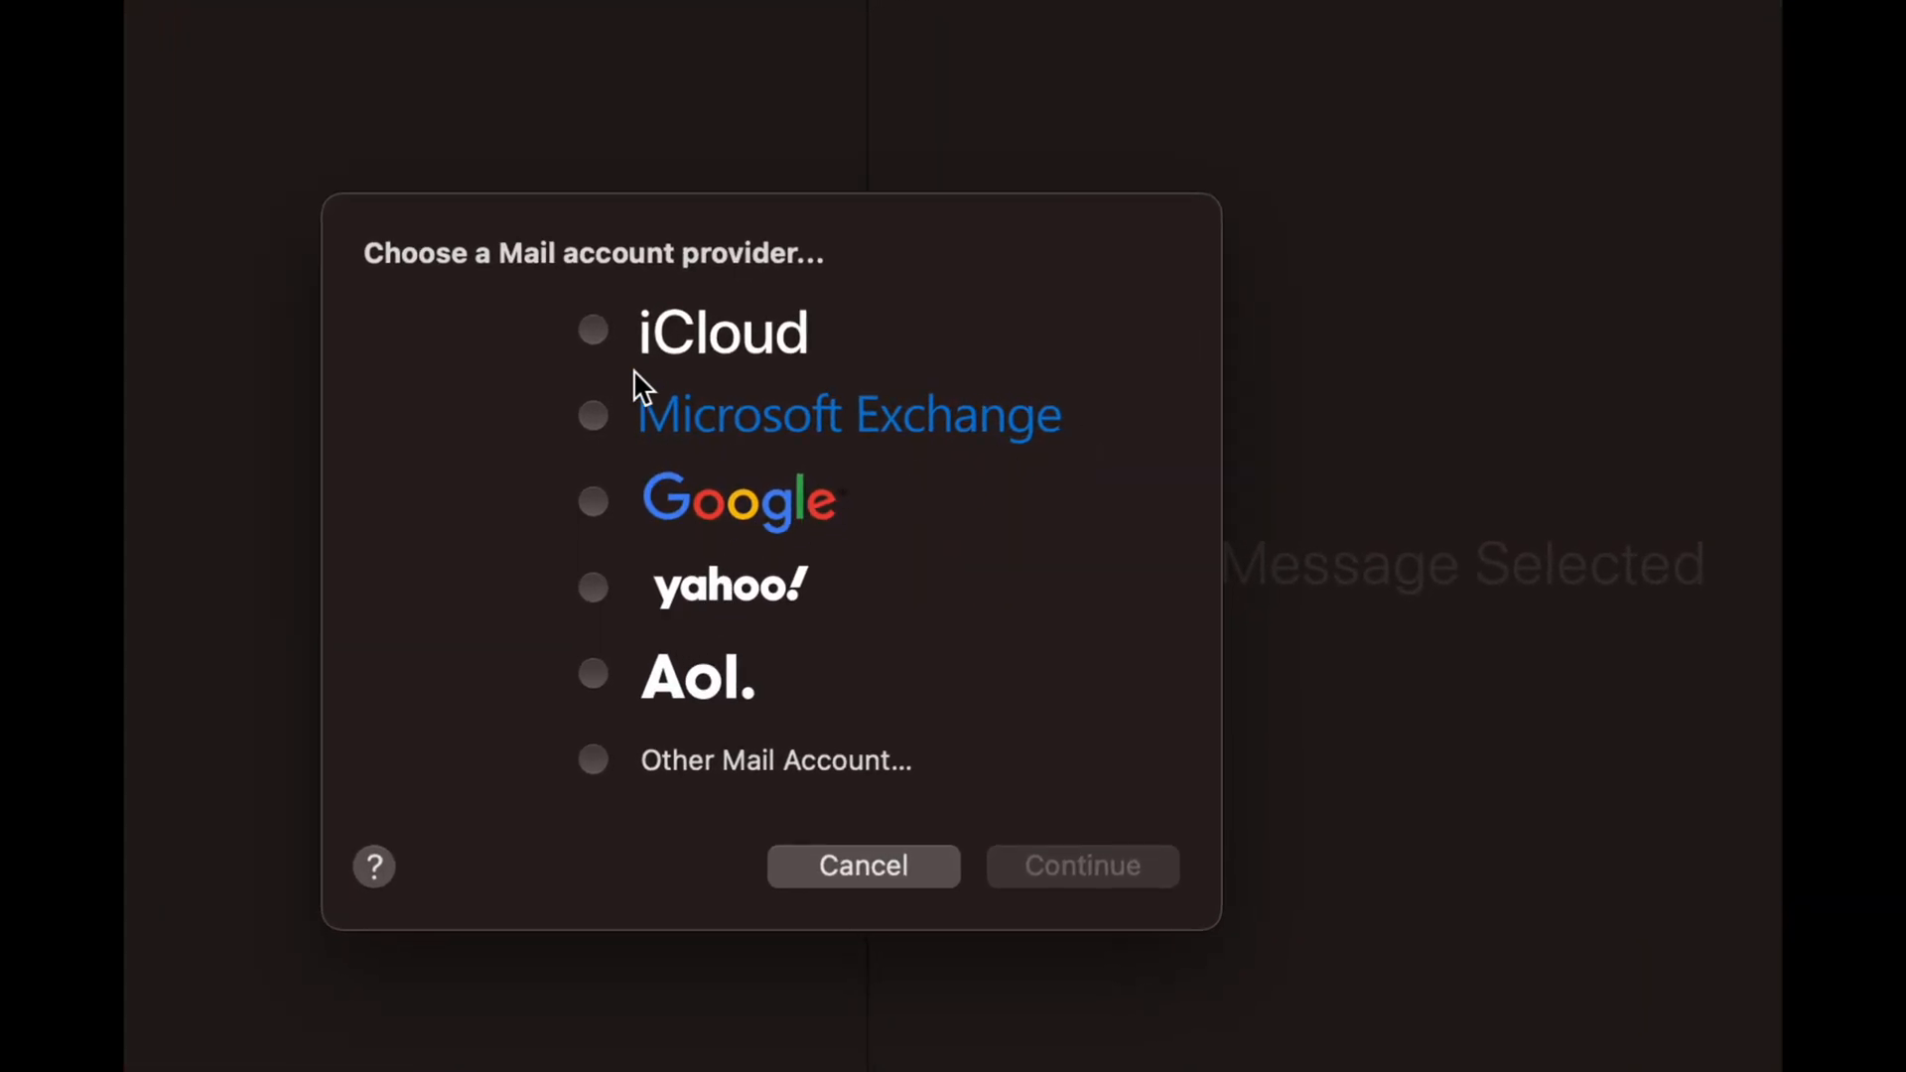
pyautogui.moveTo(613, 364)
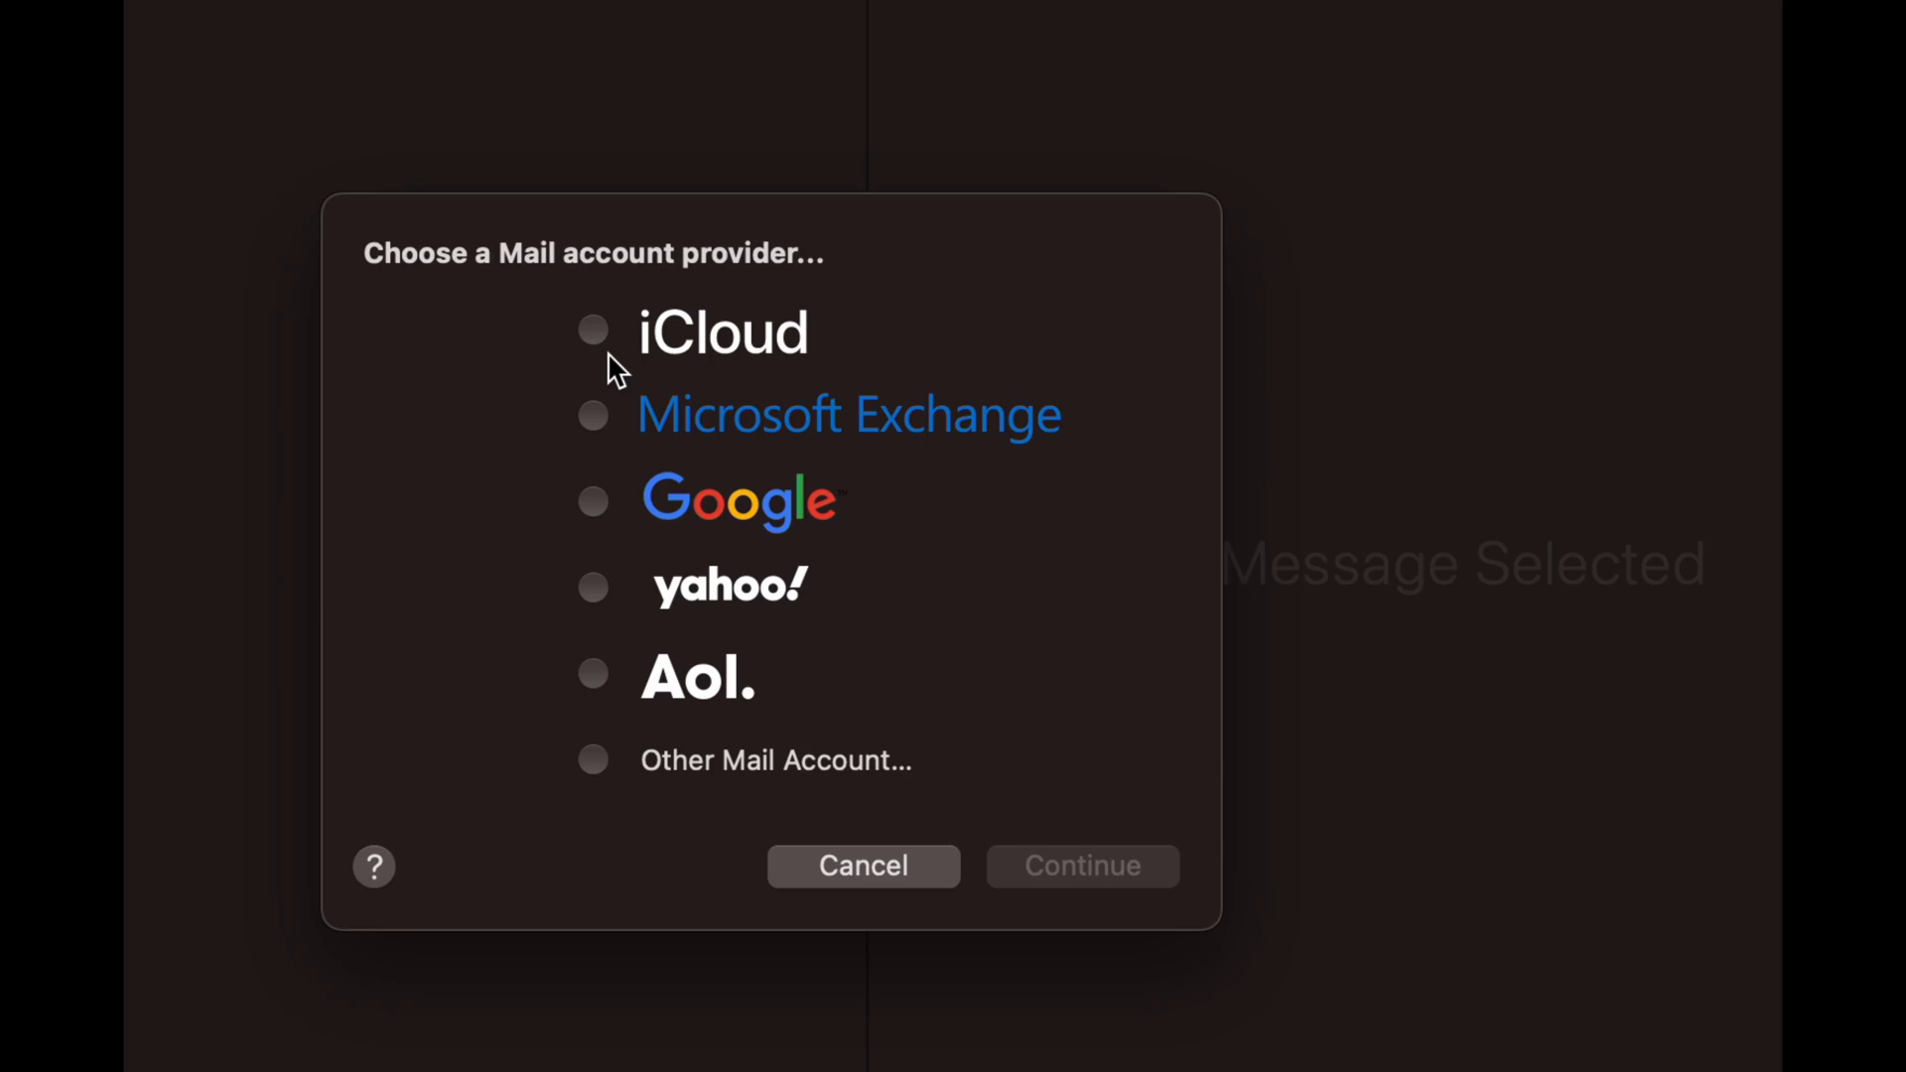
pyautogui.moveTo(611, 775)
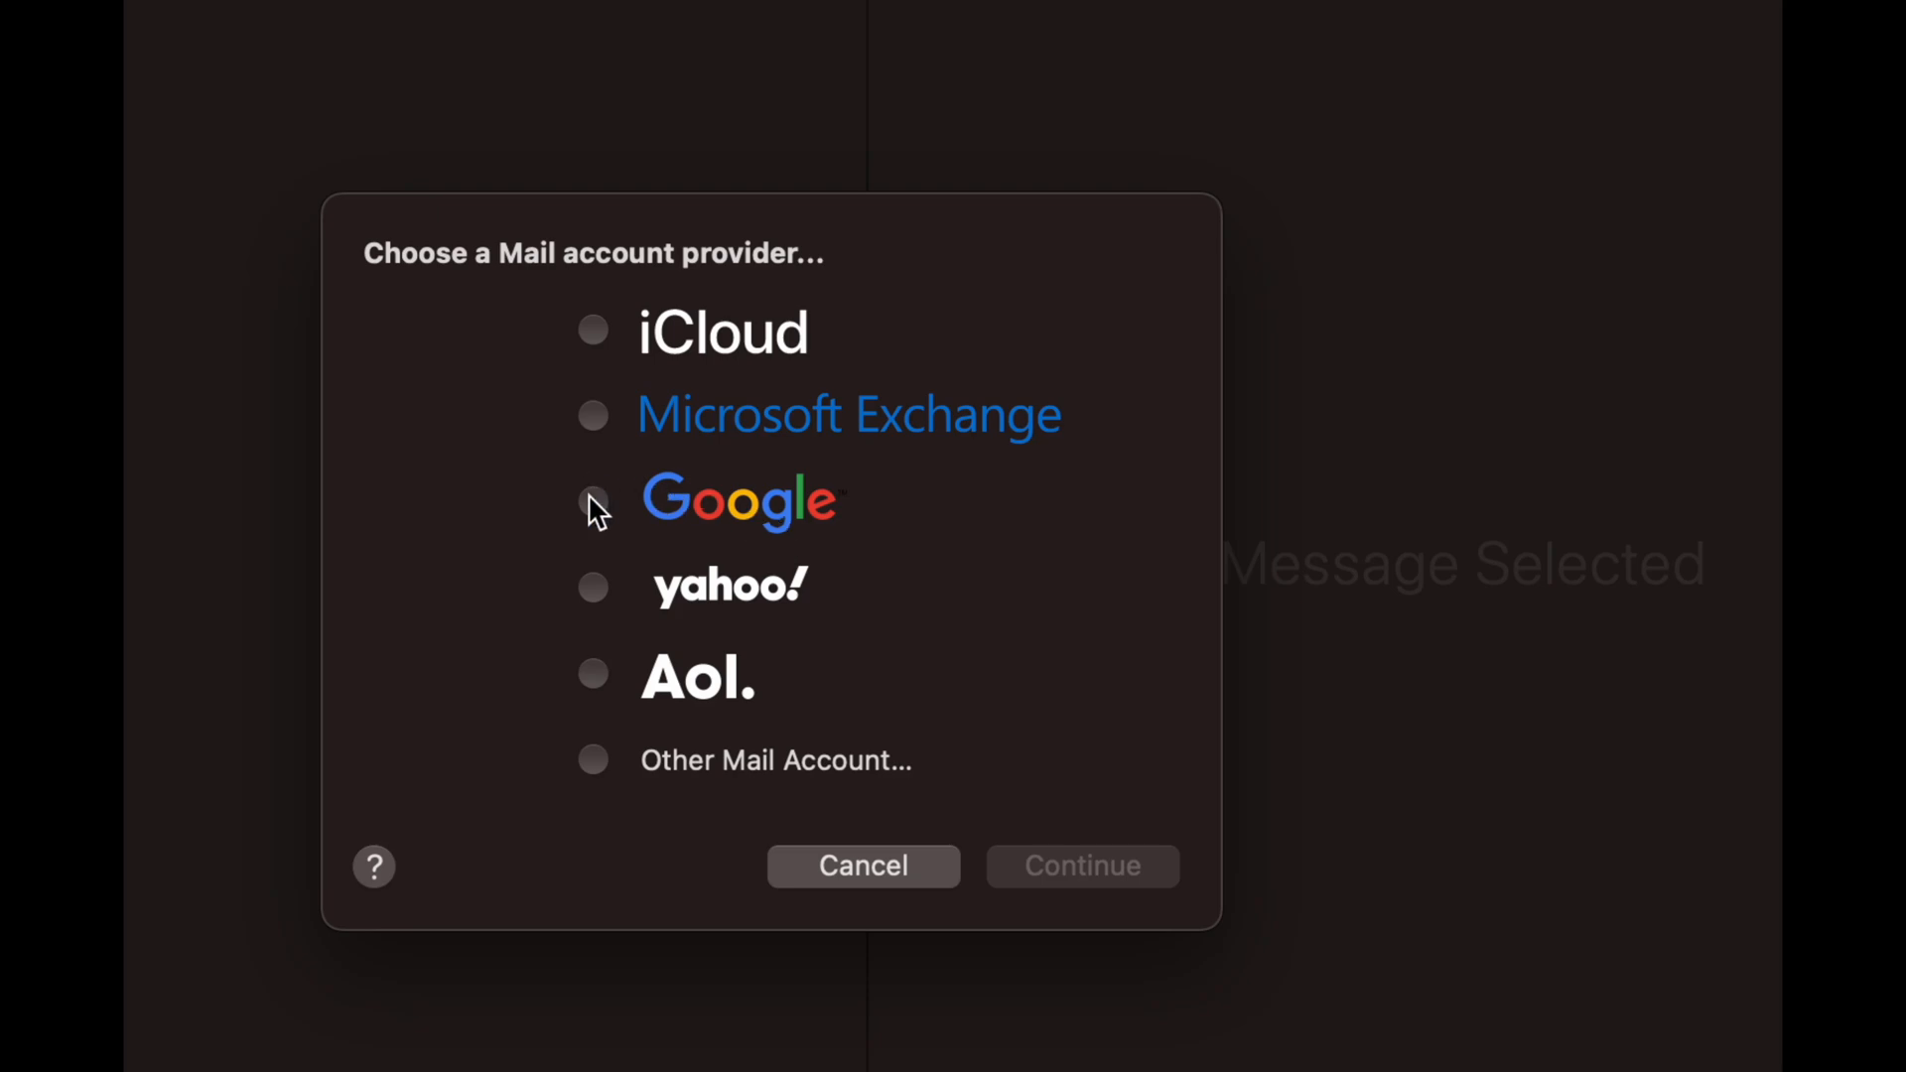
# Step: Choose Google as the provider and complete the Google sign-in with email and password
pyautogui.click(592, 499)
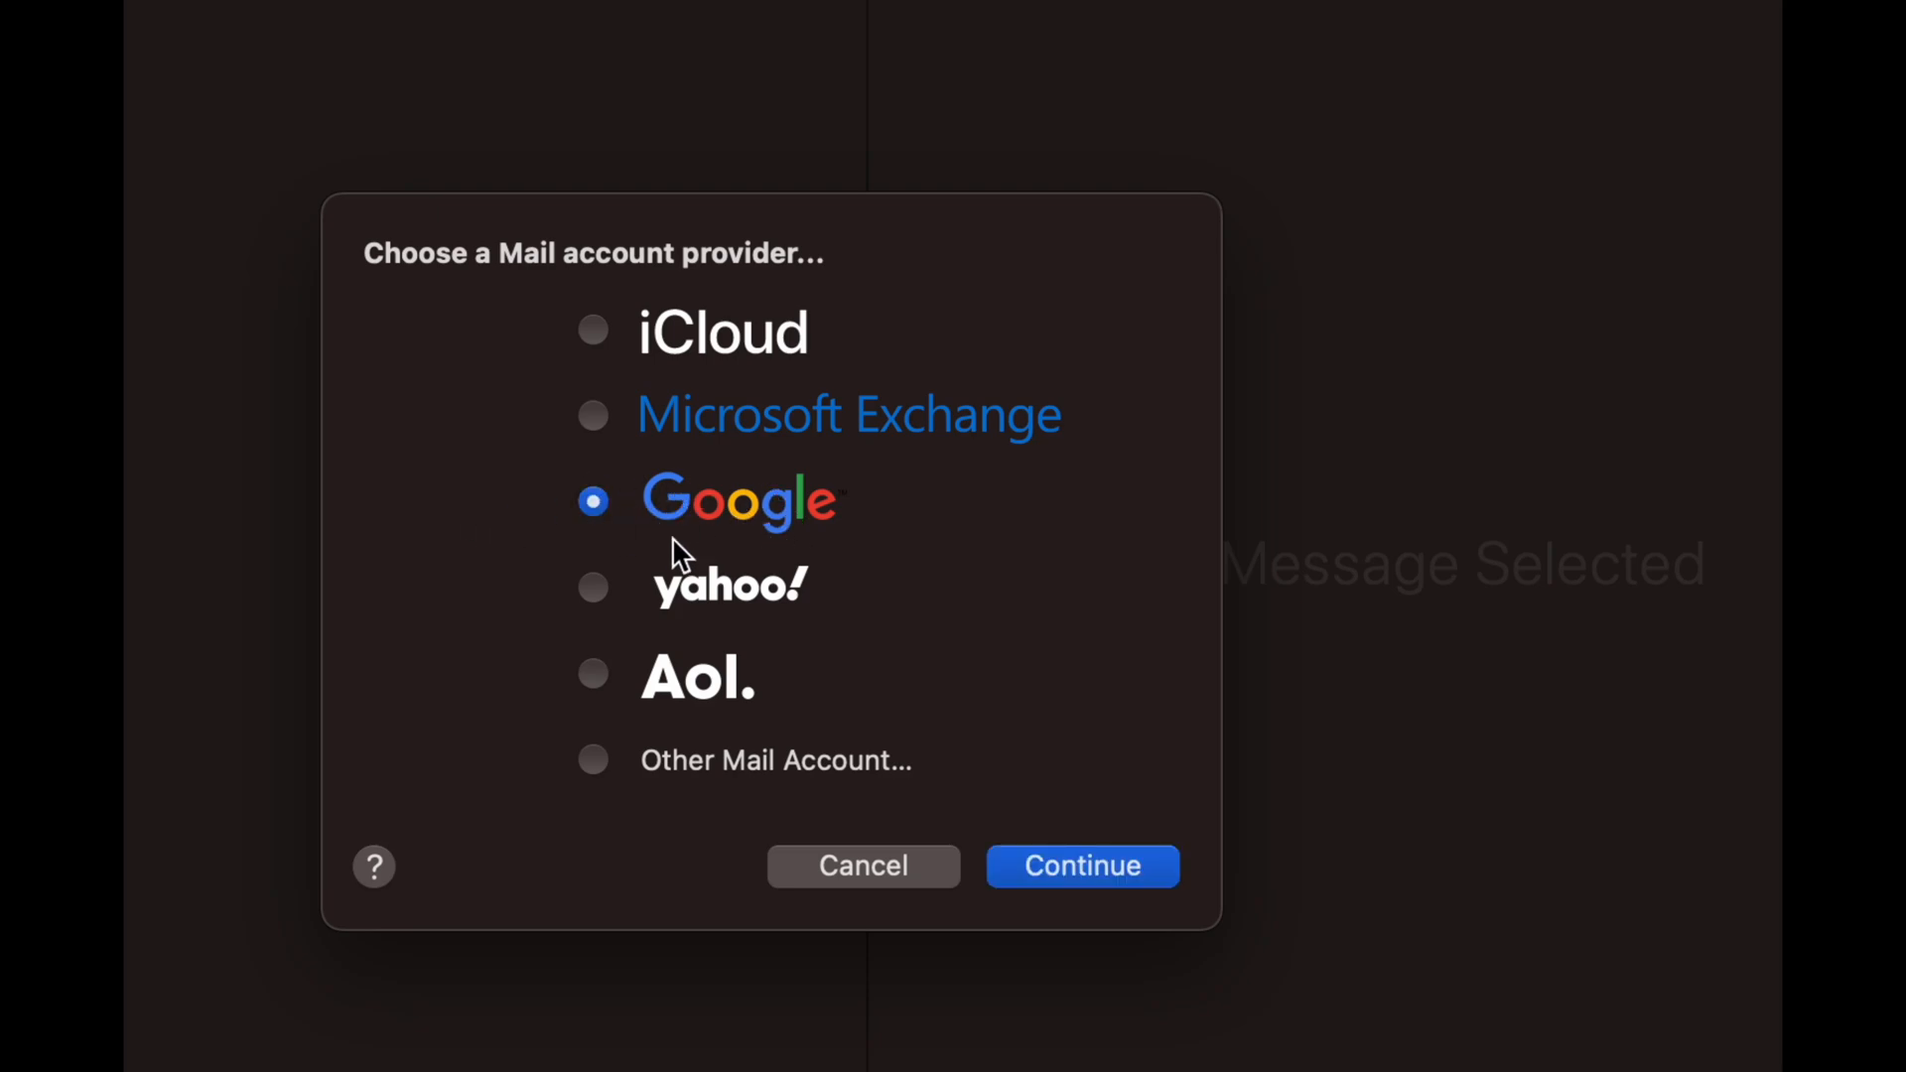
pyautogui.click(1080, 866)
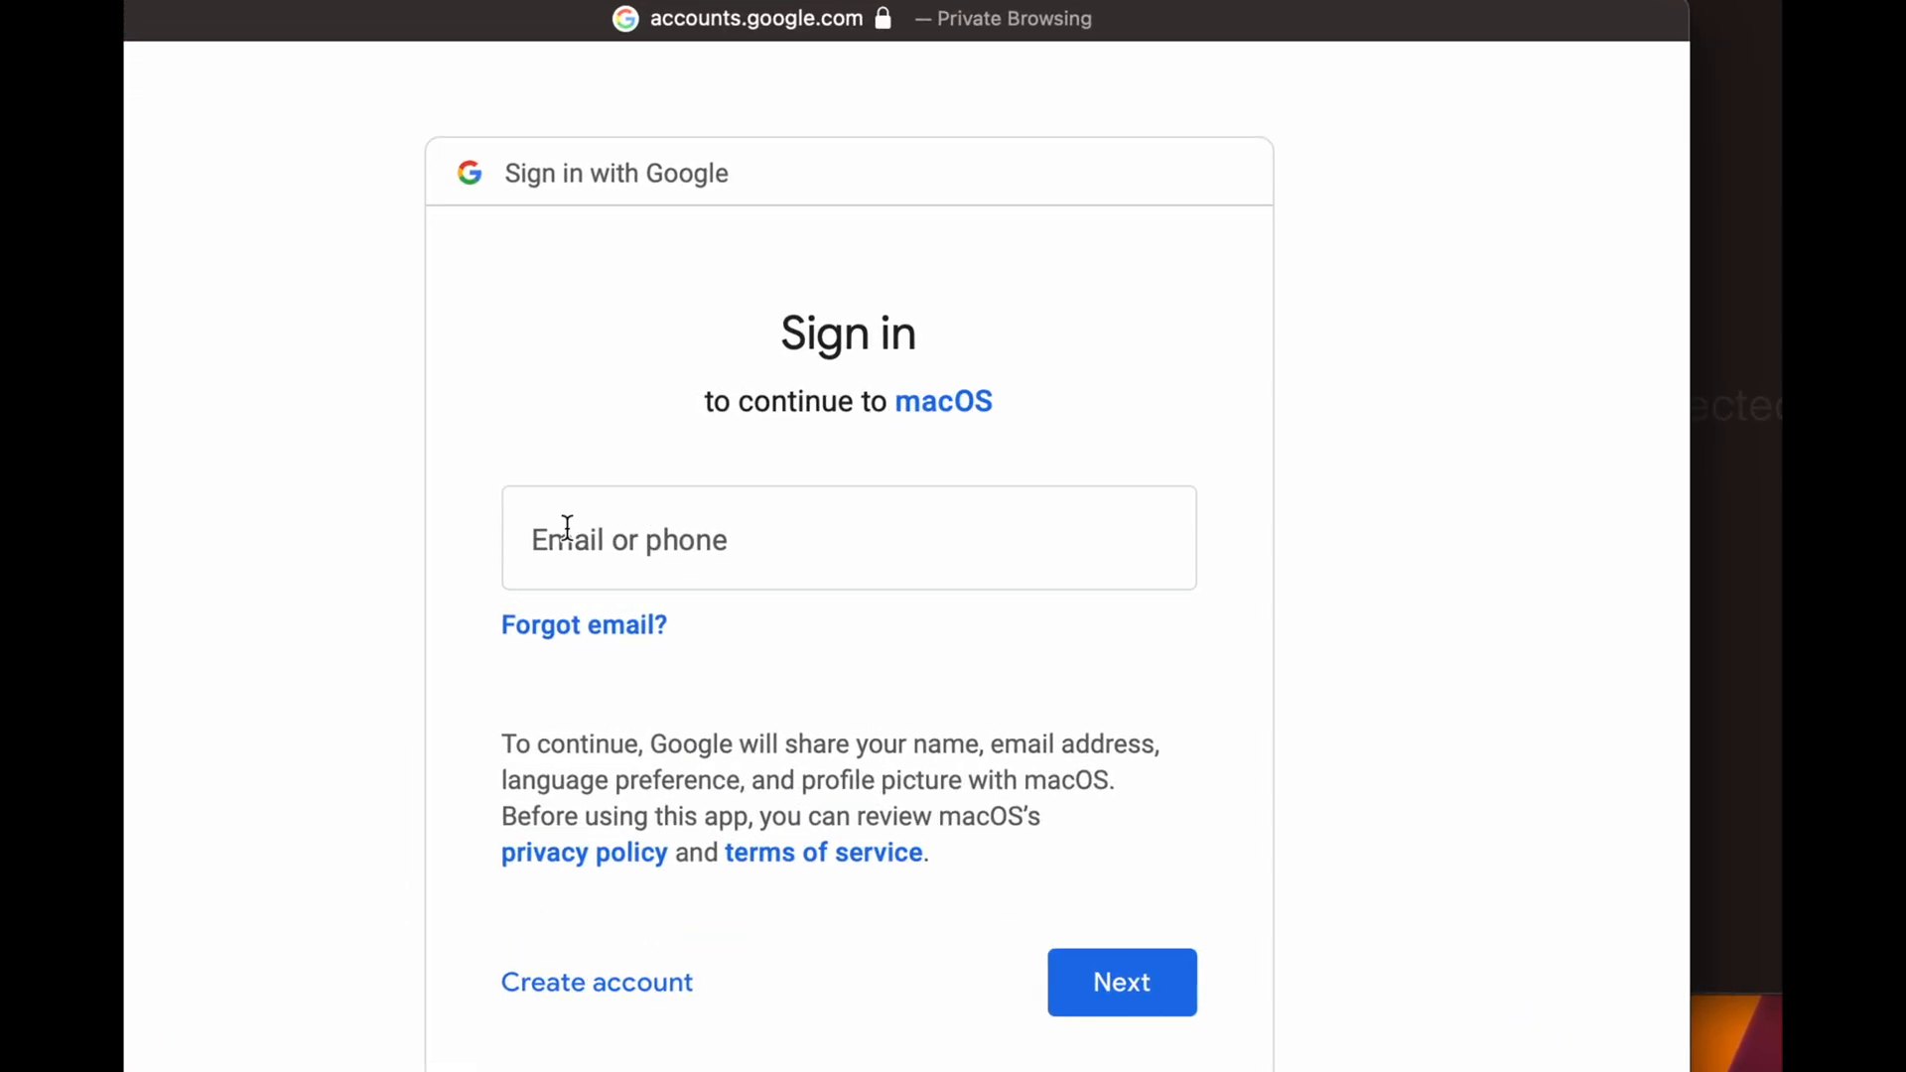
pyautogui.moveTo(1014, 834)
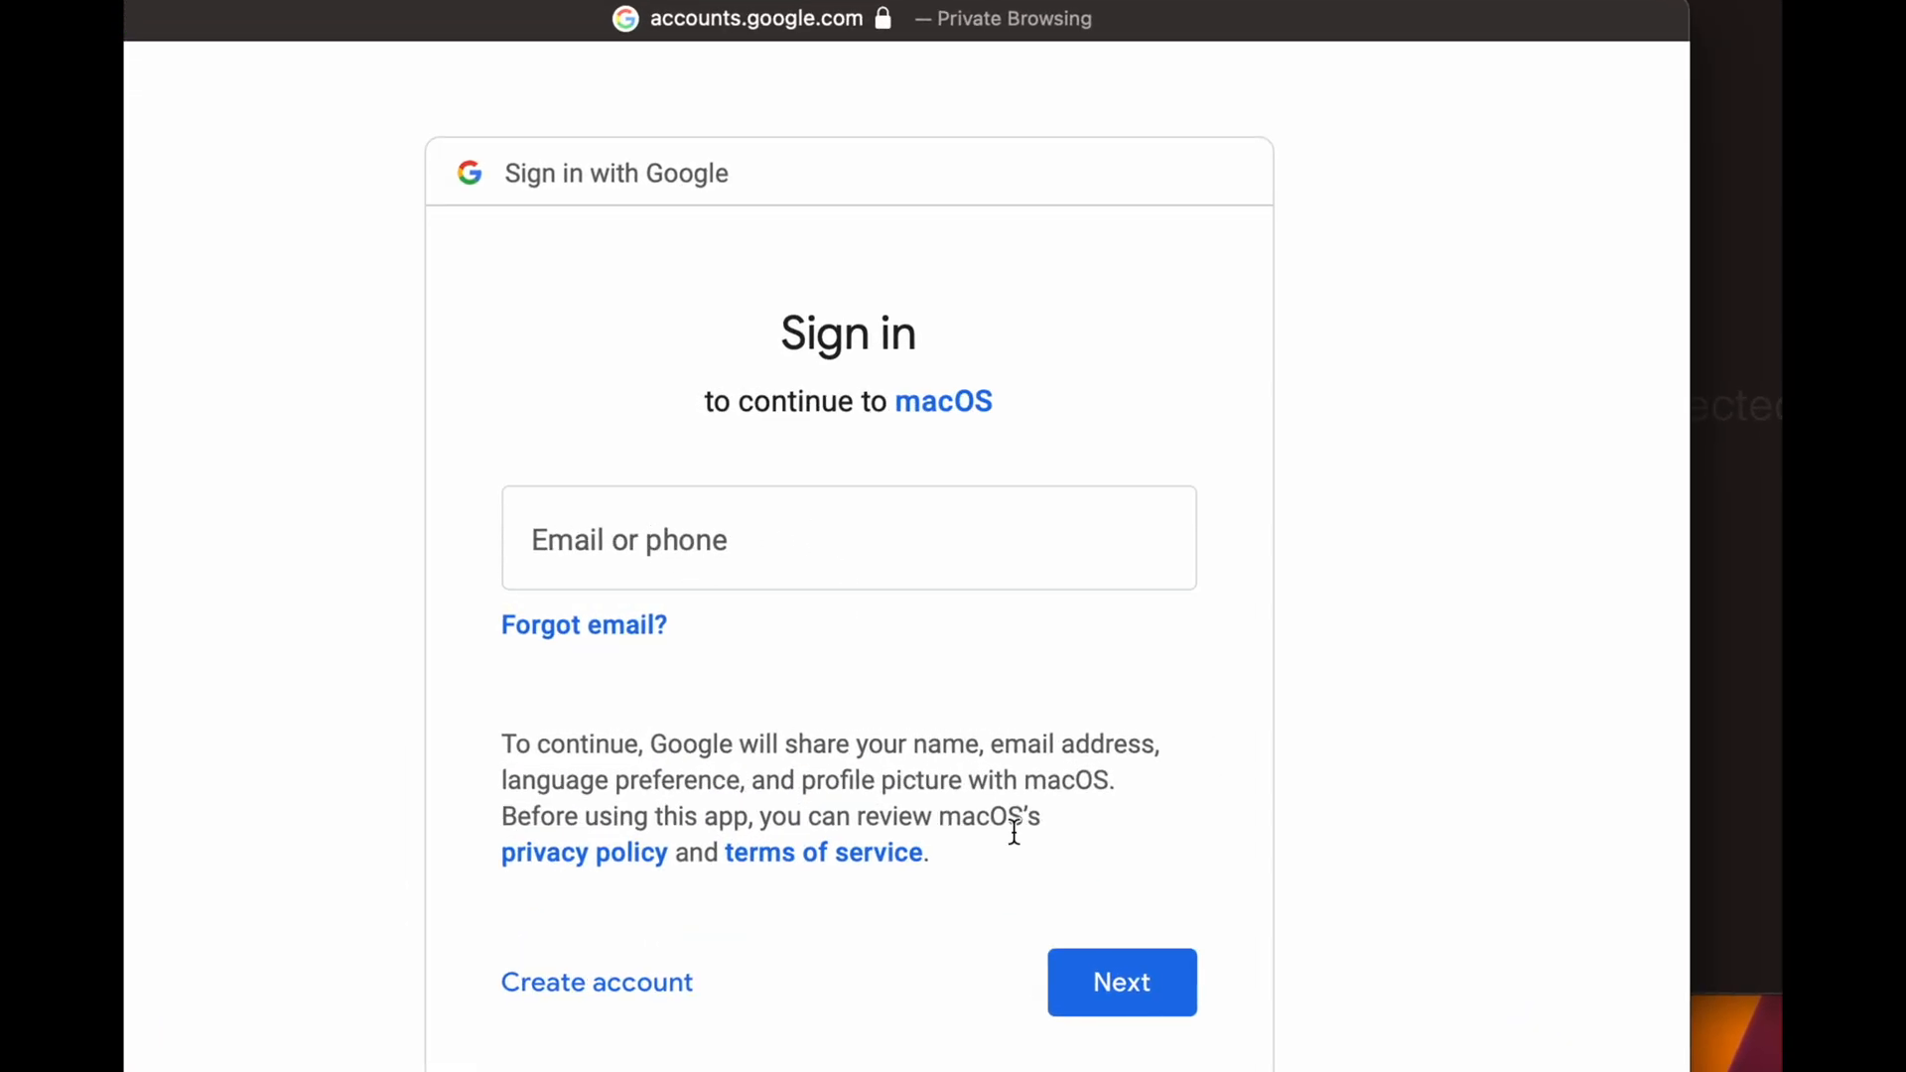
pyautogui.scroll(-3)
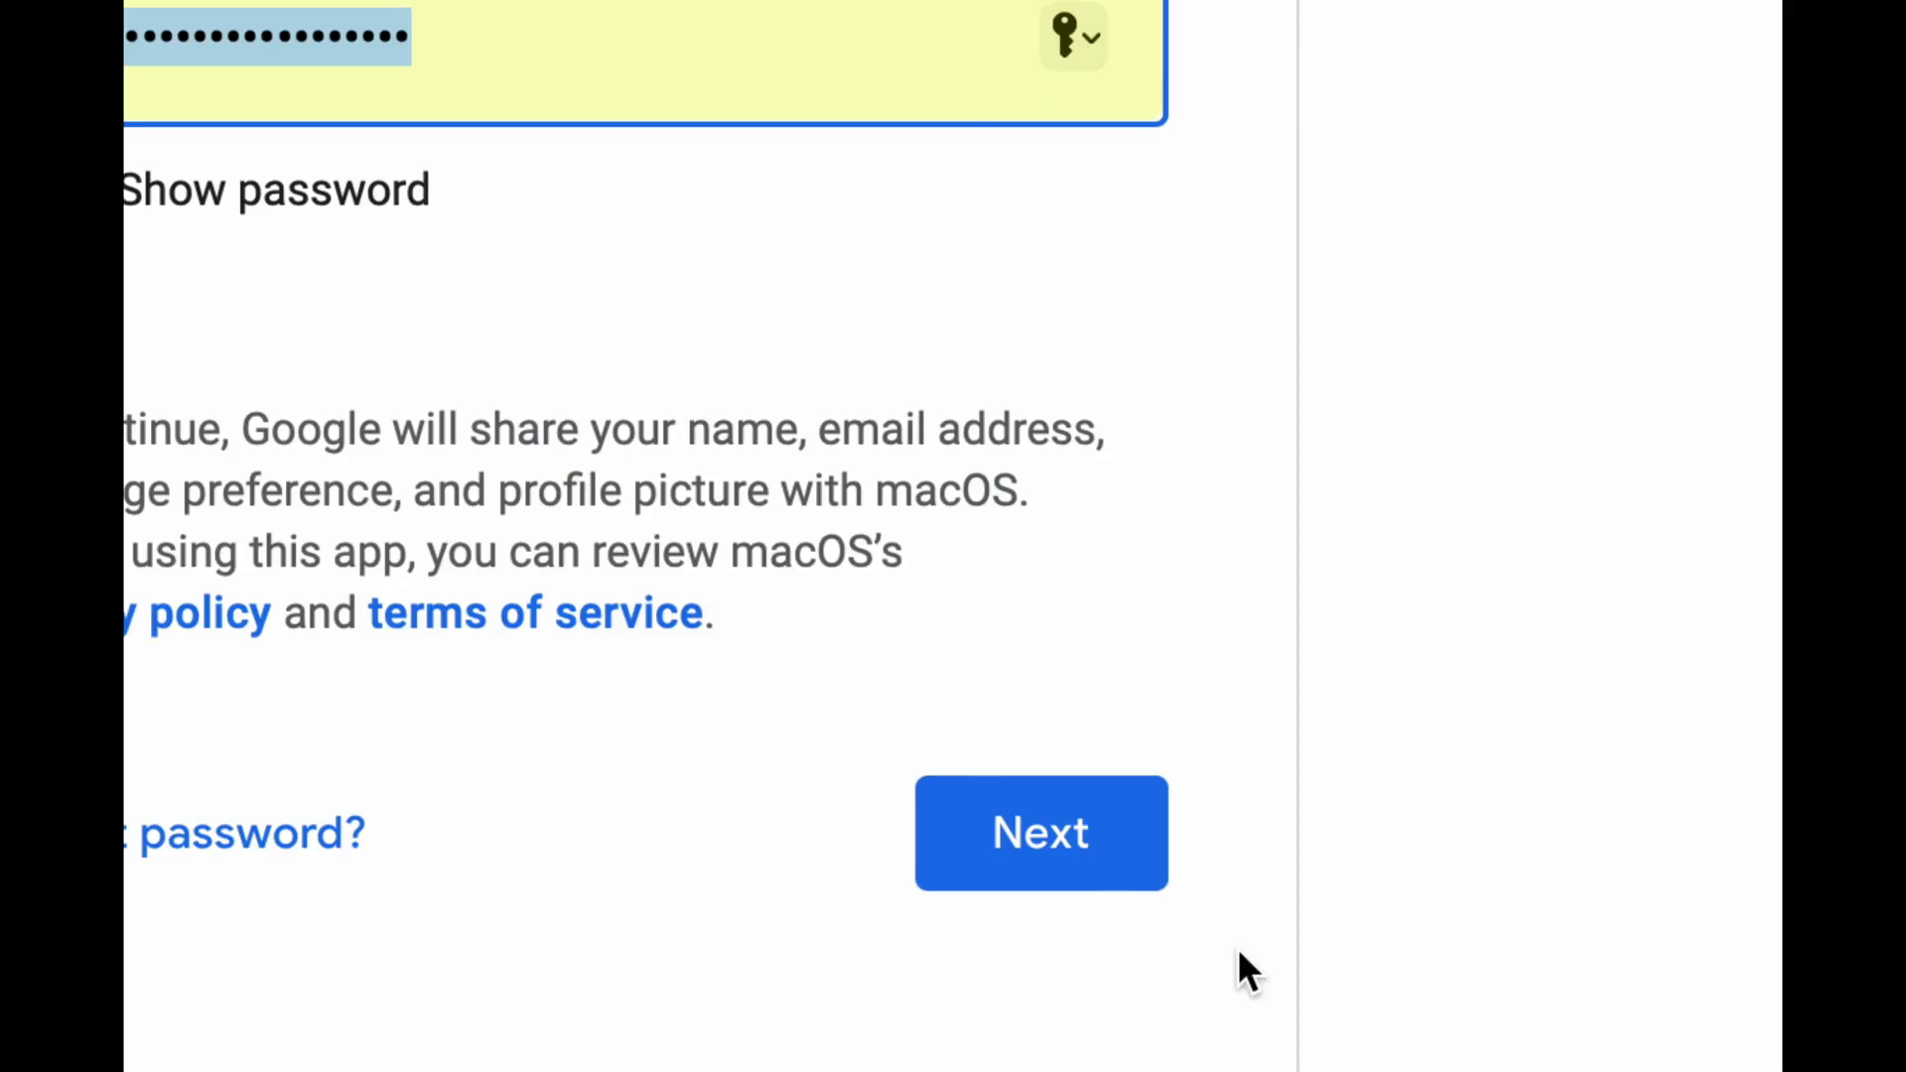
pyautogui.click(1039, 833)
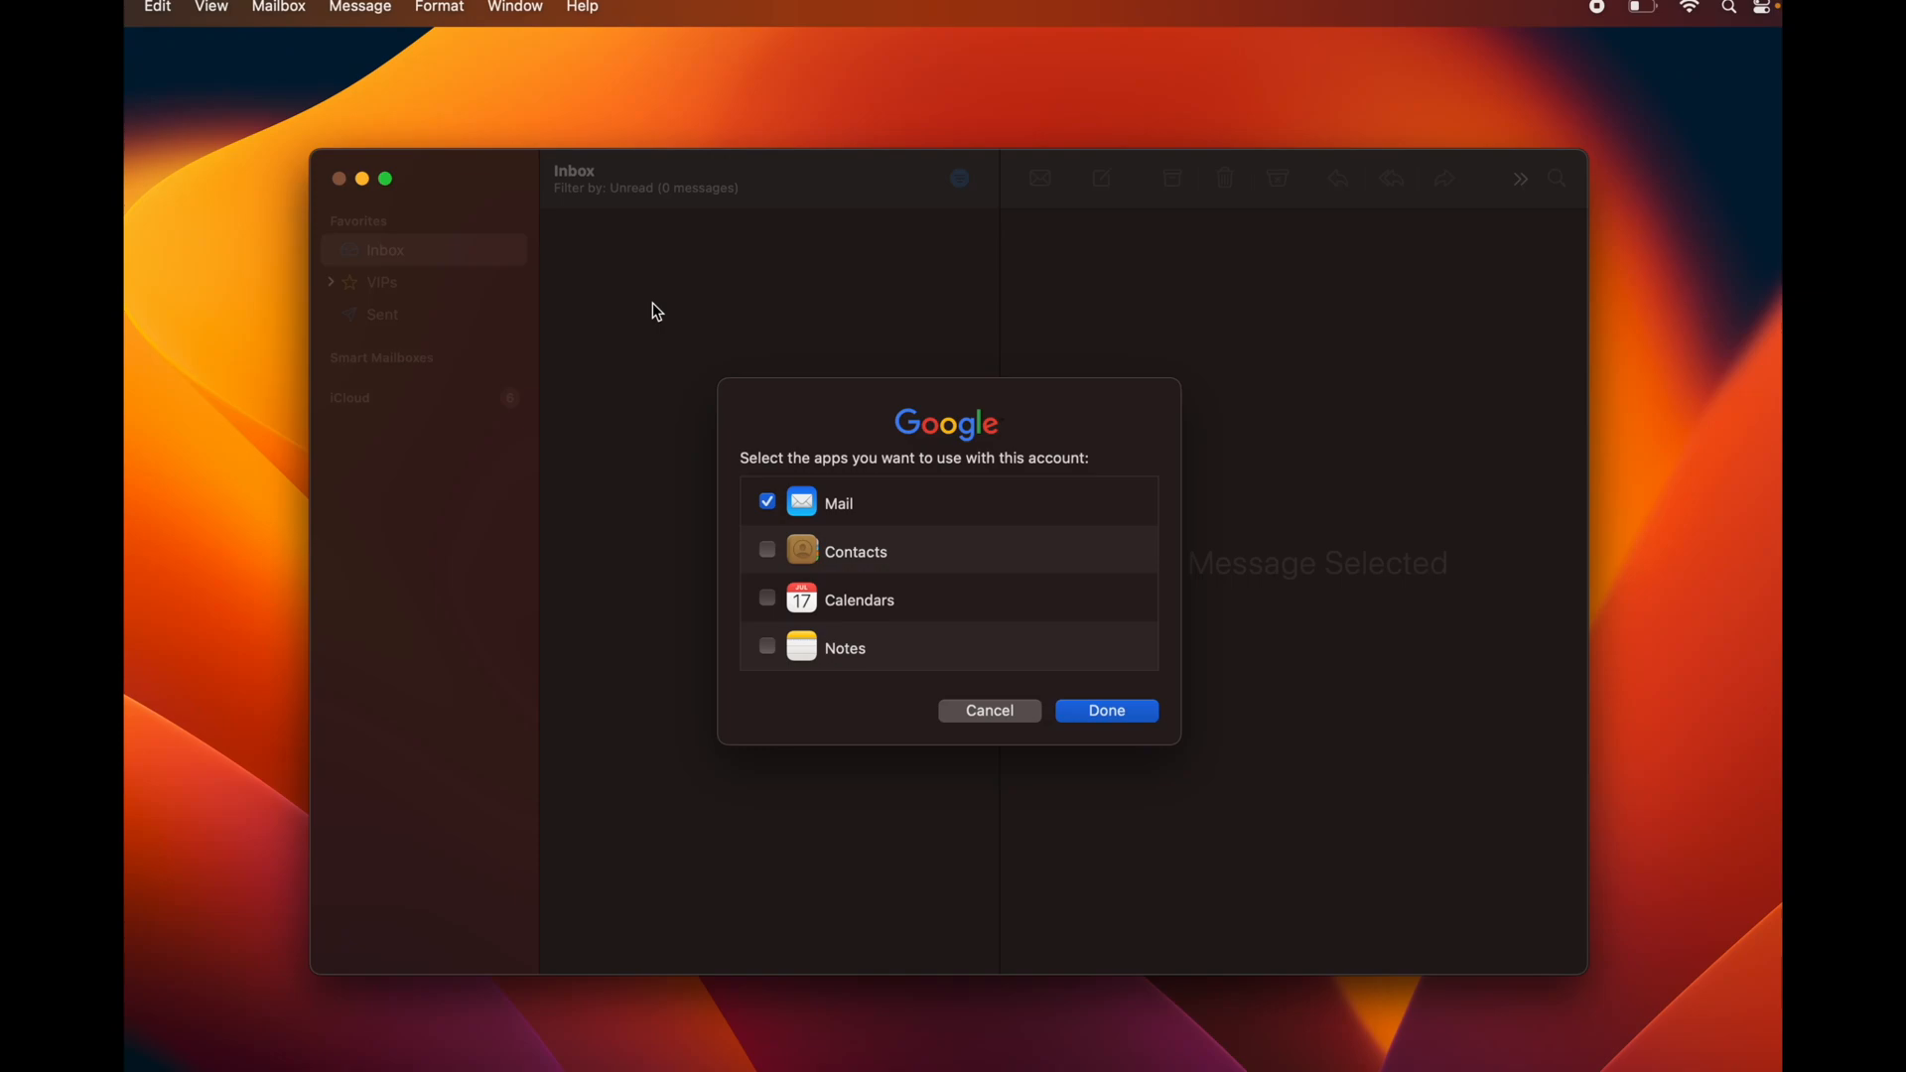
pyautogui.moveTo(953, 545)
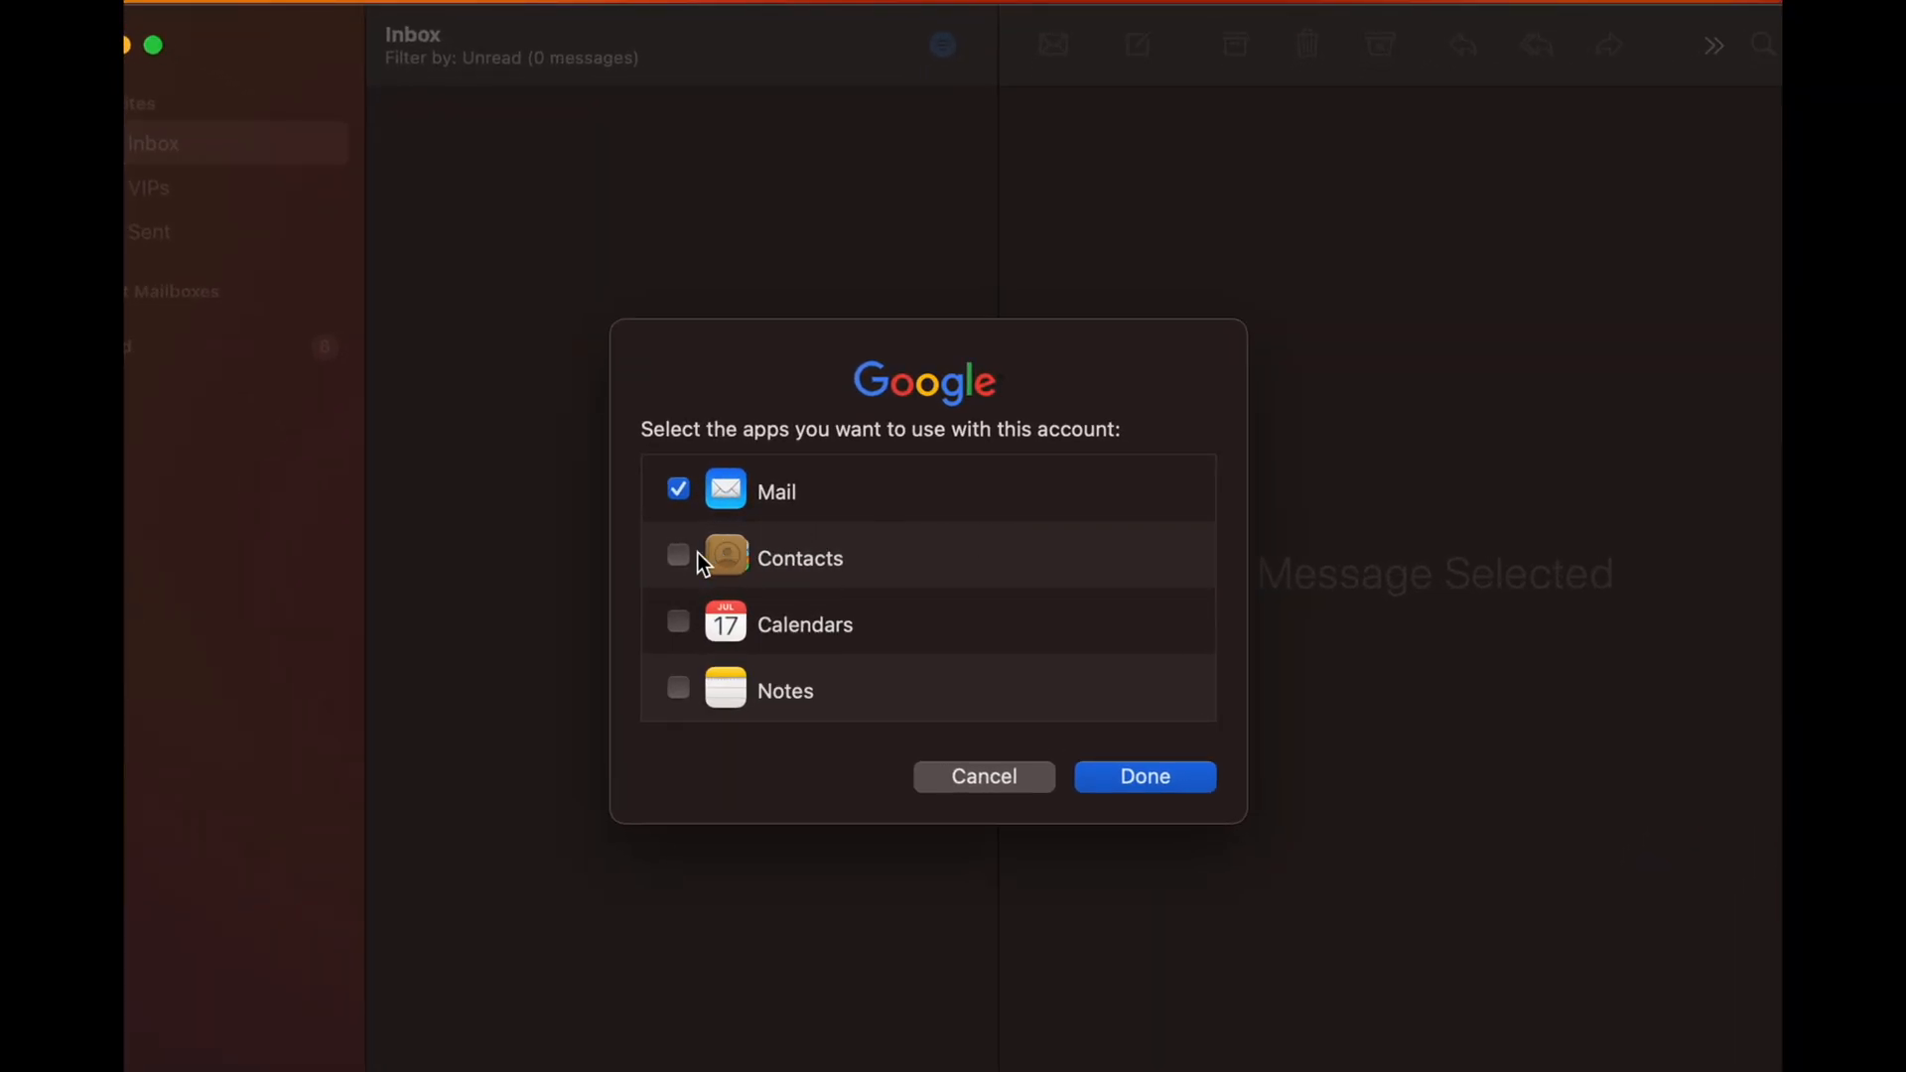
# Step: Enable Contacts and Calendars alongside Mail and finish adding the Google account
pyautogui.click(677, 557)
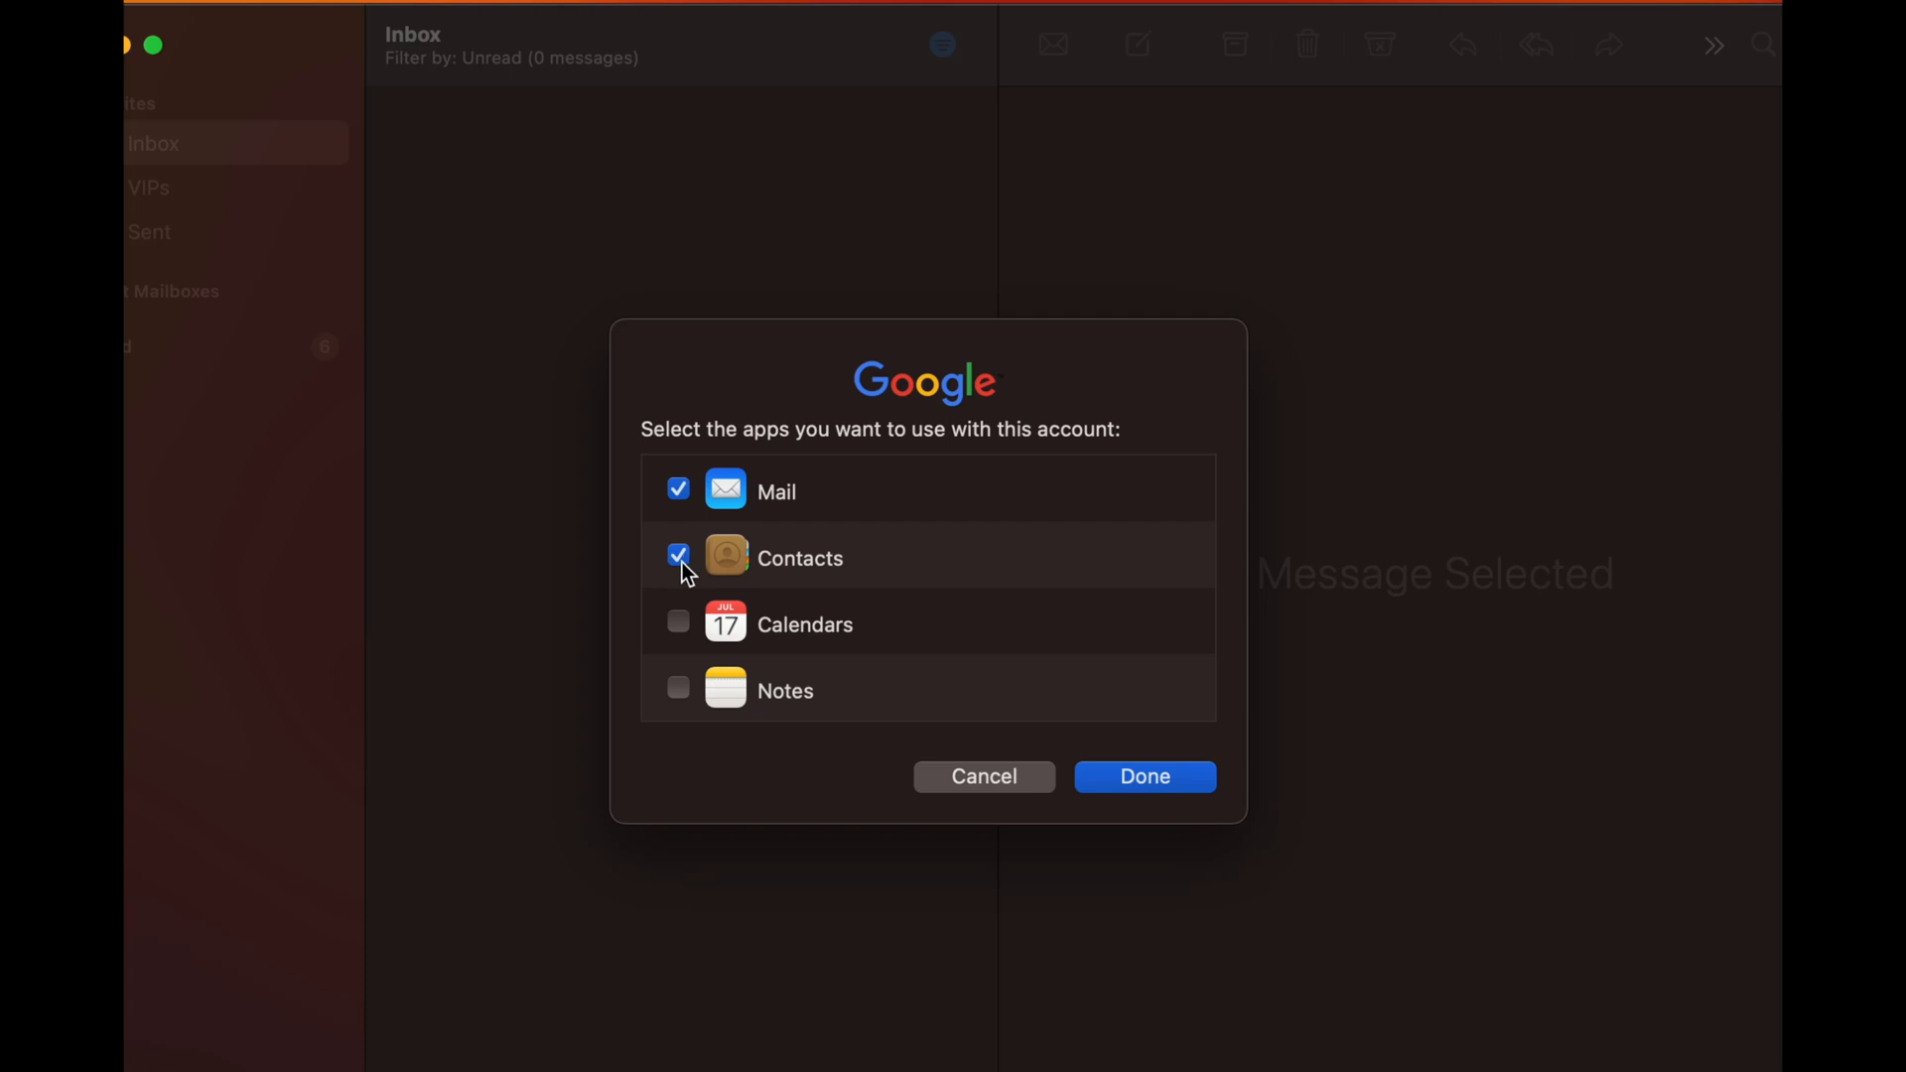
pyautogui.click(678, 687)
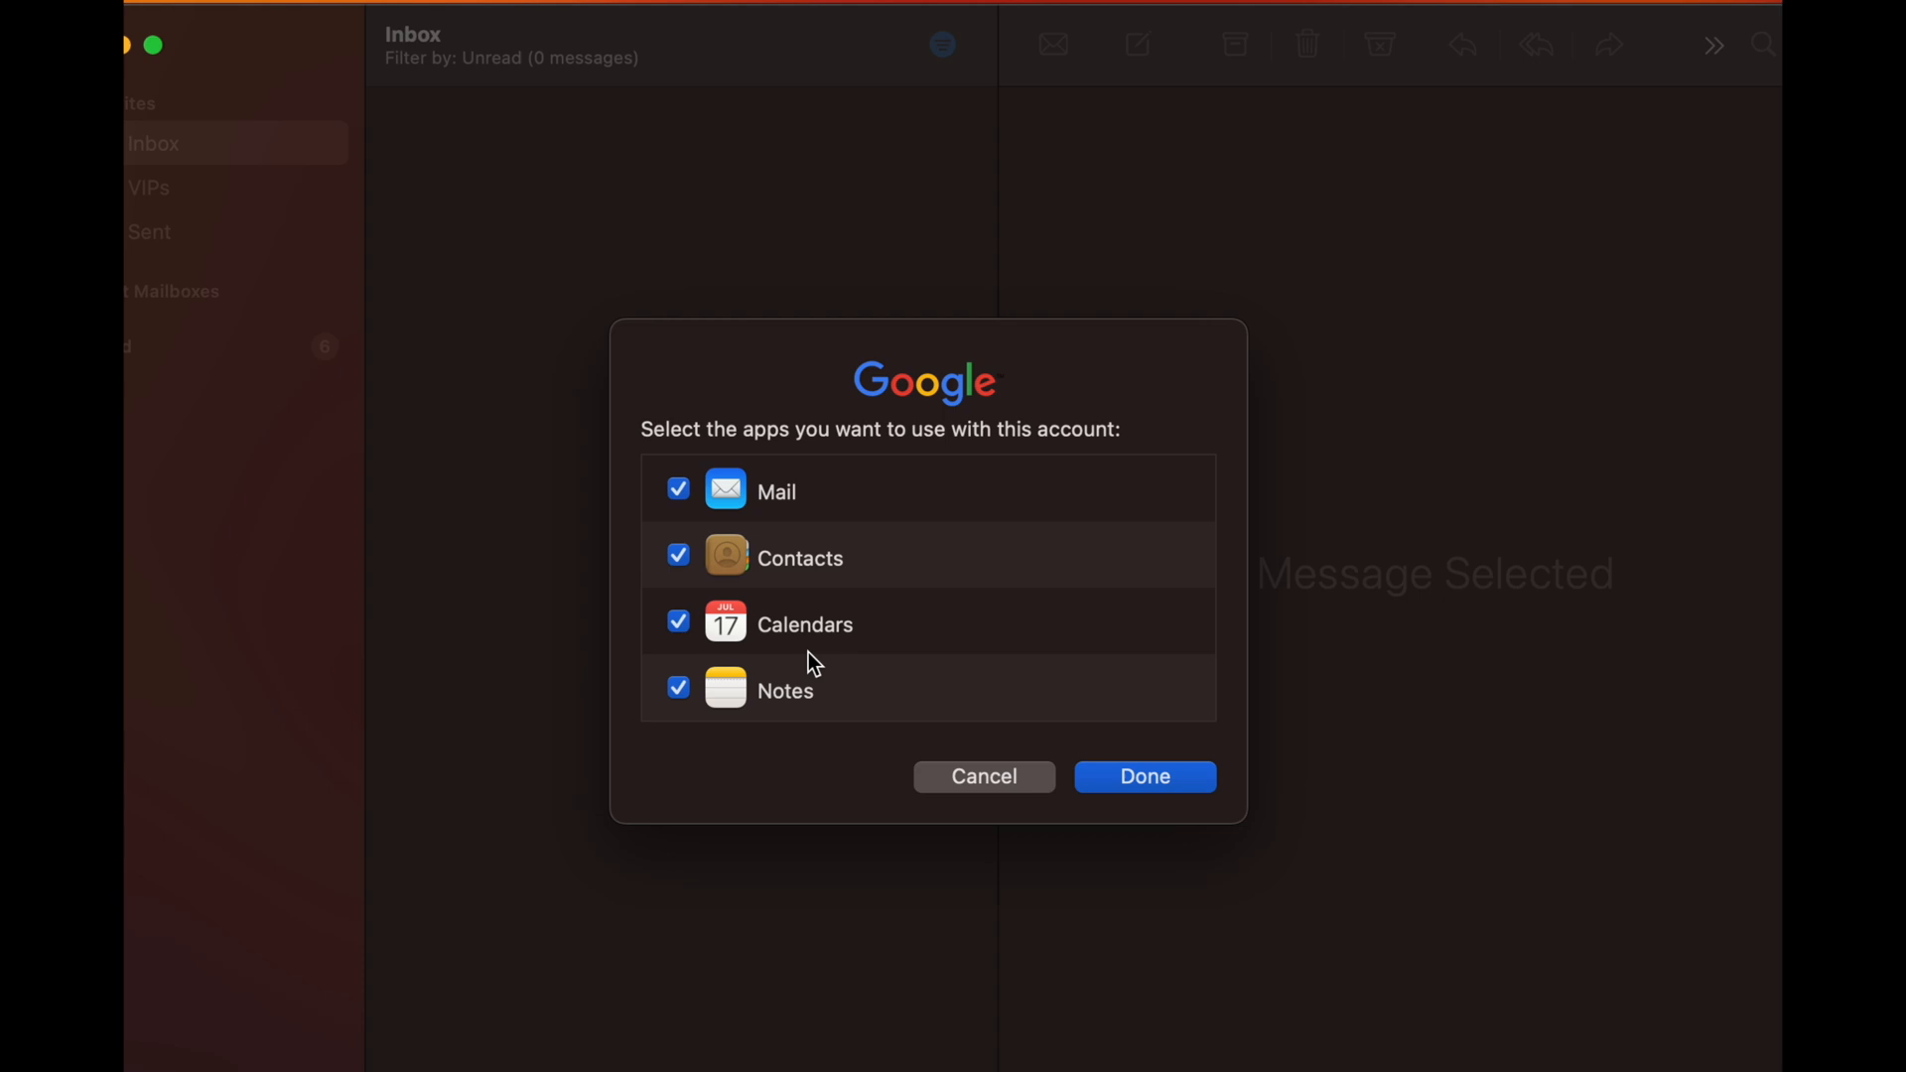
pyautogui.moveTo(1250, 605)
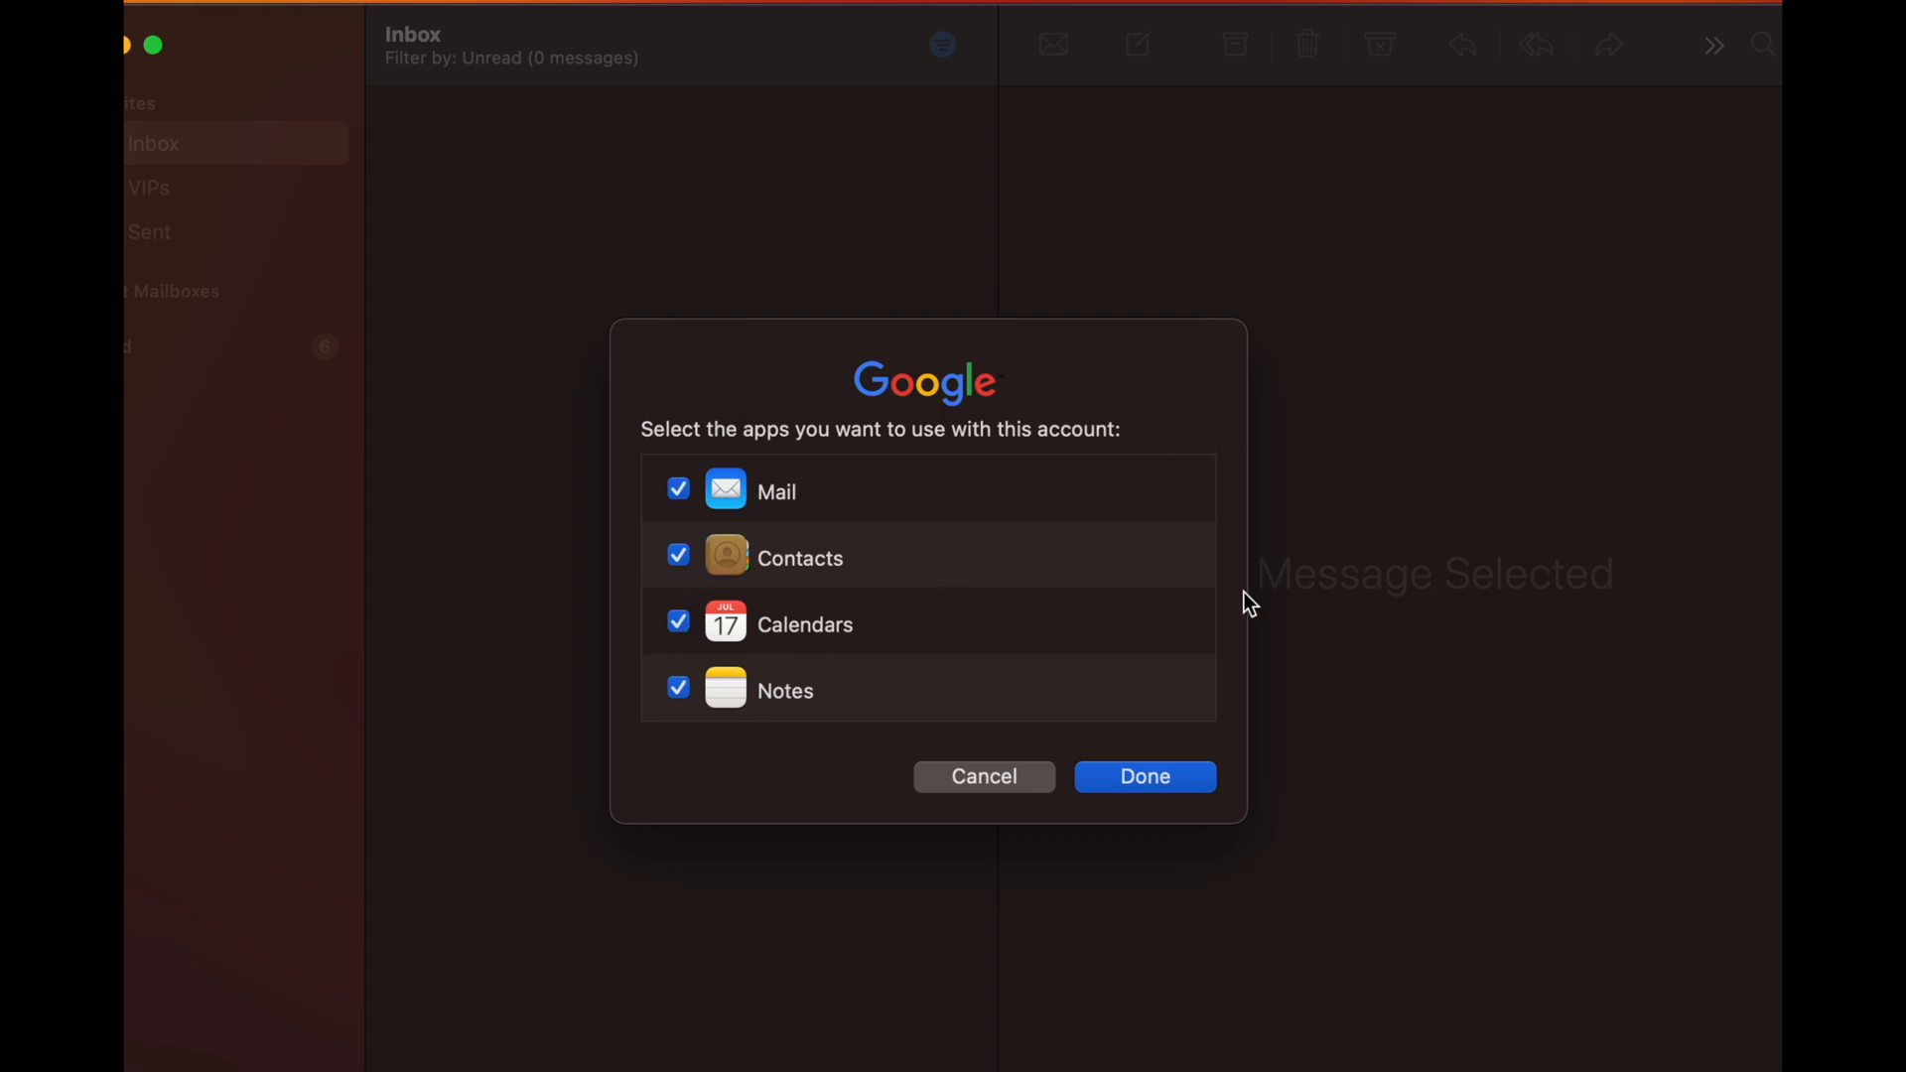
pyautogui.moveTo(689, 717)
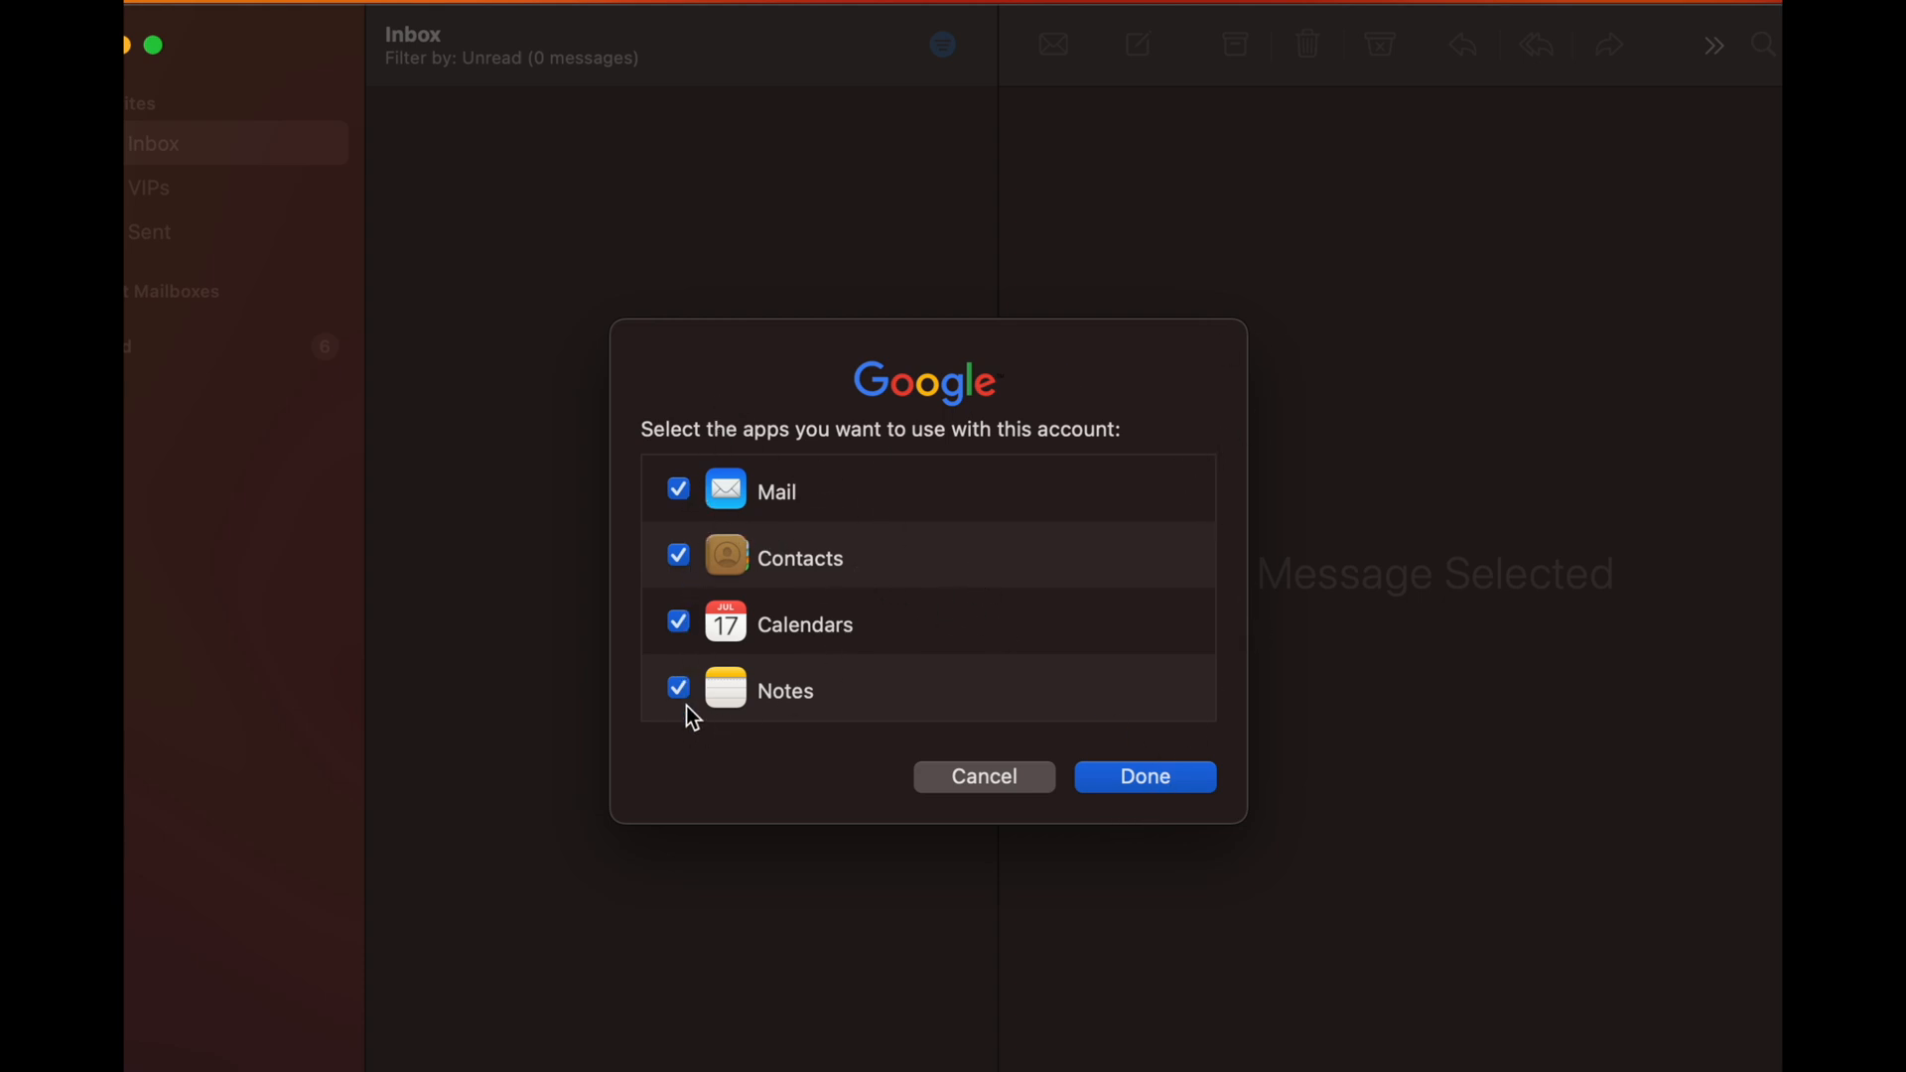
pyautogui.moveTo(742, 510)
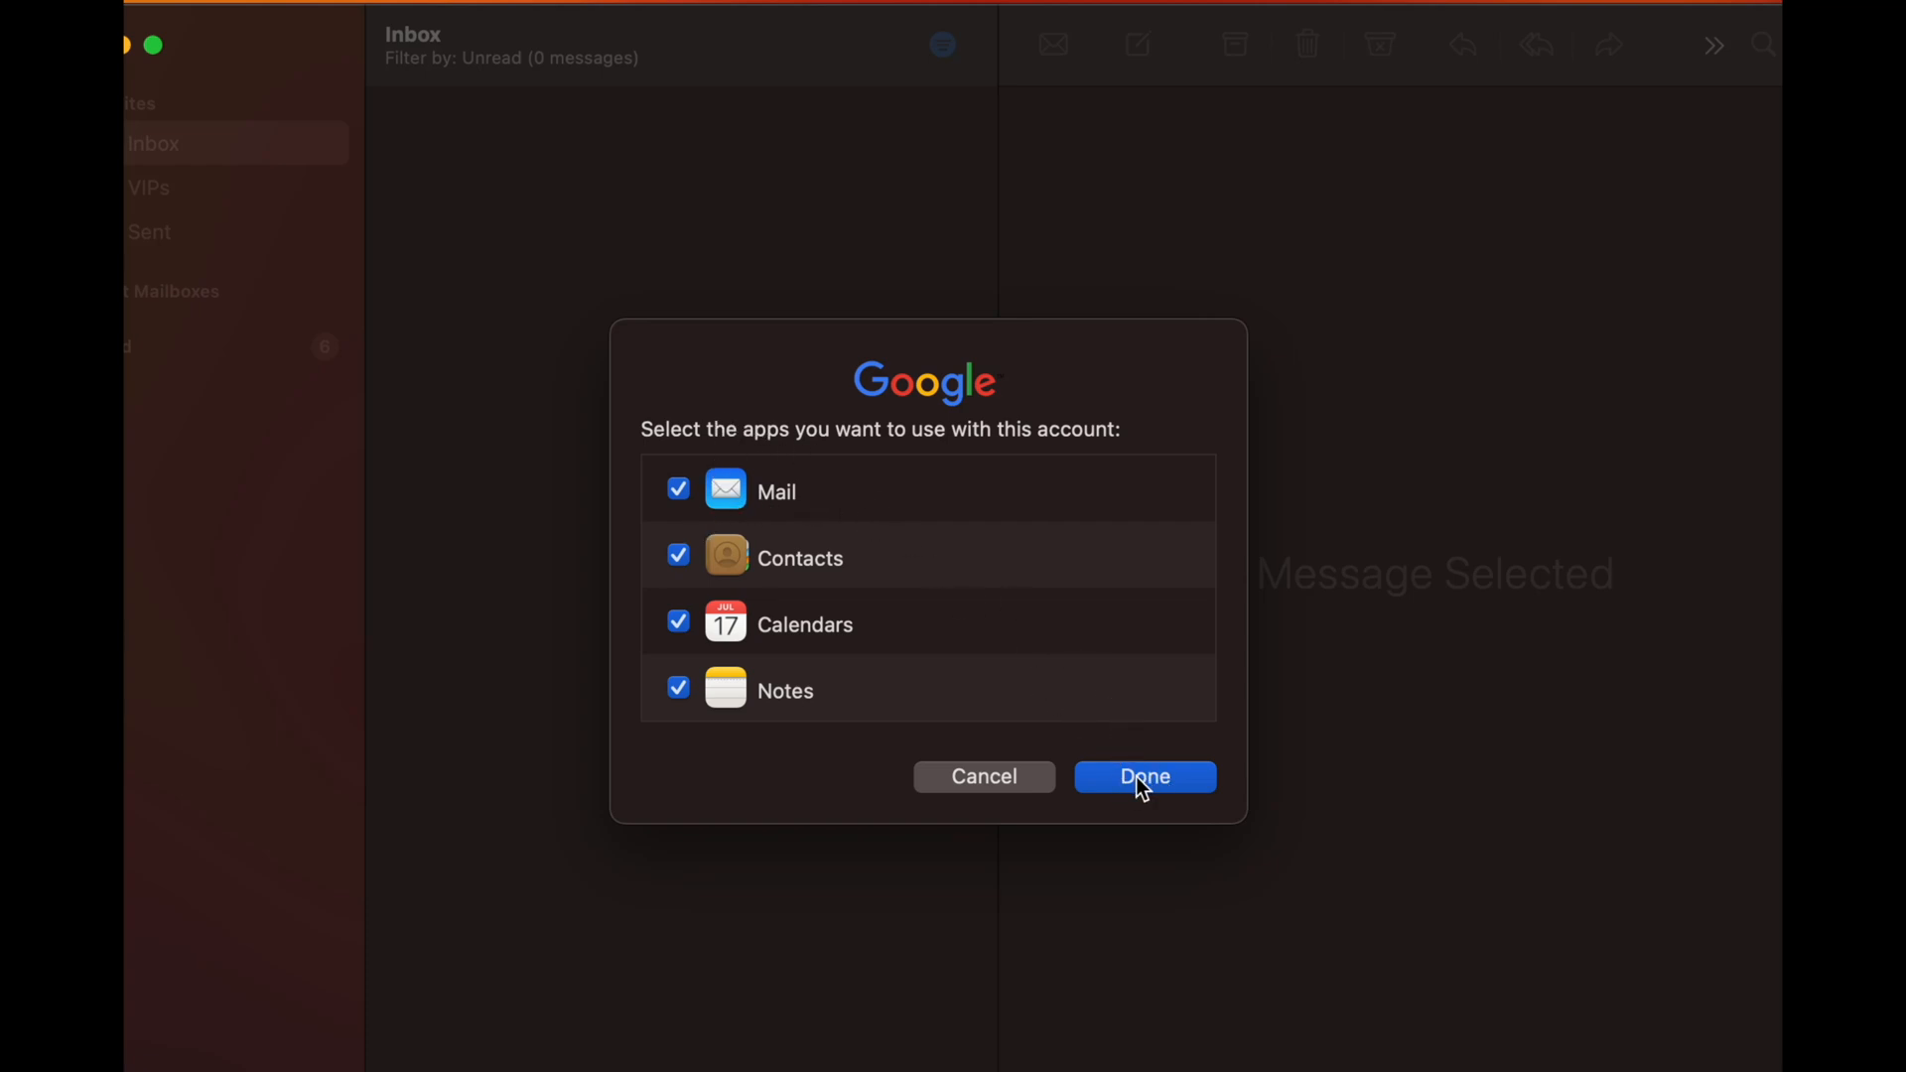
pyautogui.click(1143, 776)
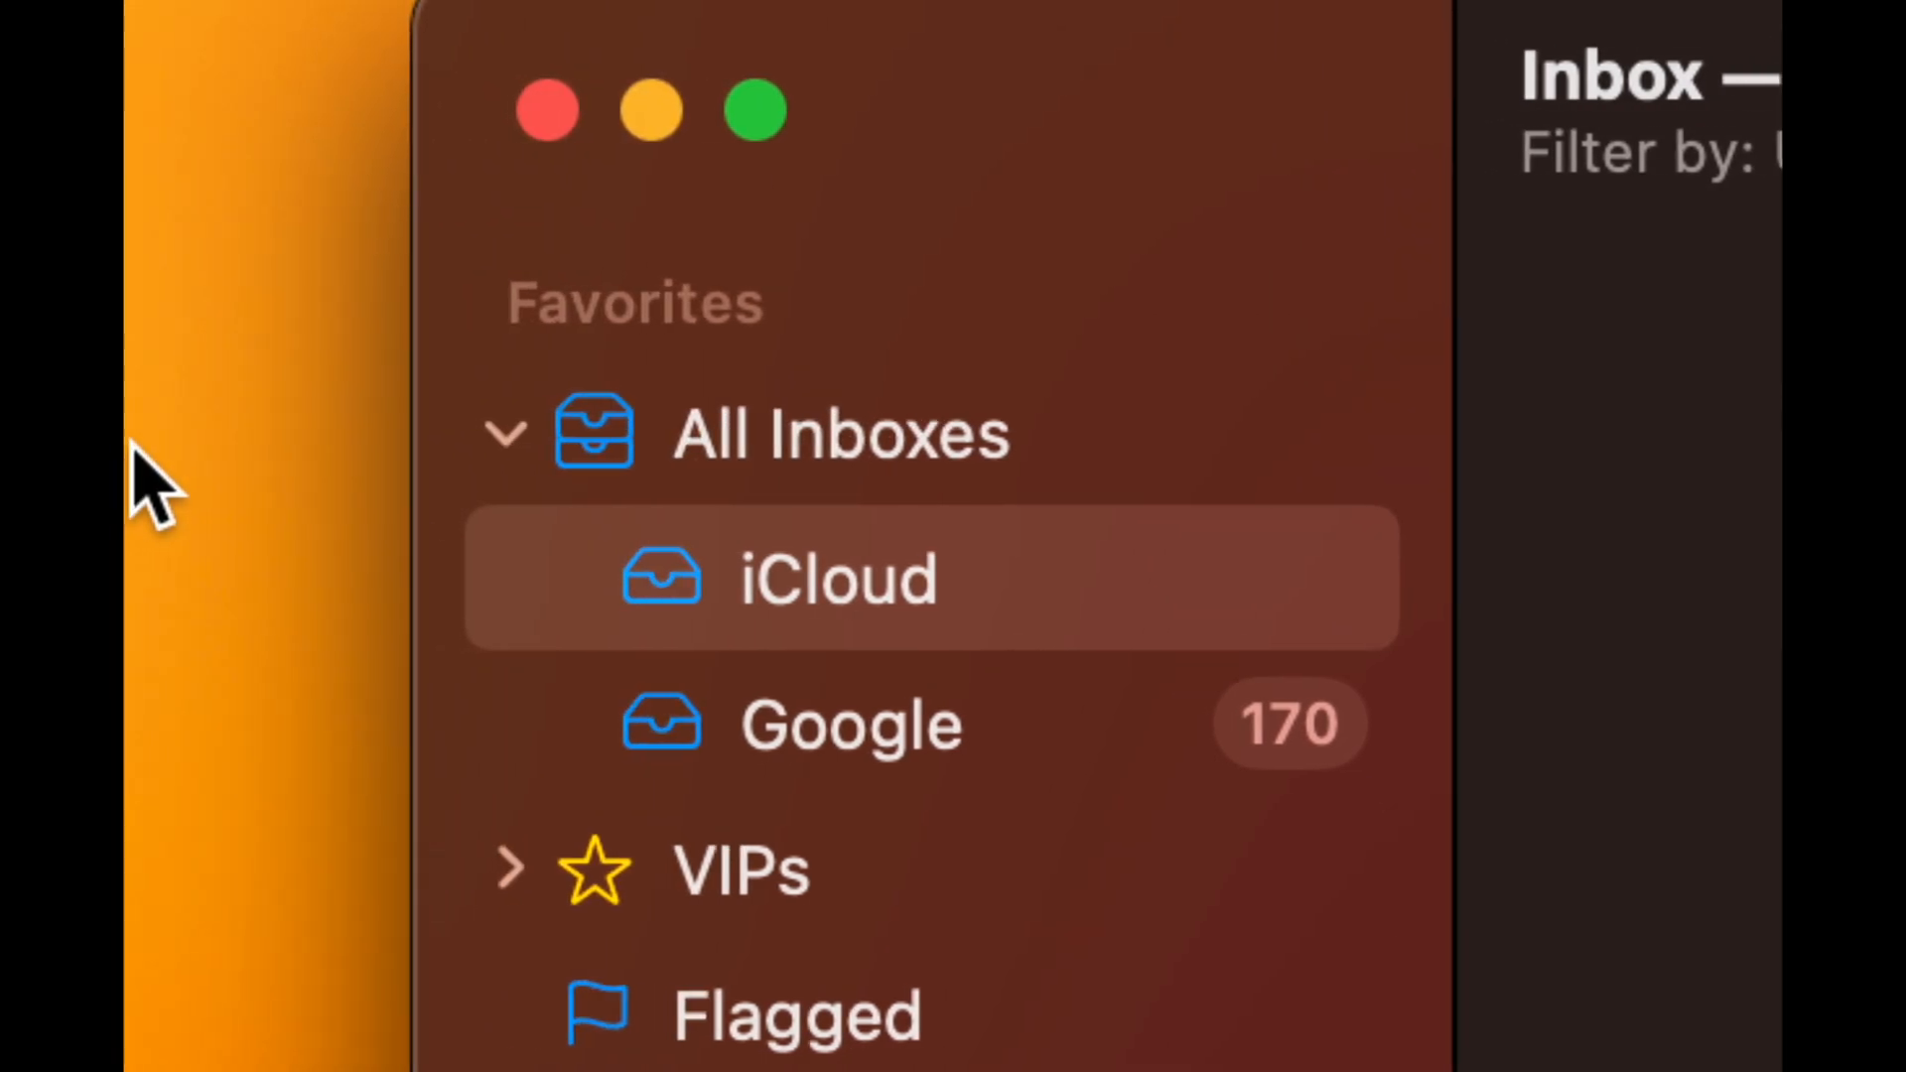
pyautogui.moveTo(827, 619)
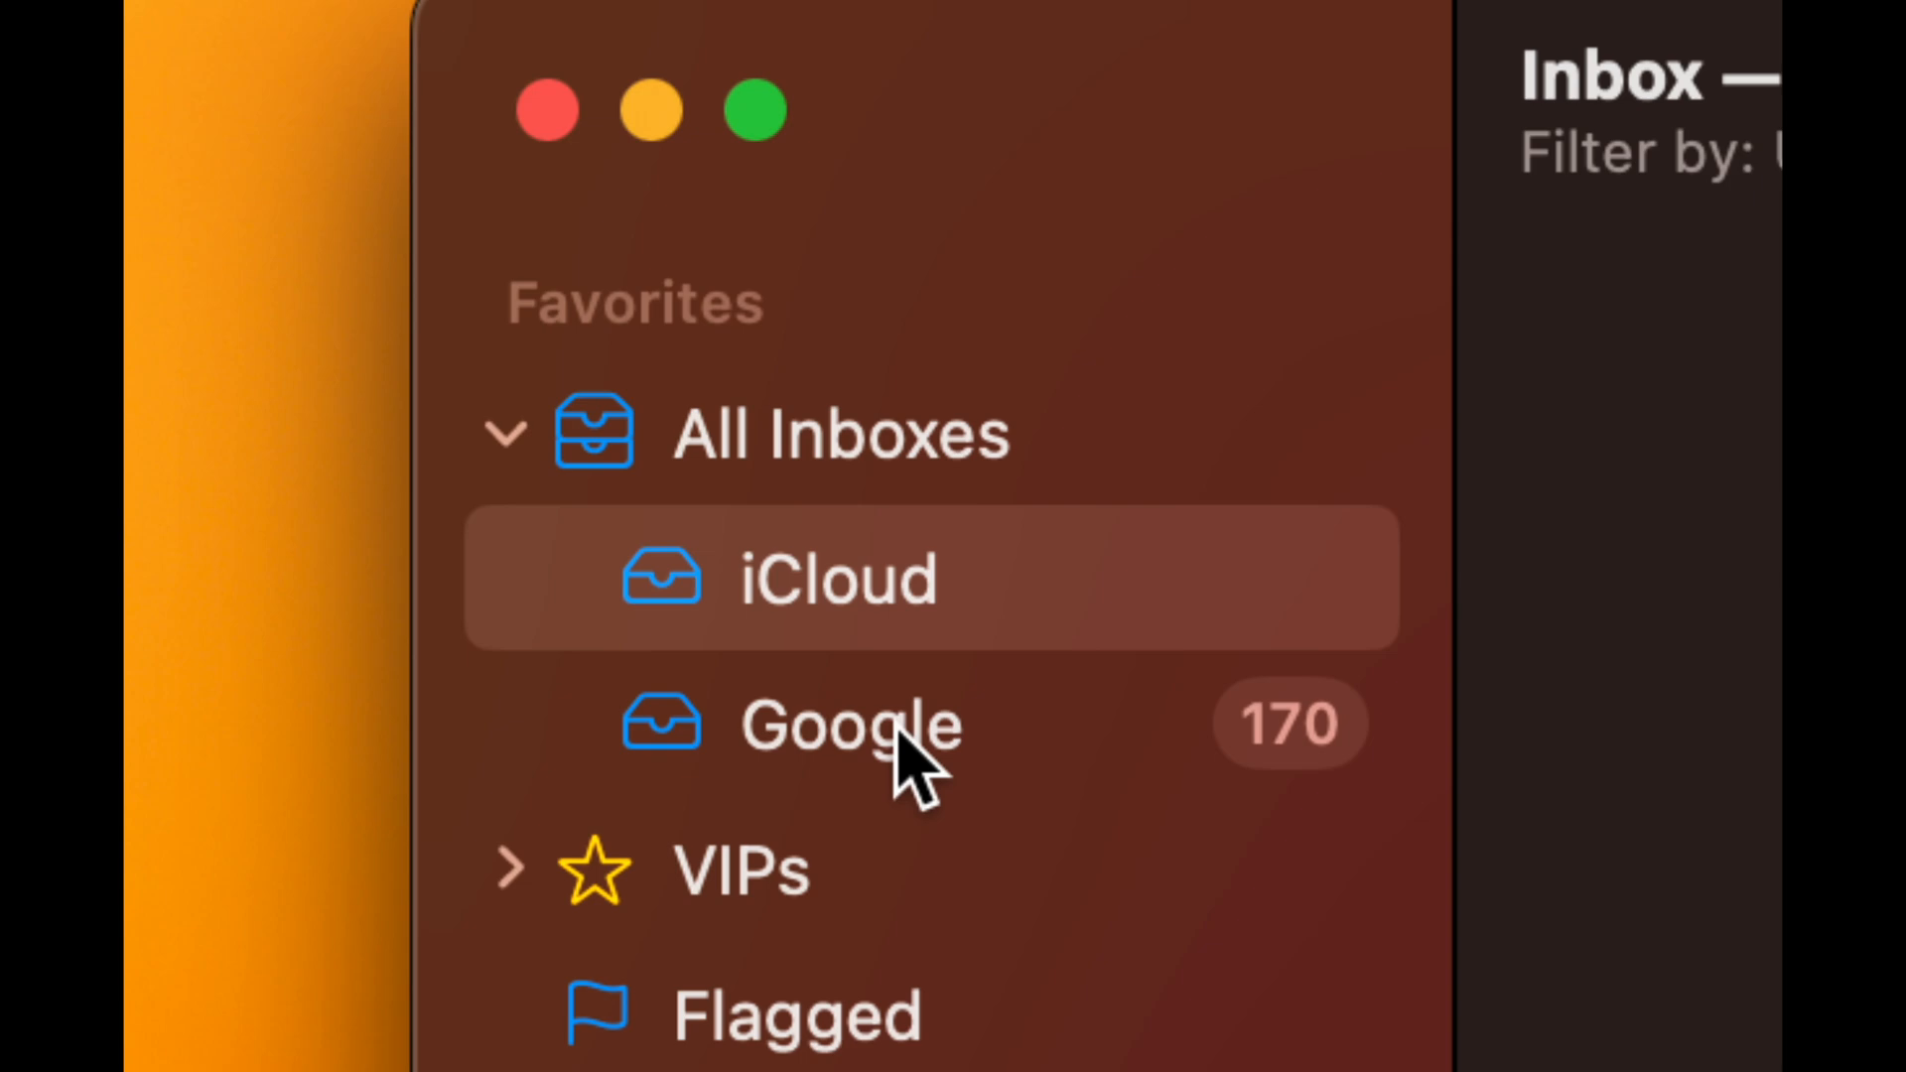
pyautogui.moveTo(905, 486)
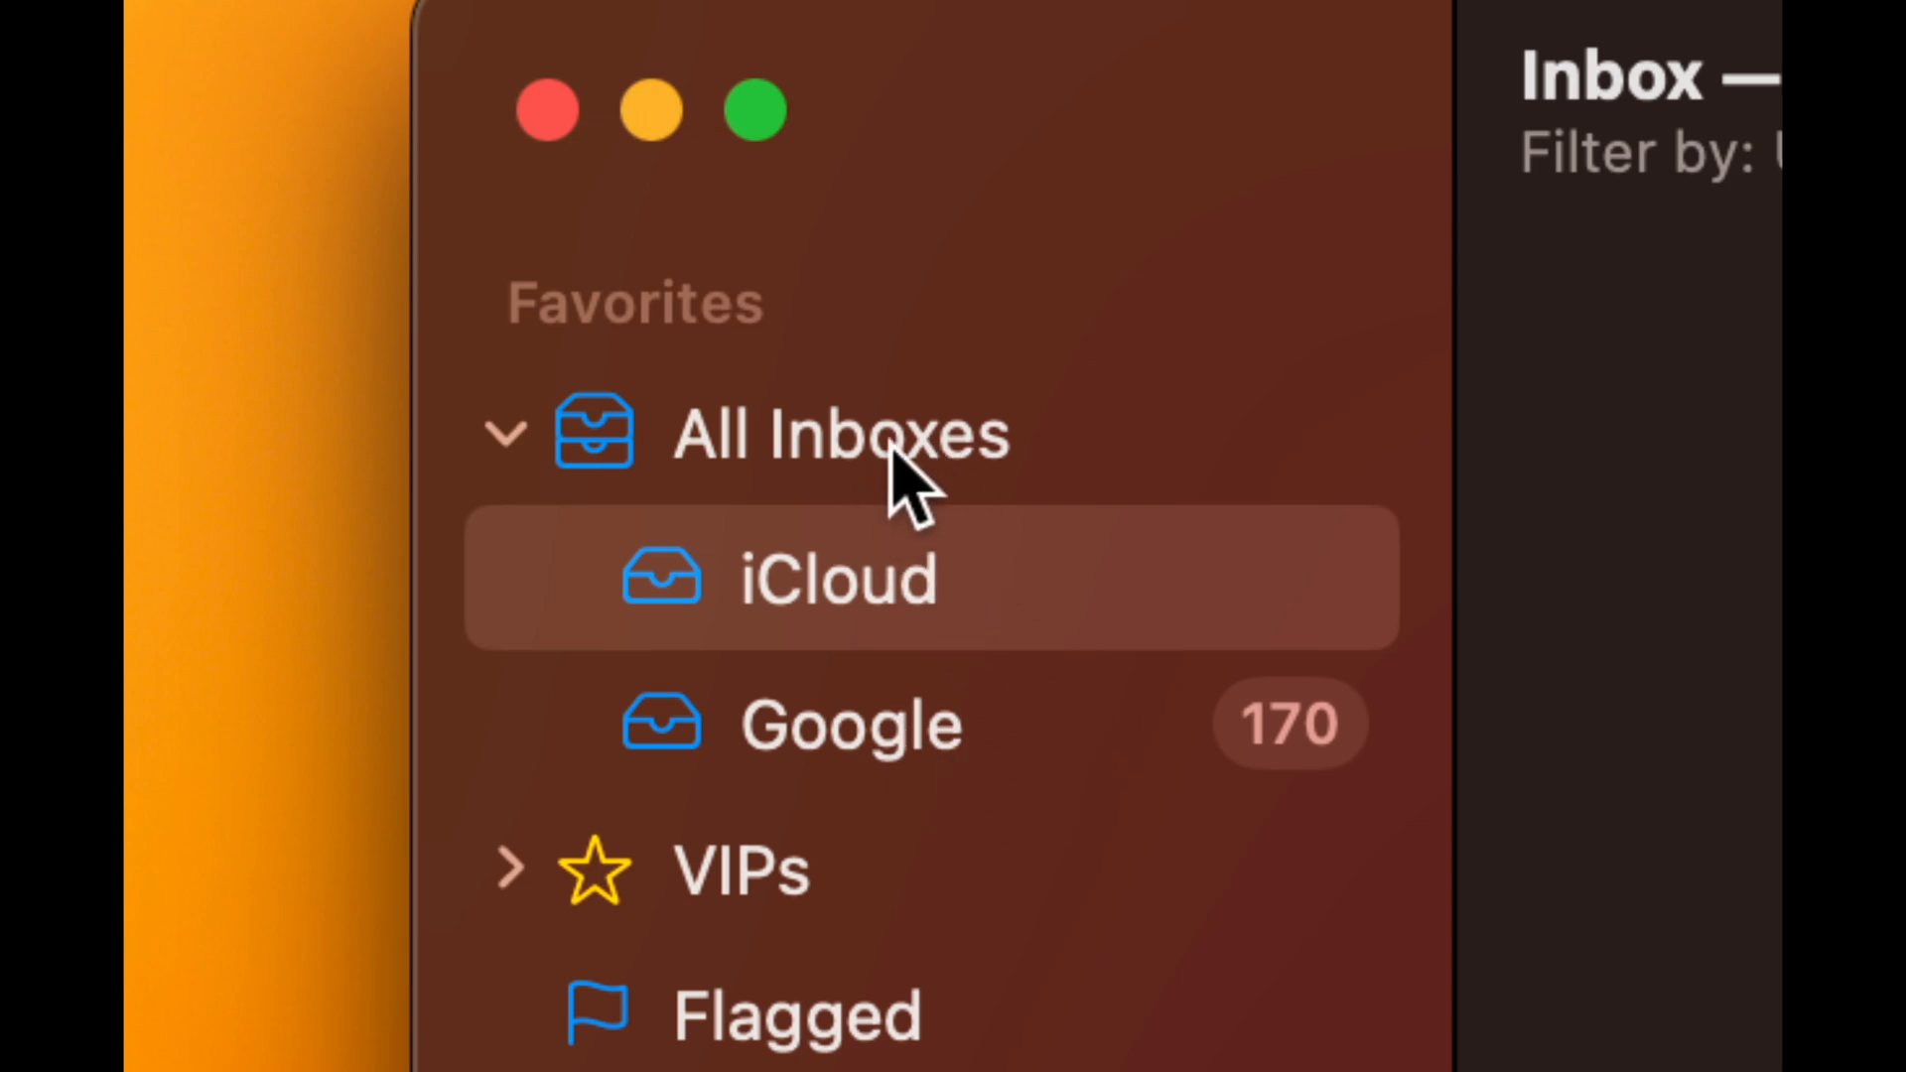
pyautogui.moveTo(960, 487)
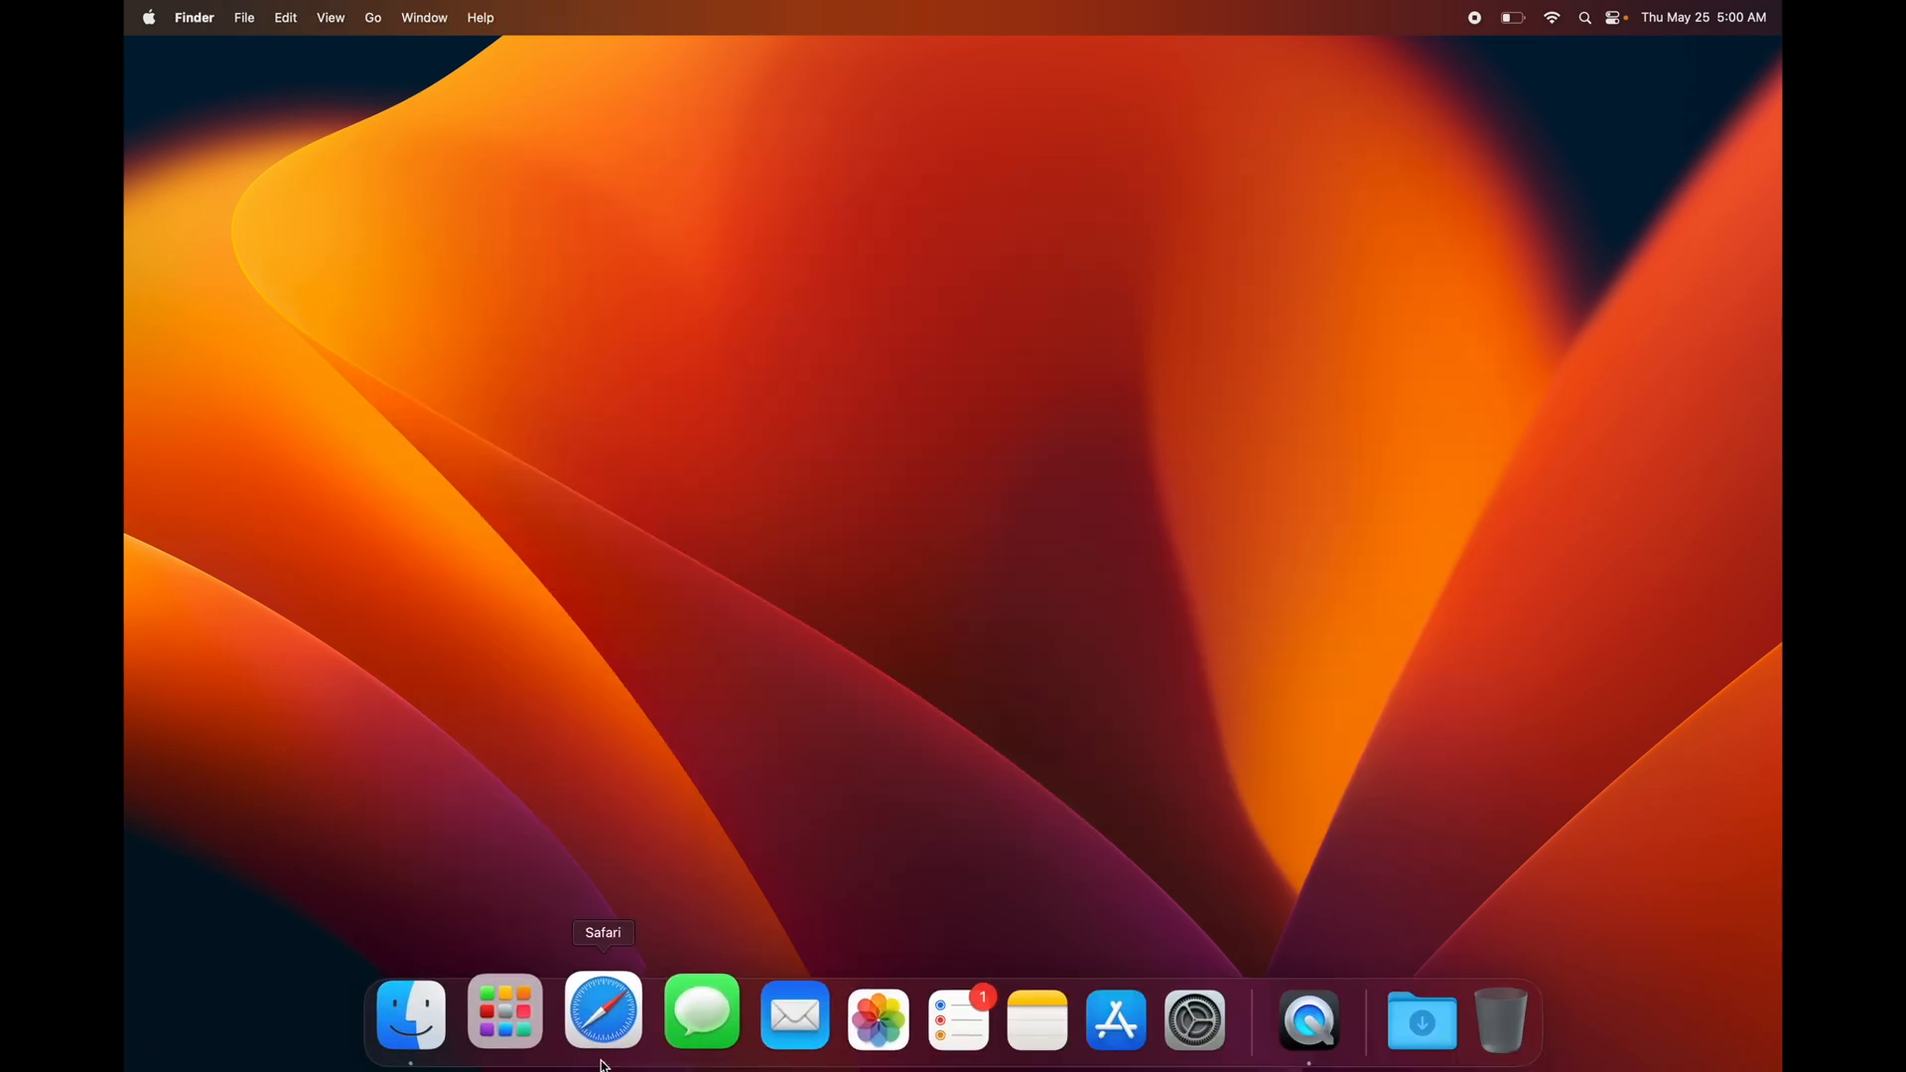
pyautogui.moveTo(758, 1011)
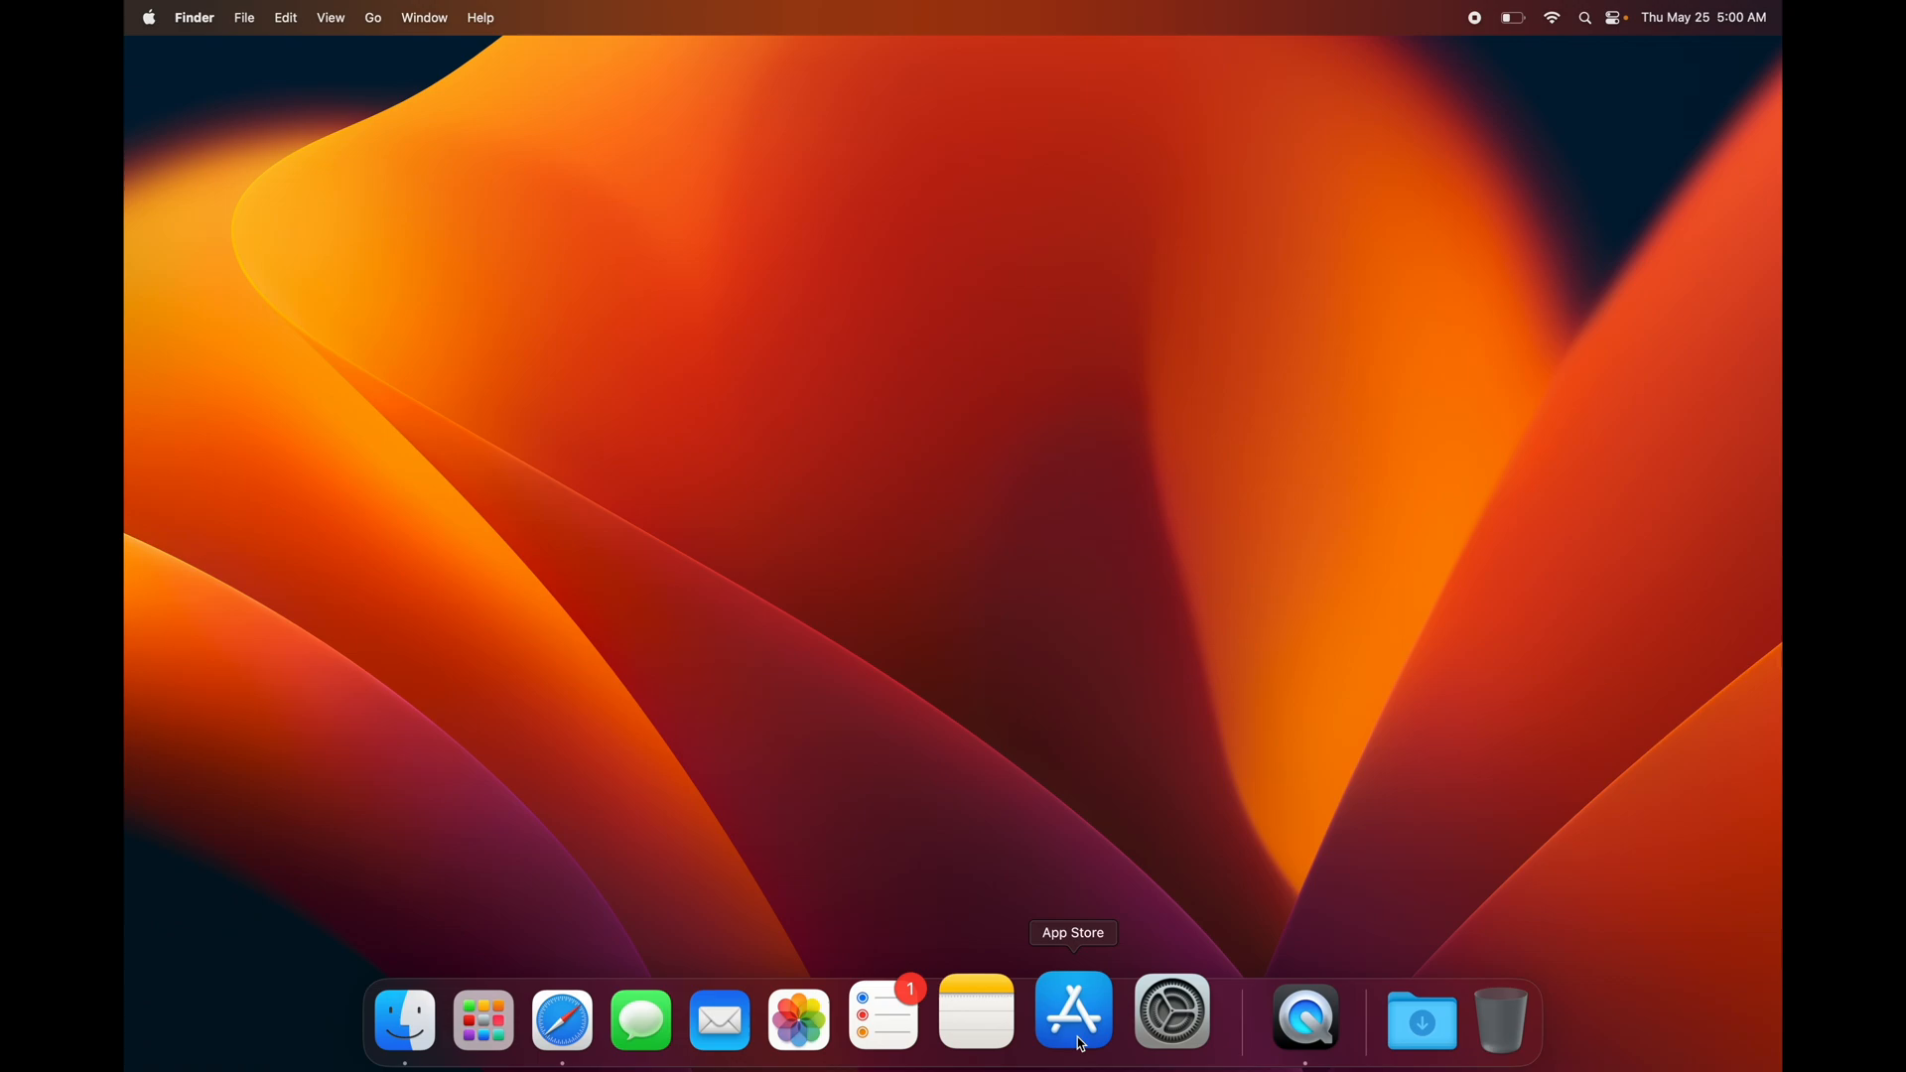
# Step: Launch App Store, pass the welcome sheet and decline notifications with Not Now
pyautogui.click(1072, 1013)
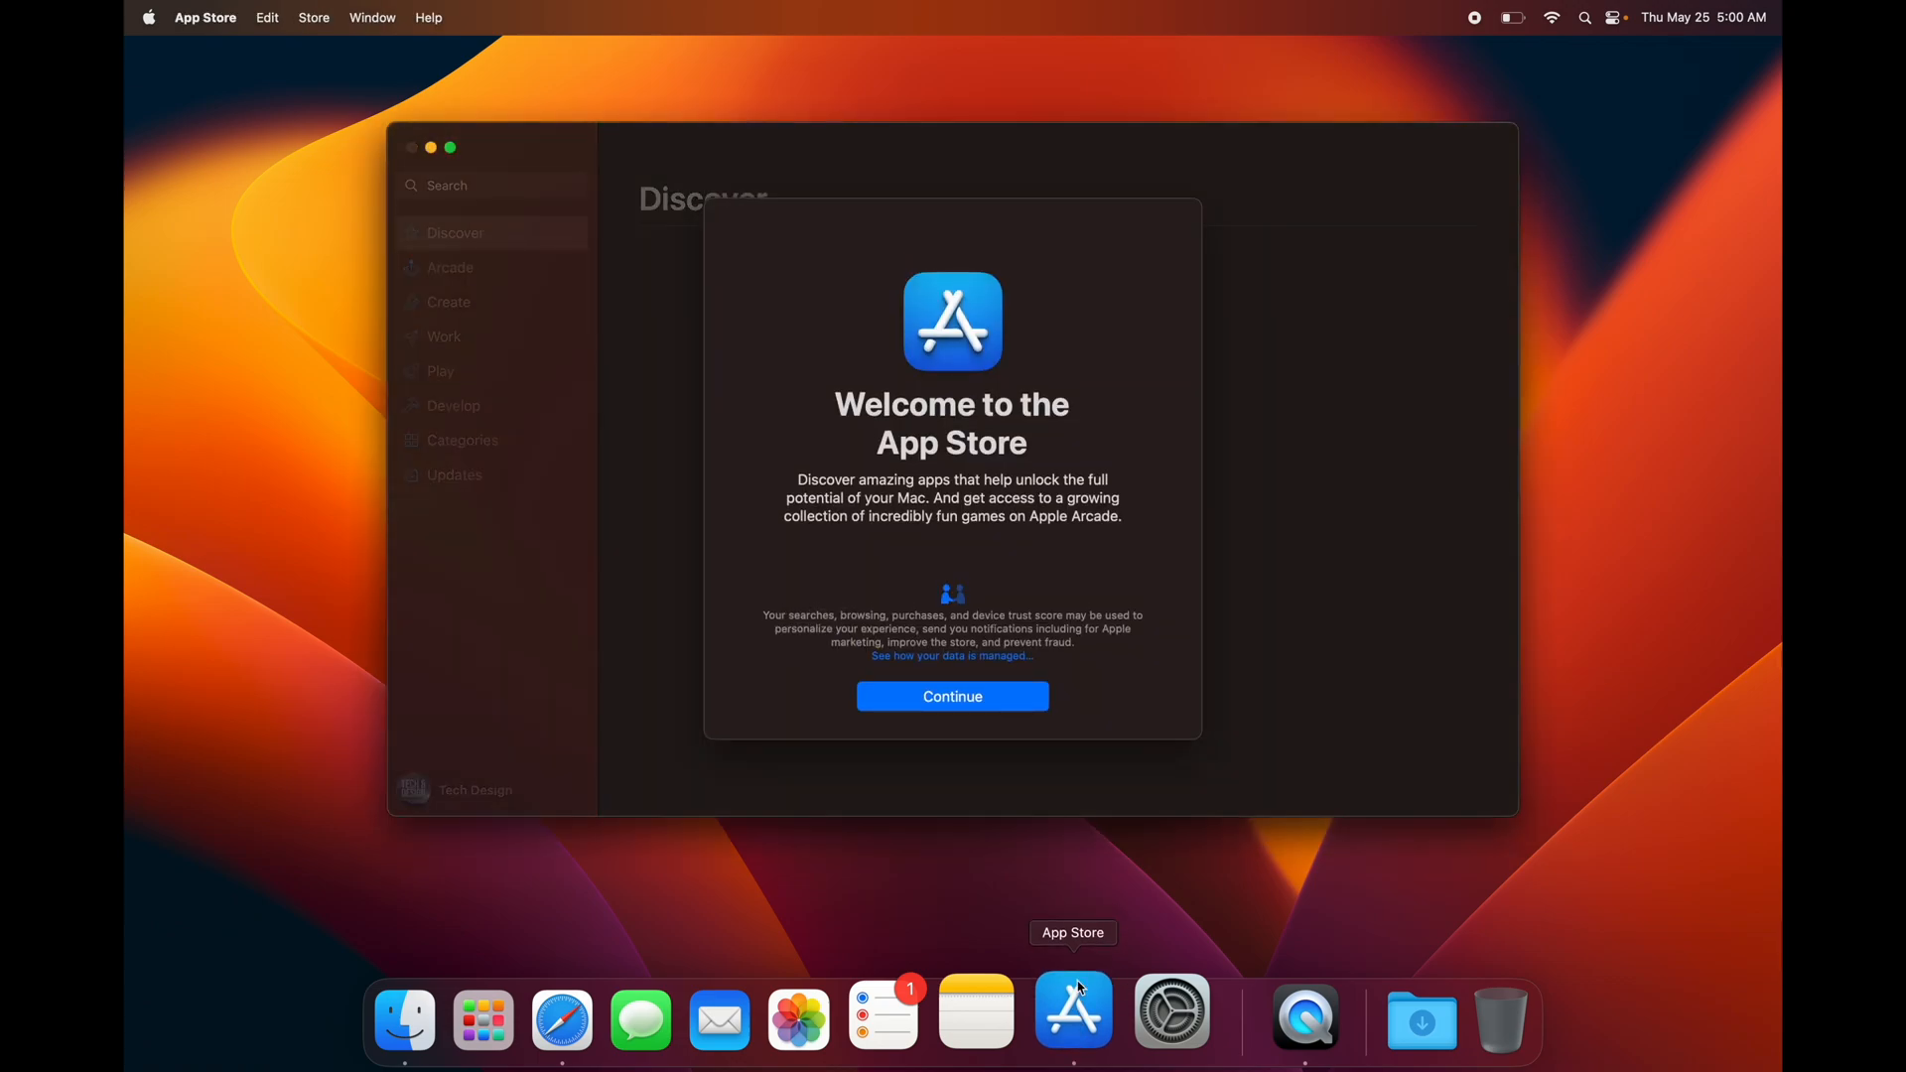
pyautogui.click(952, 695)
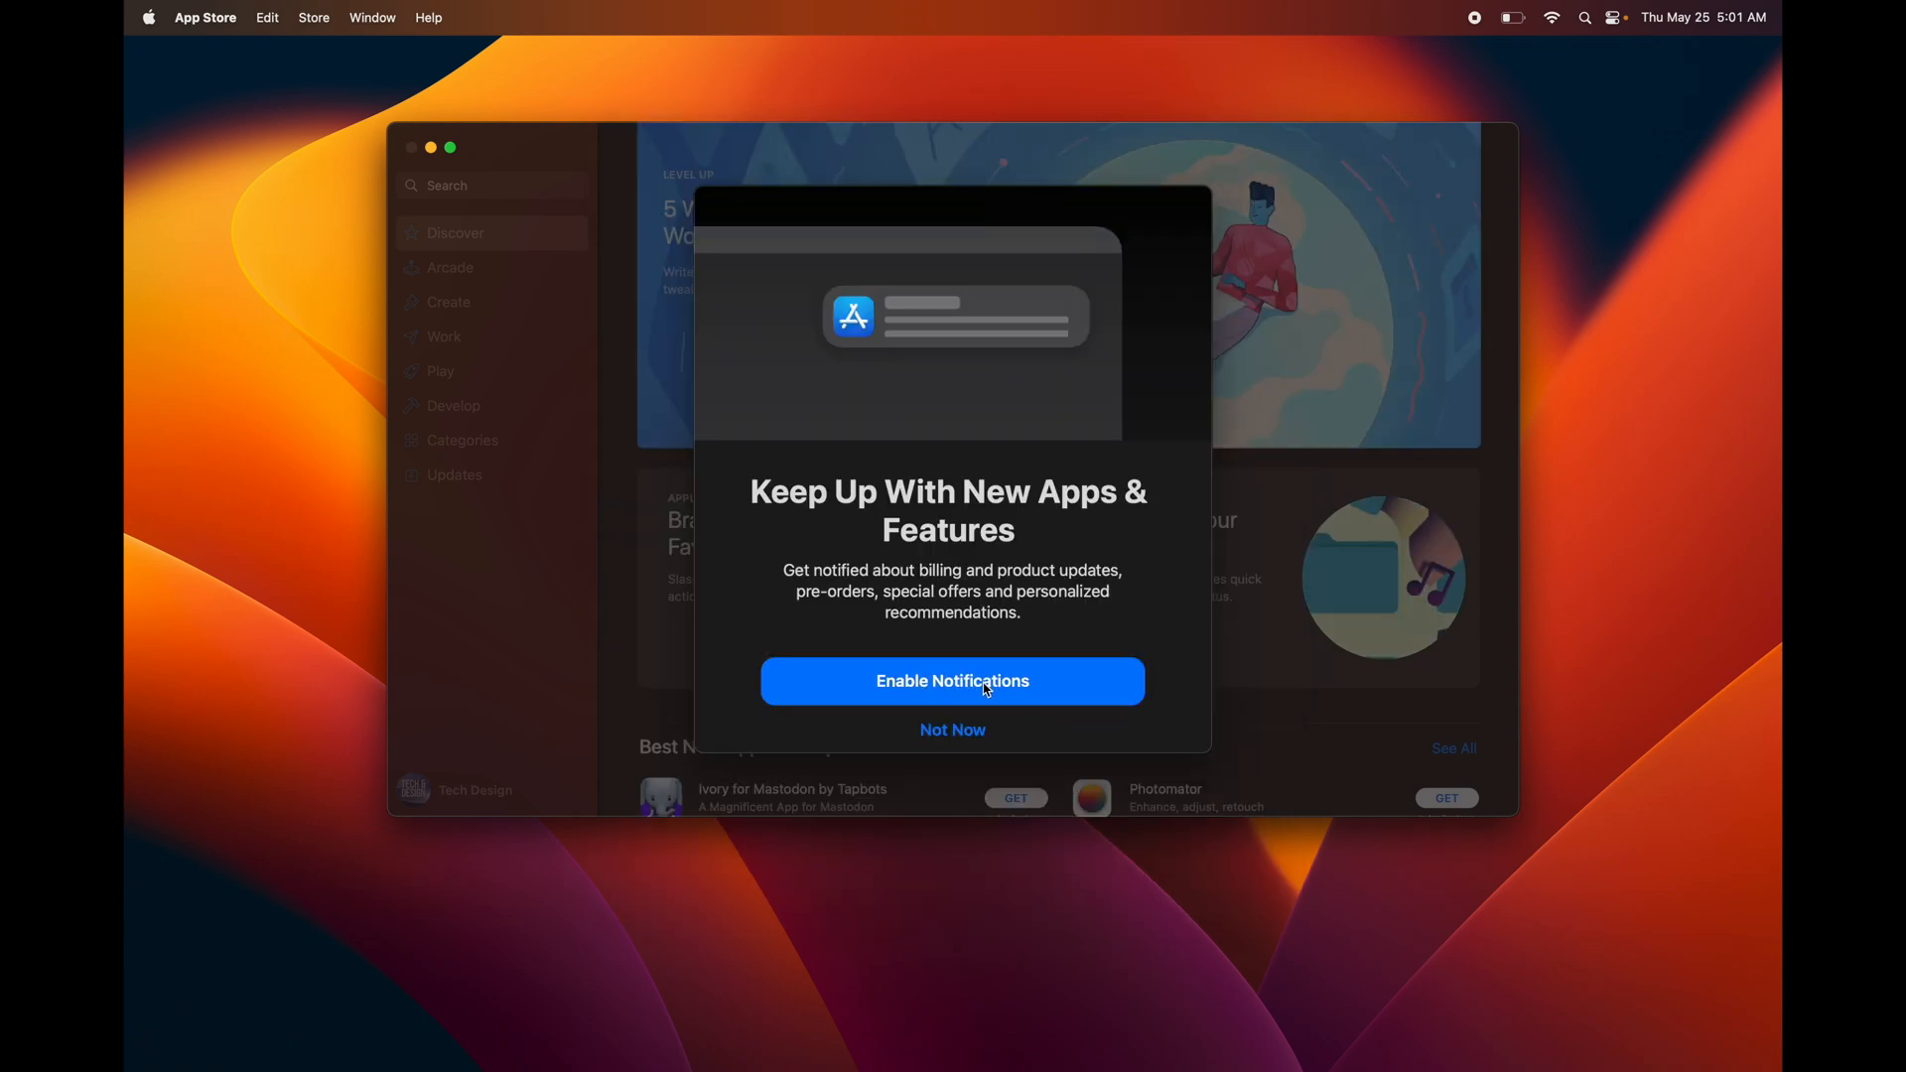
pyautogui.moveTo(960, 734)
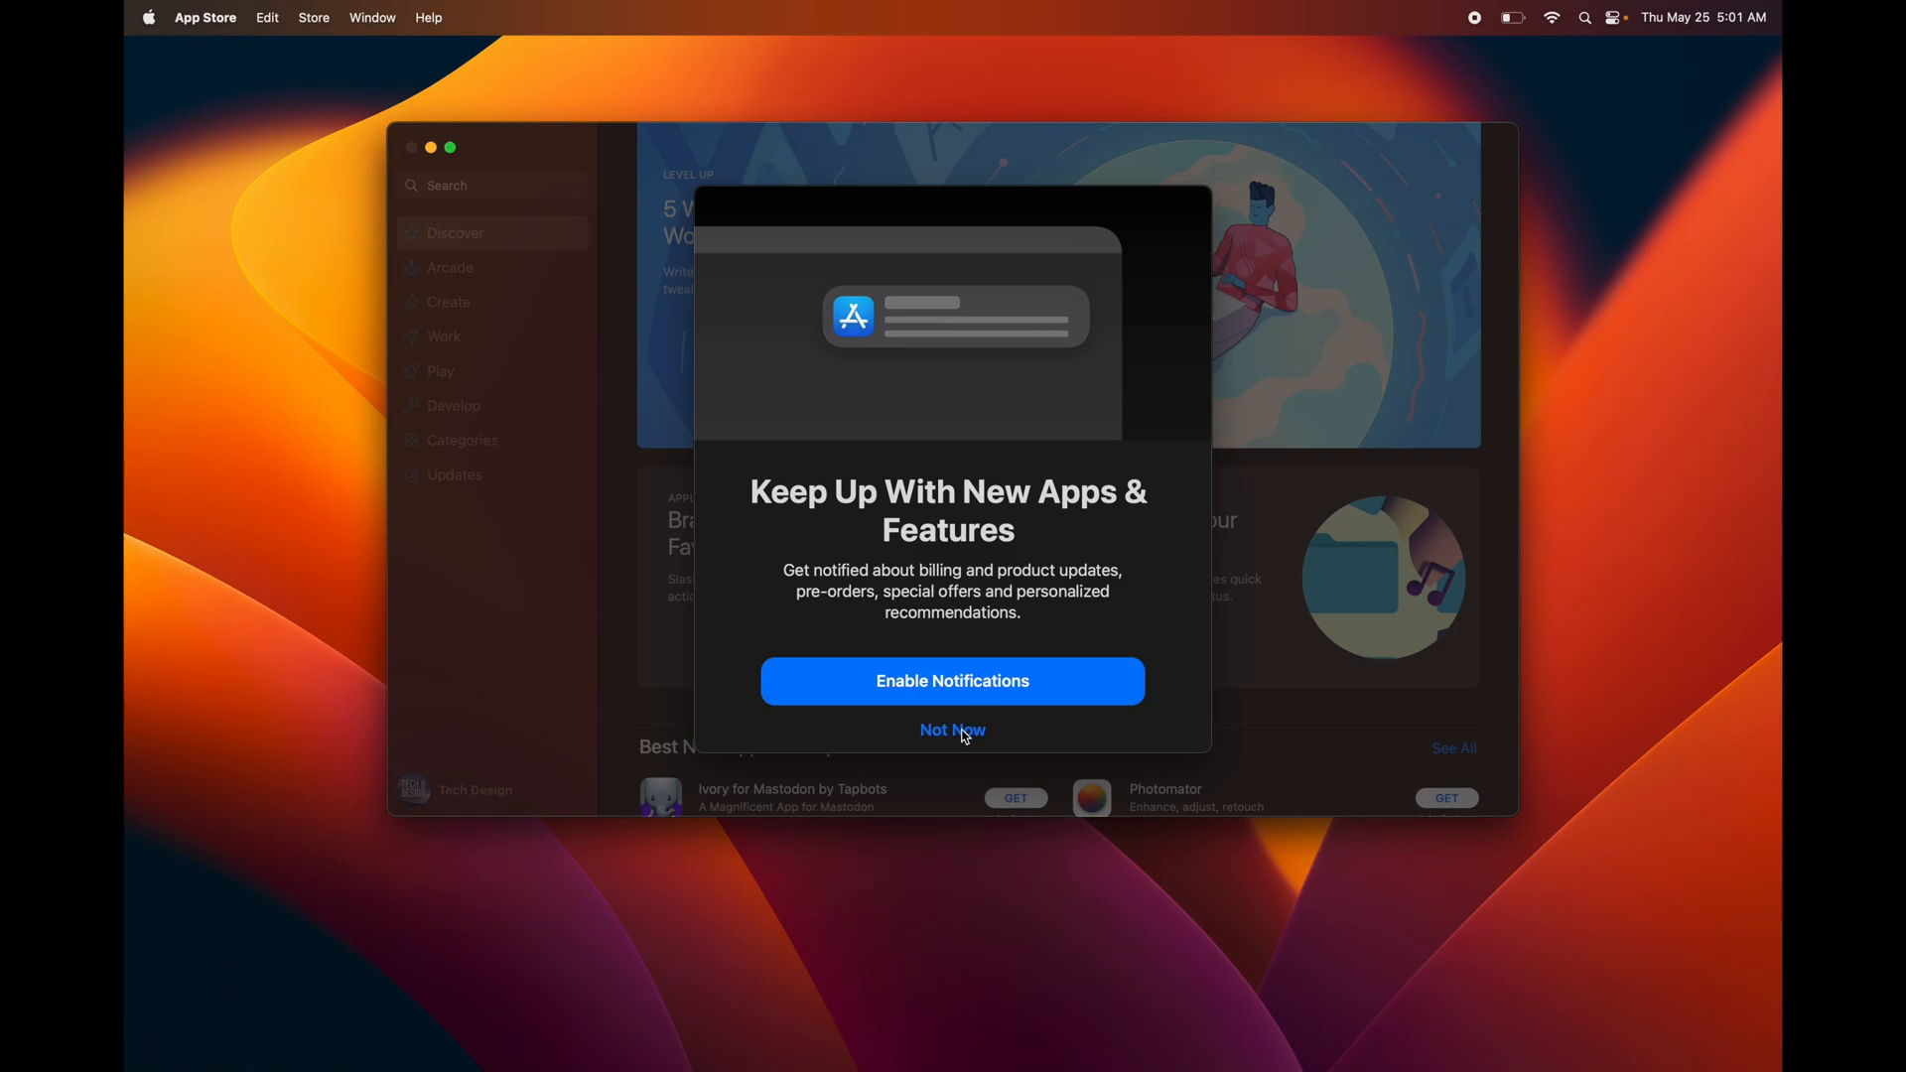
pyautogui.click(952, 730)
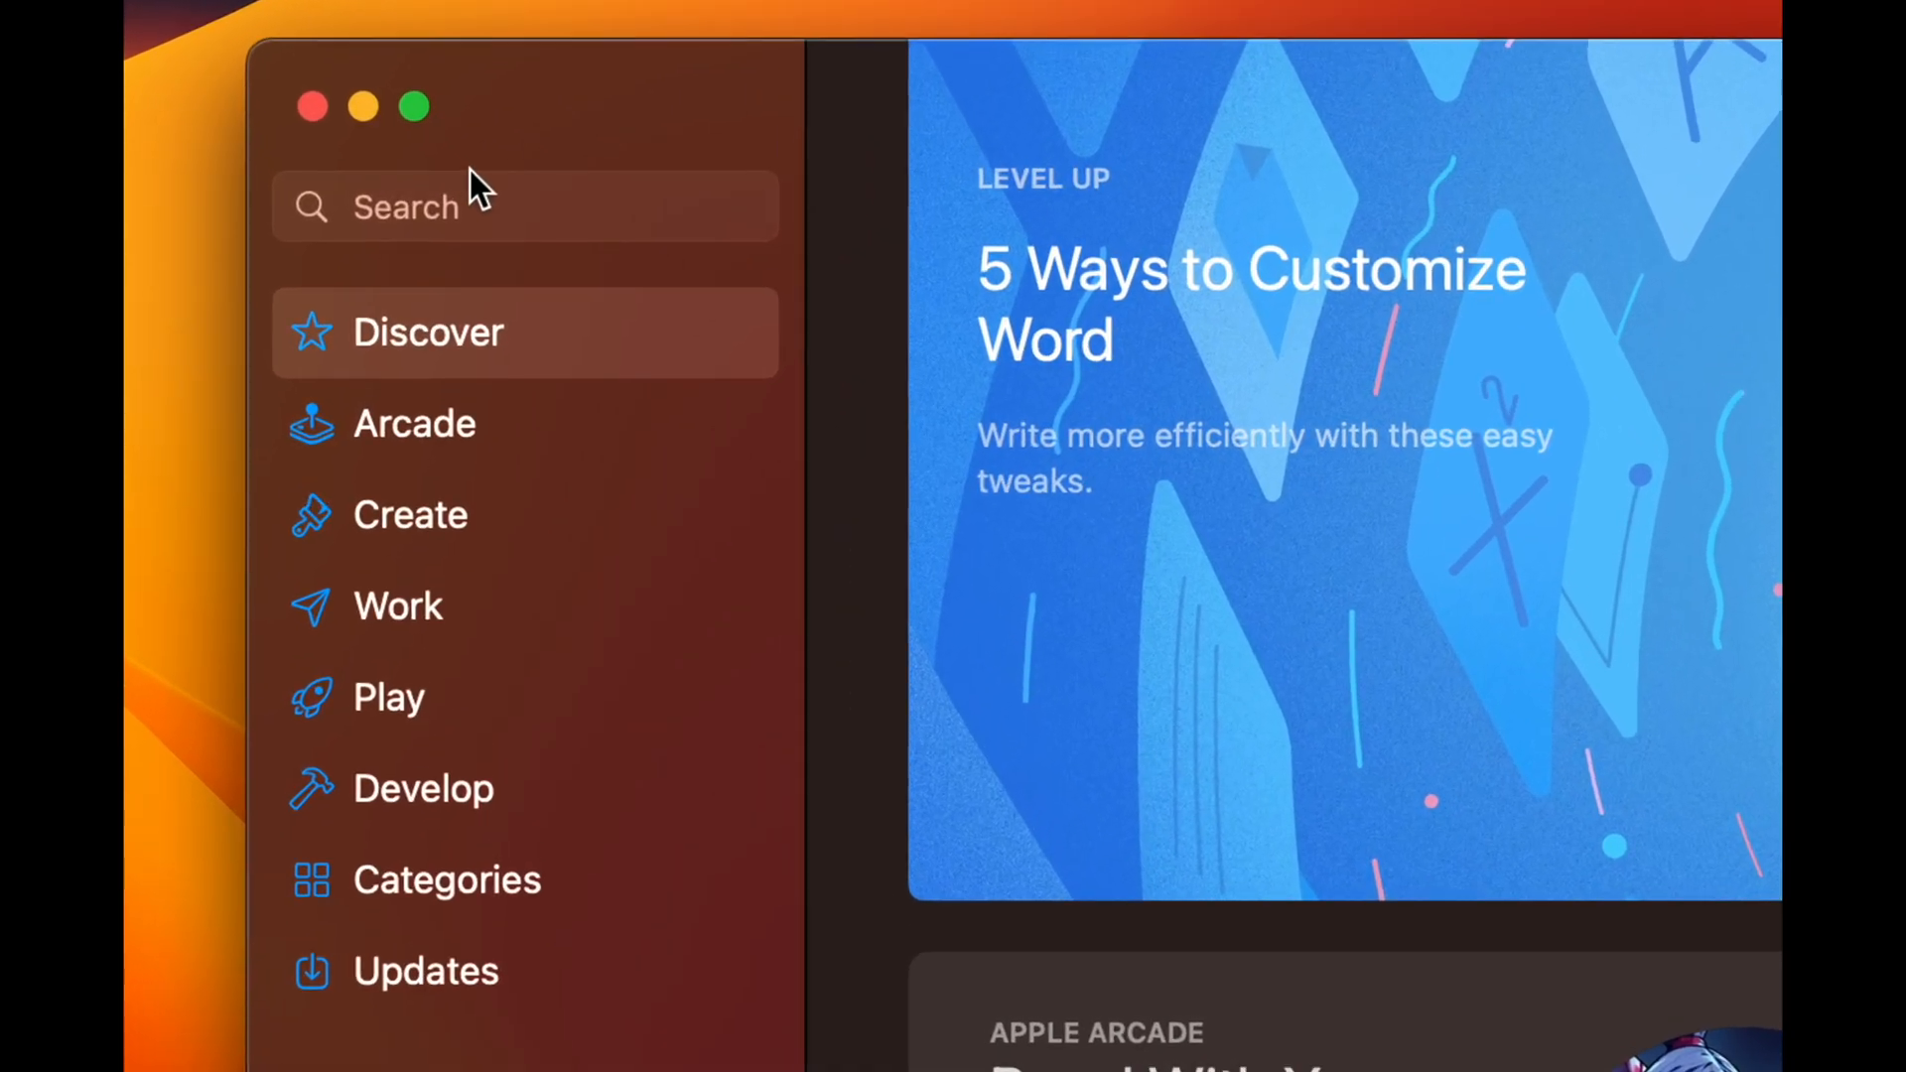
# Step: Search the store for 'final cut pro' and start its download from the results
pyautogui.write('fina')
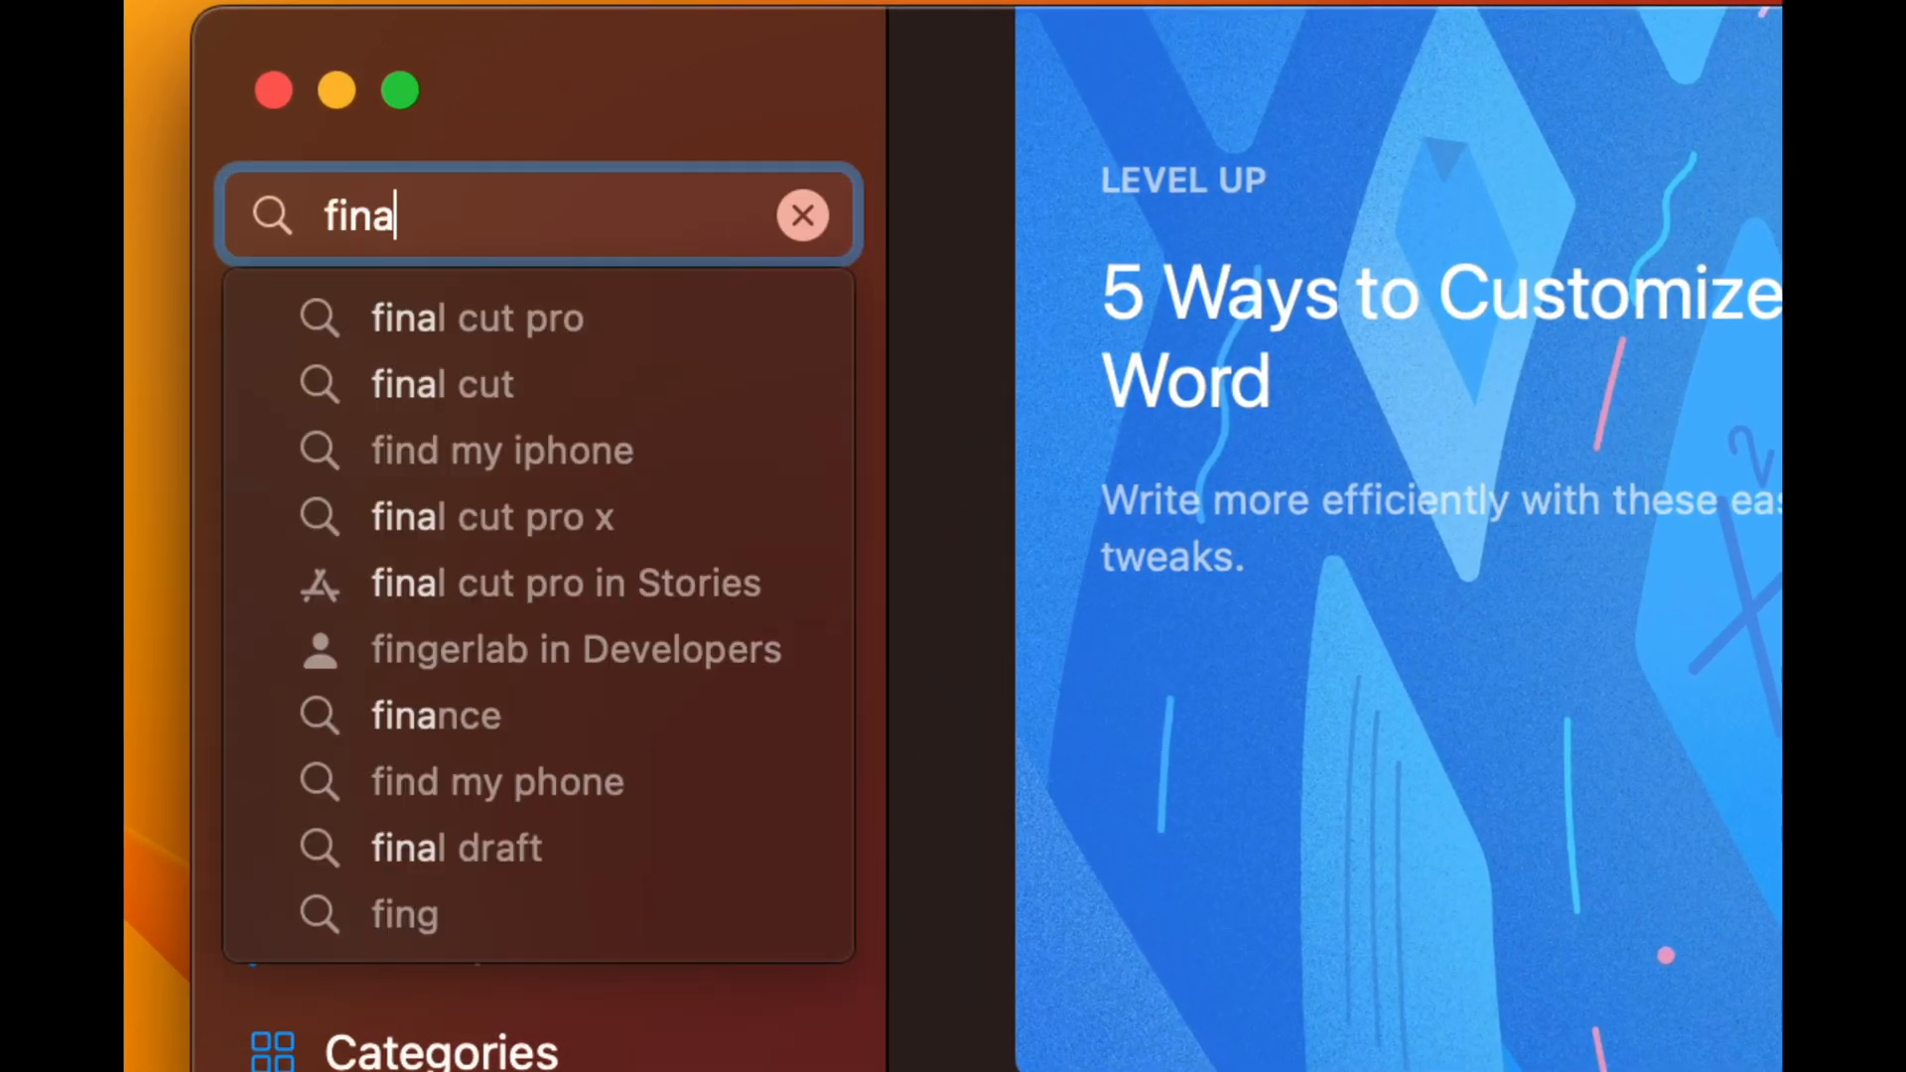
pyautogui.click(476, 318)
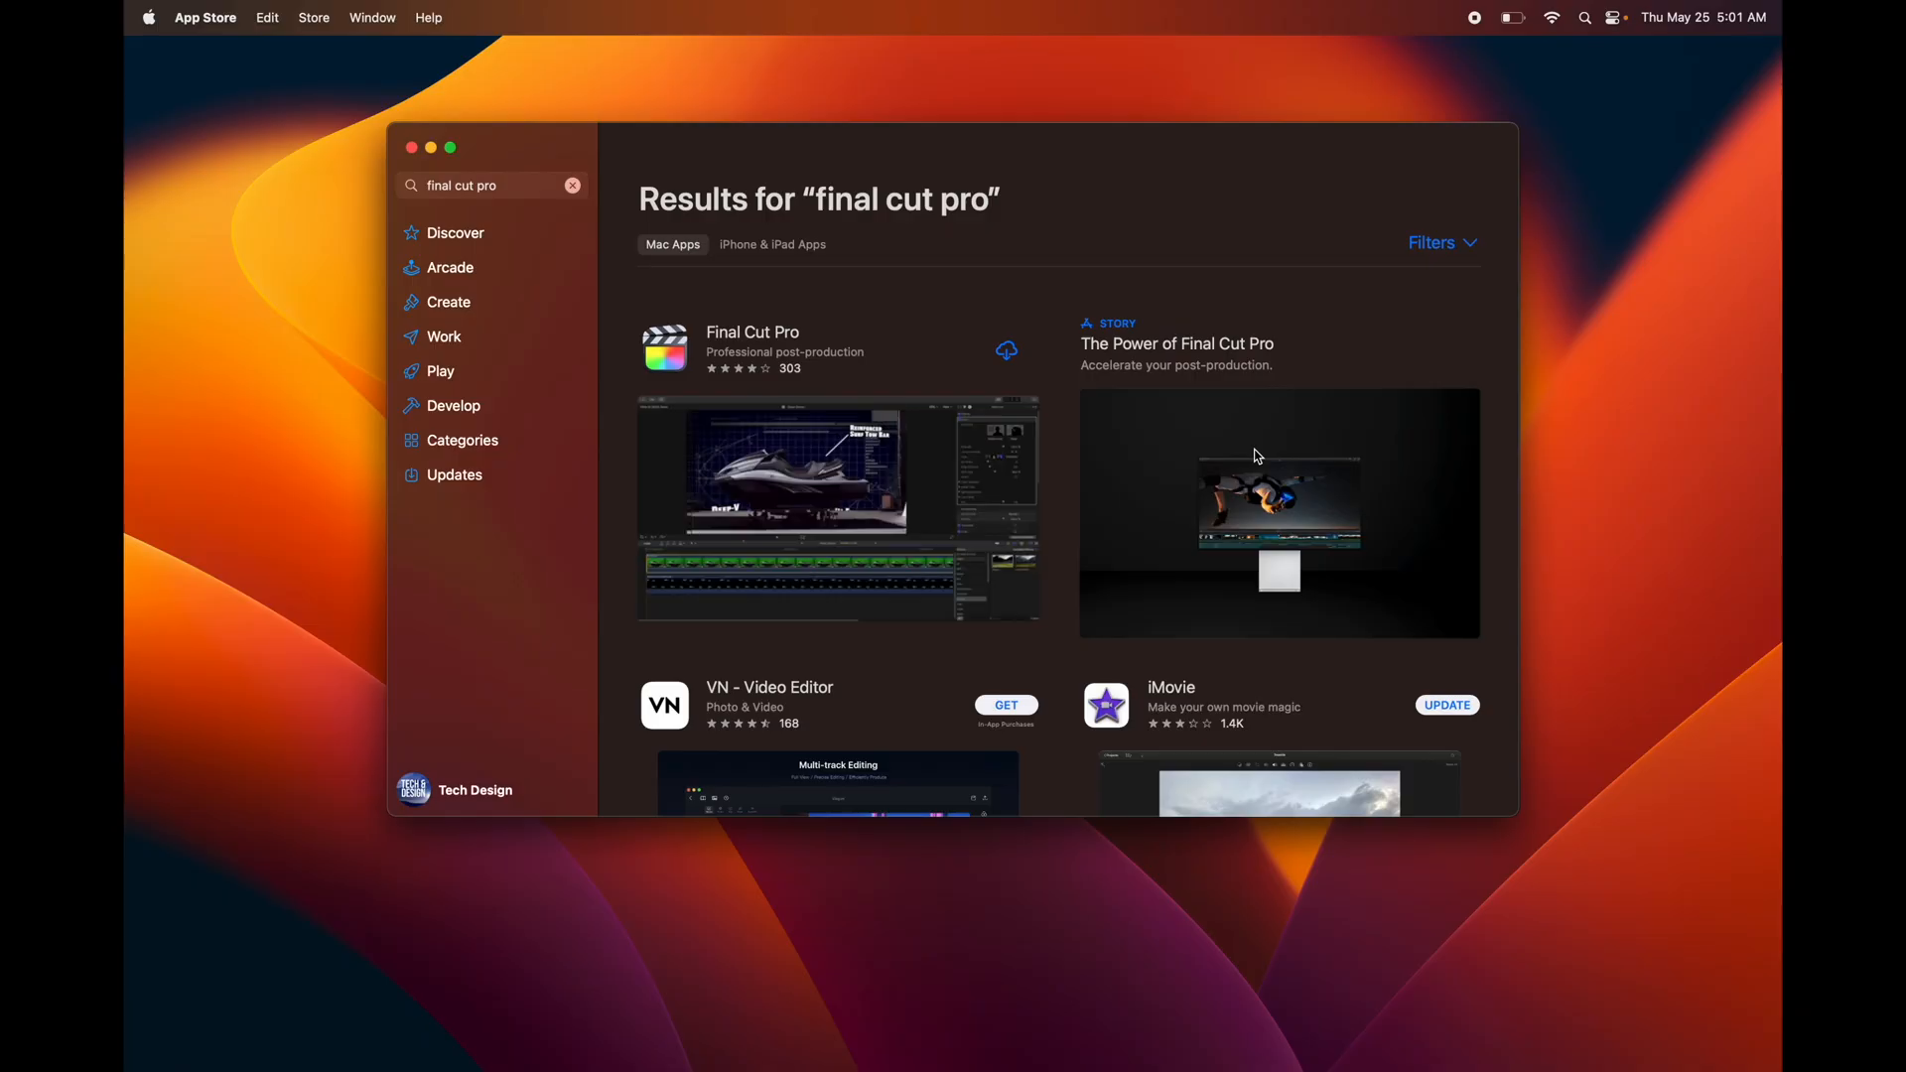
pyautogui.scroll(-3)
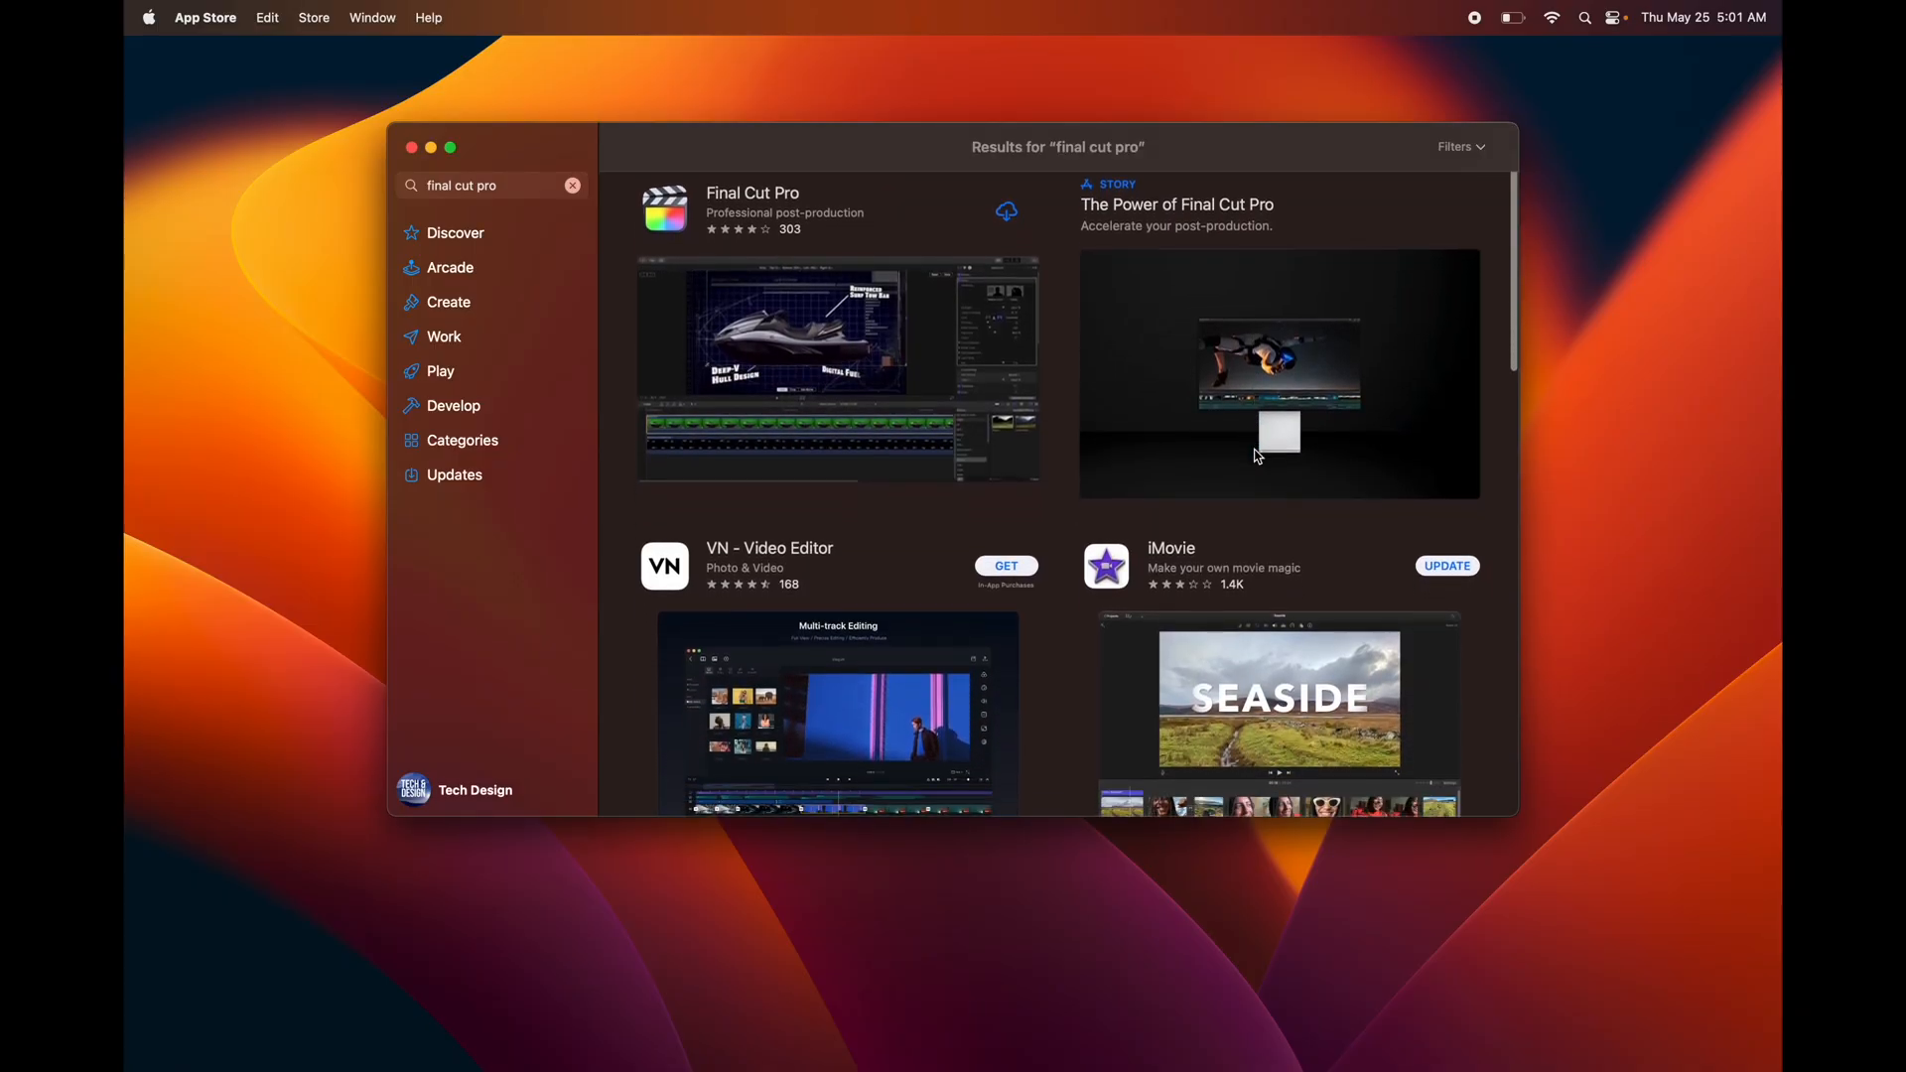
pyautogui.scroll(-3)
pyautogui.write('c')
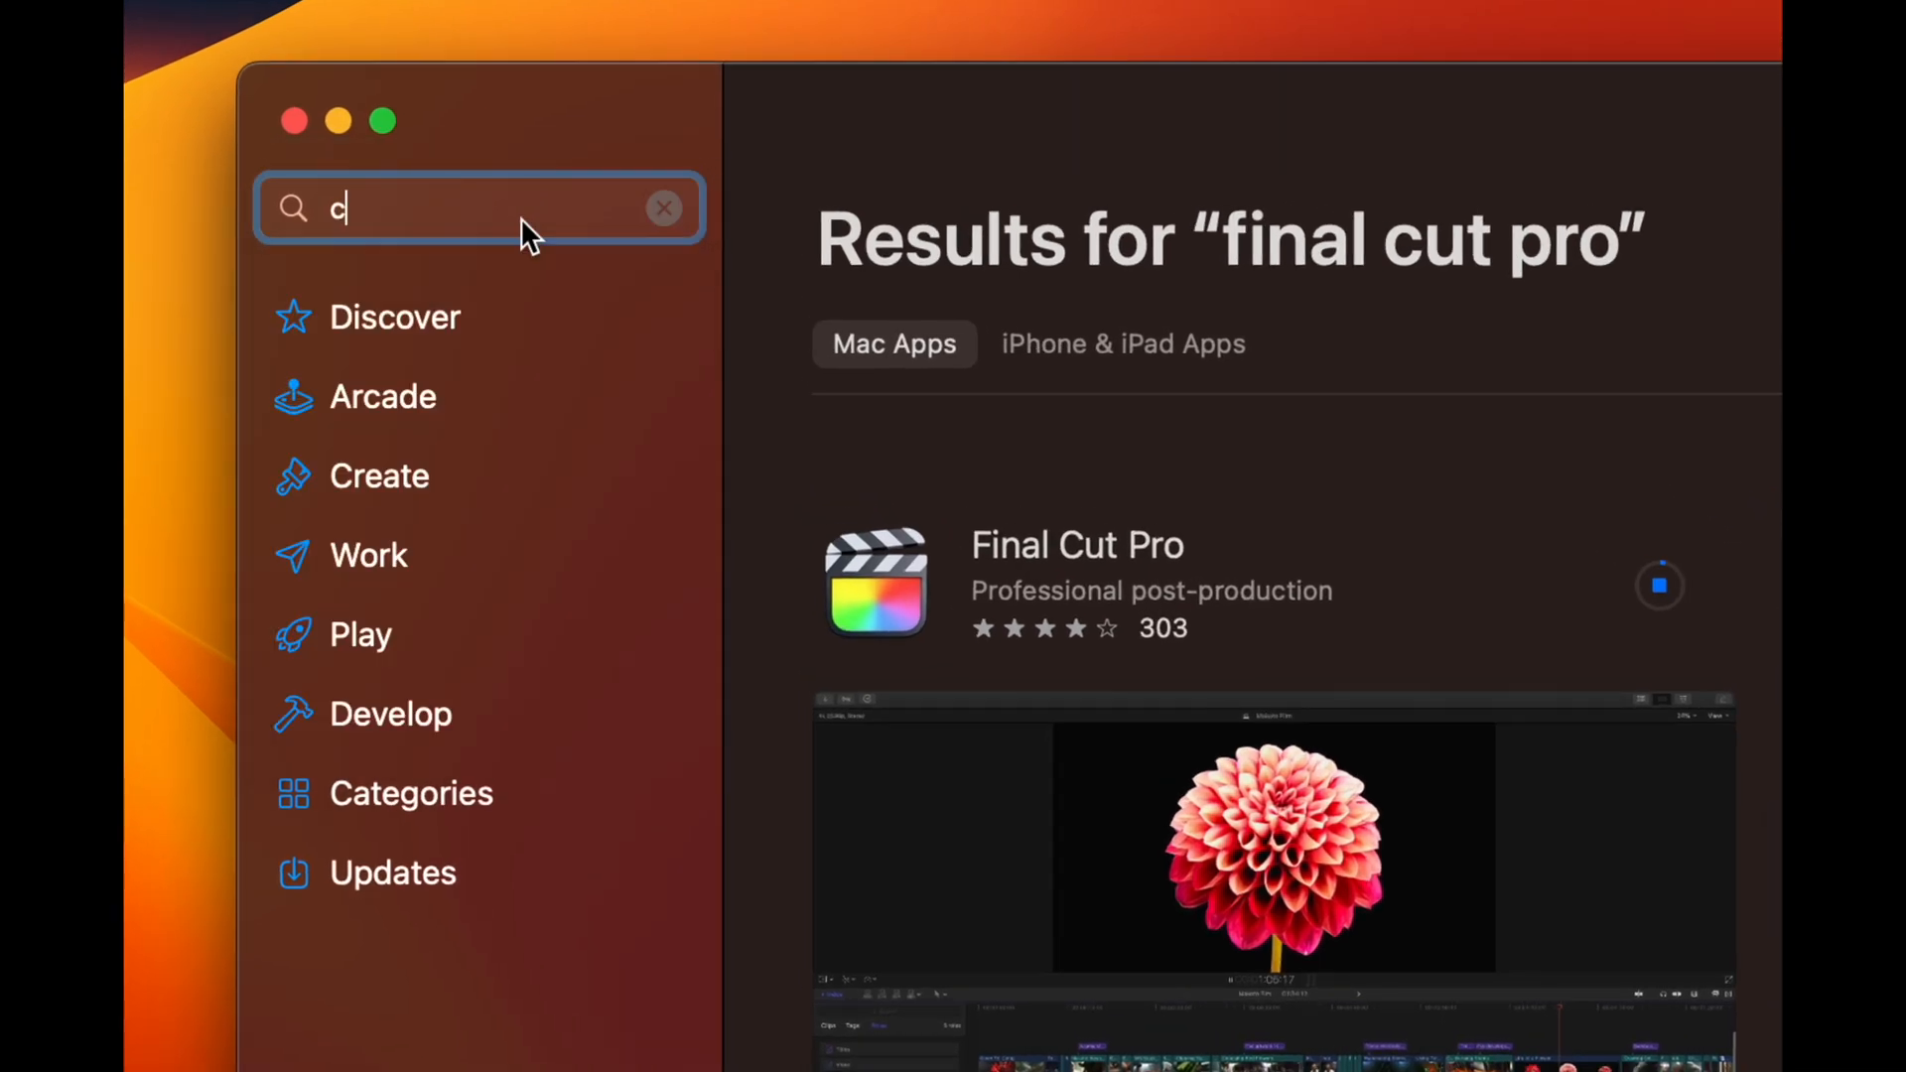
# Step: Search 'compressor', download Compressor, then bring up a Finder window
pyautogui.write('ompressor')
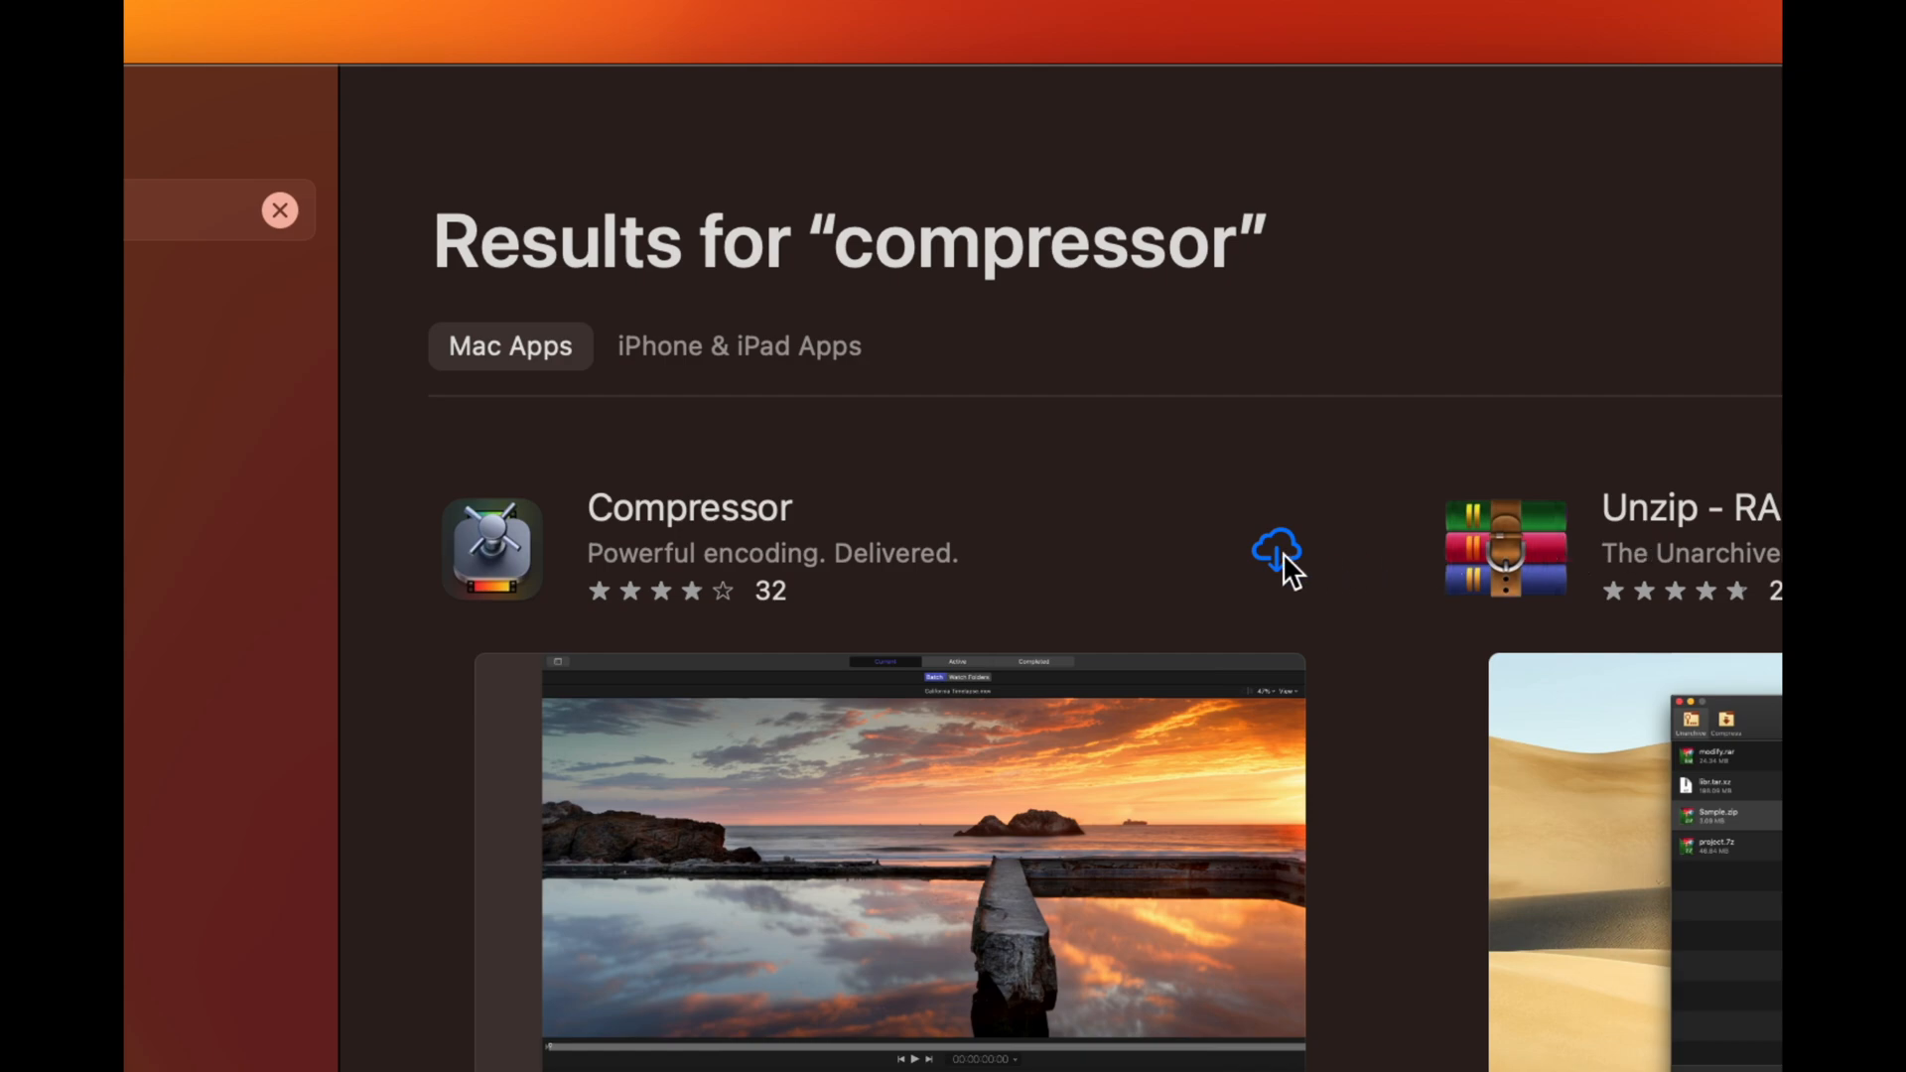
pyautogui.click(1275, 548)
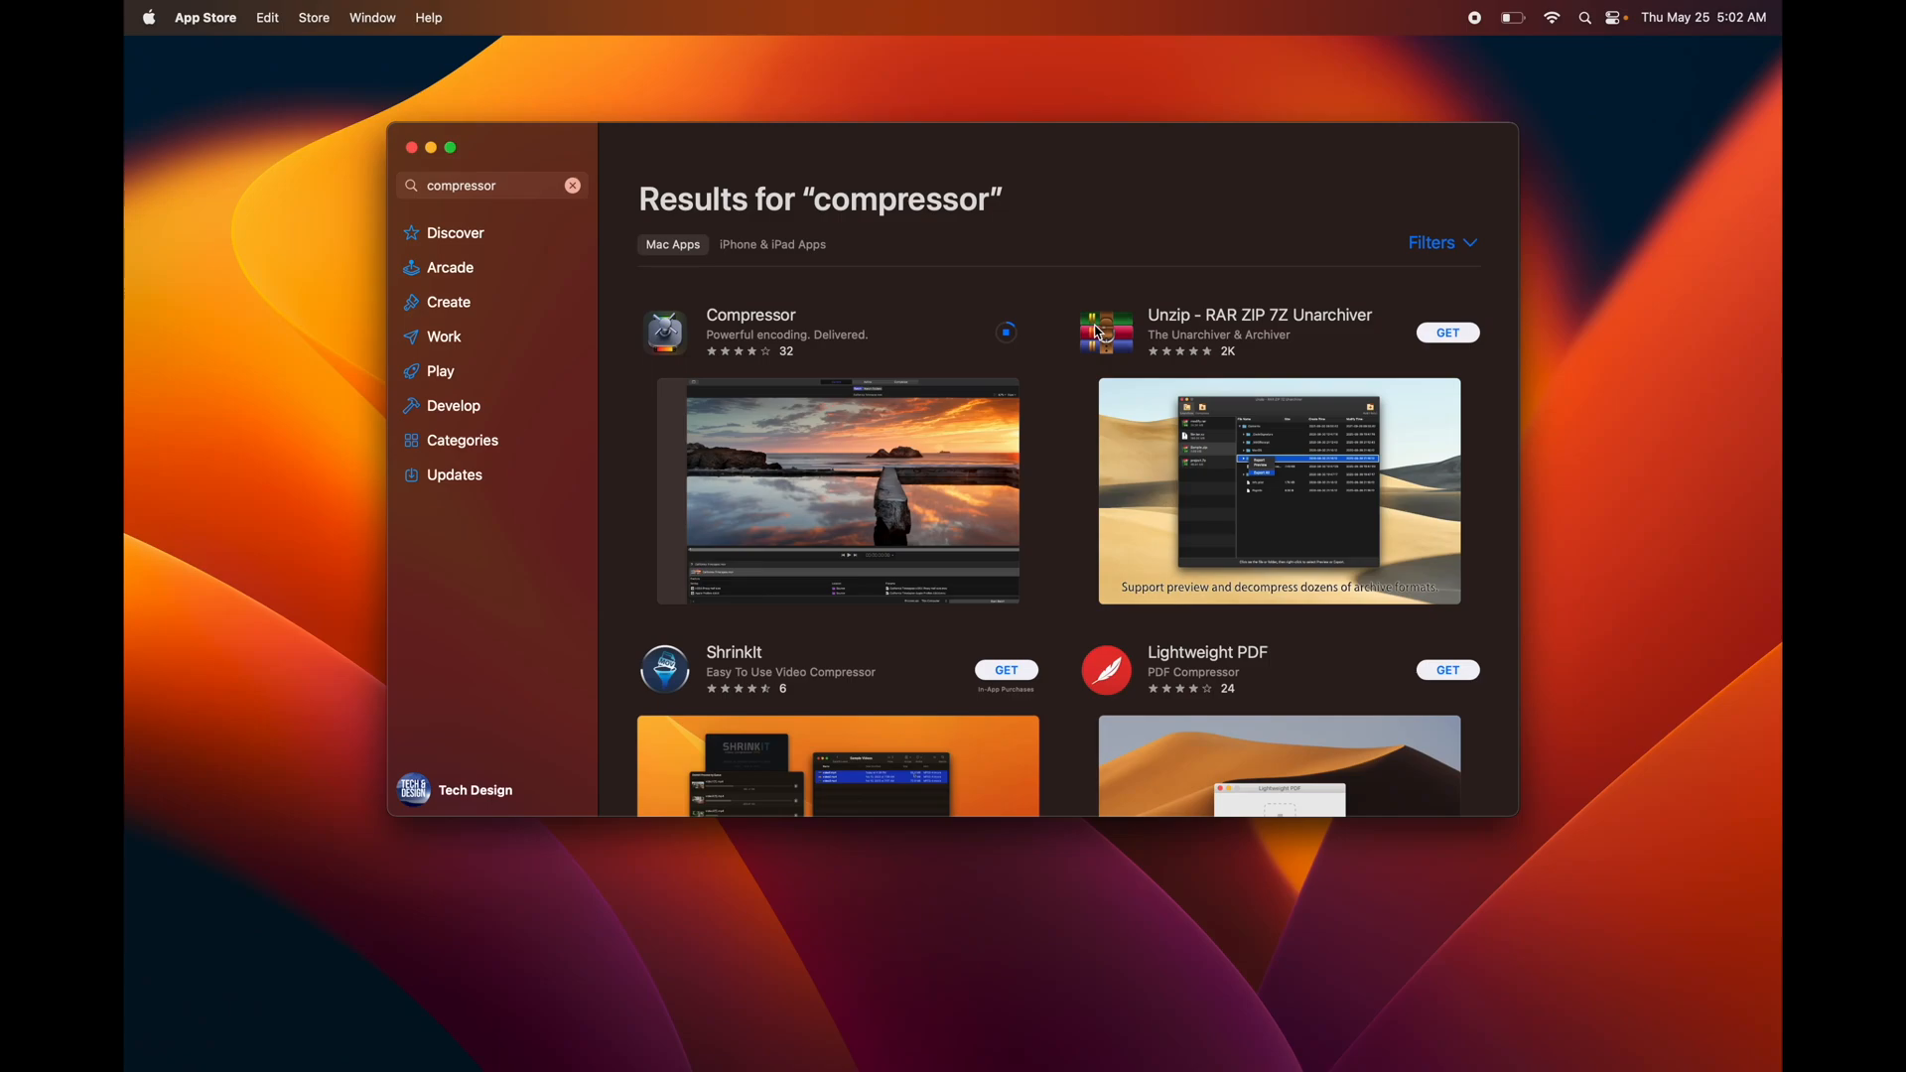
pyautogui.moveTo(828, 311)
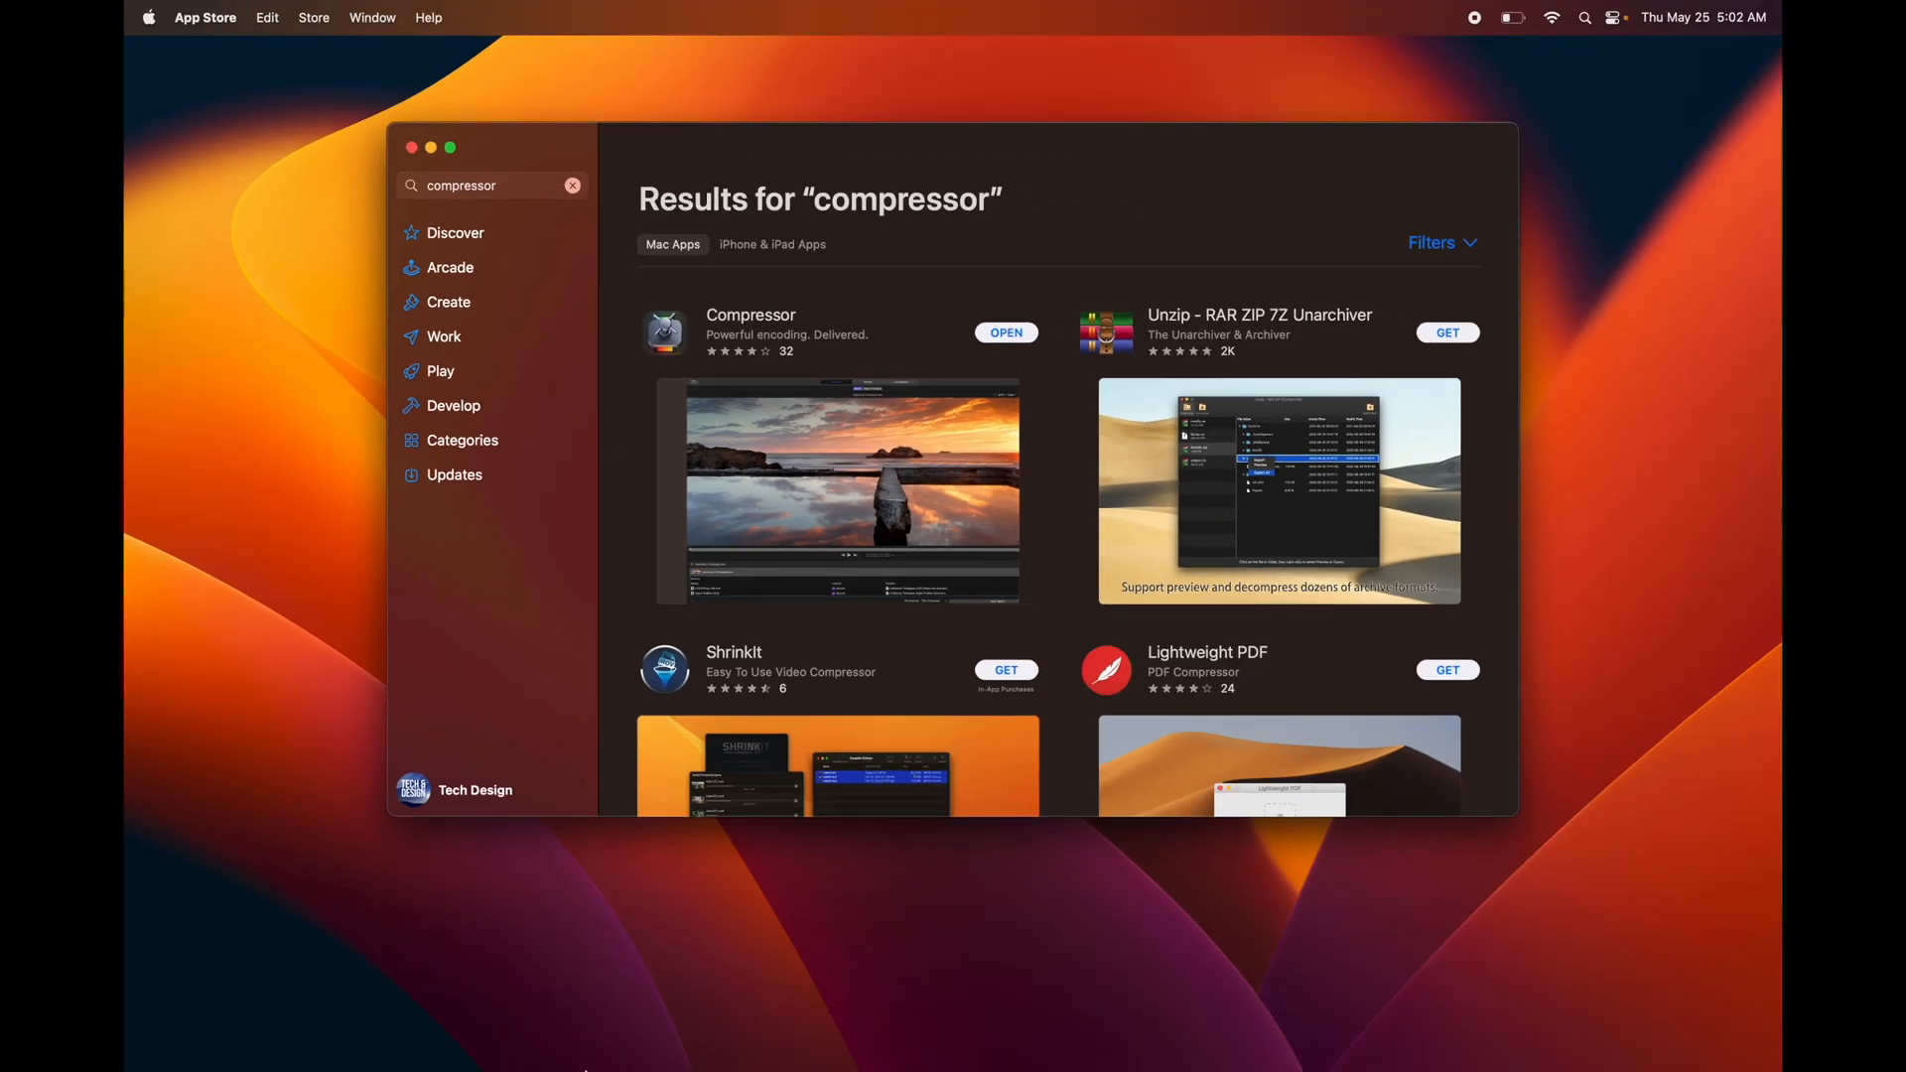
pyautogui.click(438, 1011)
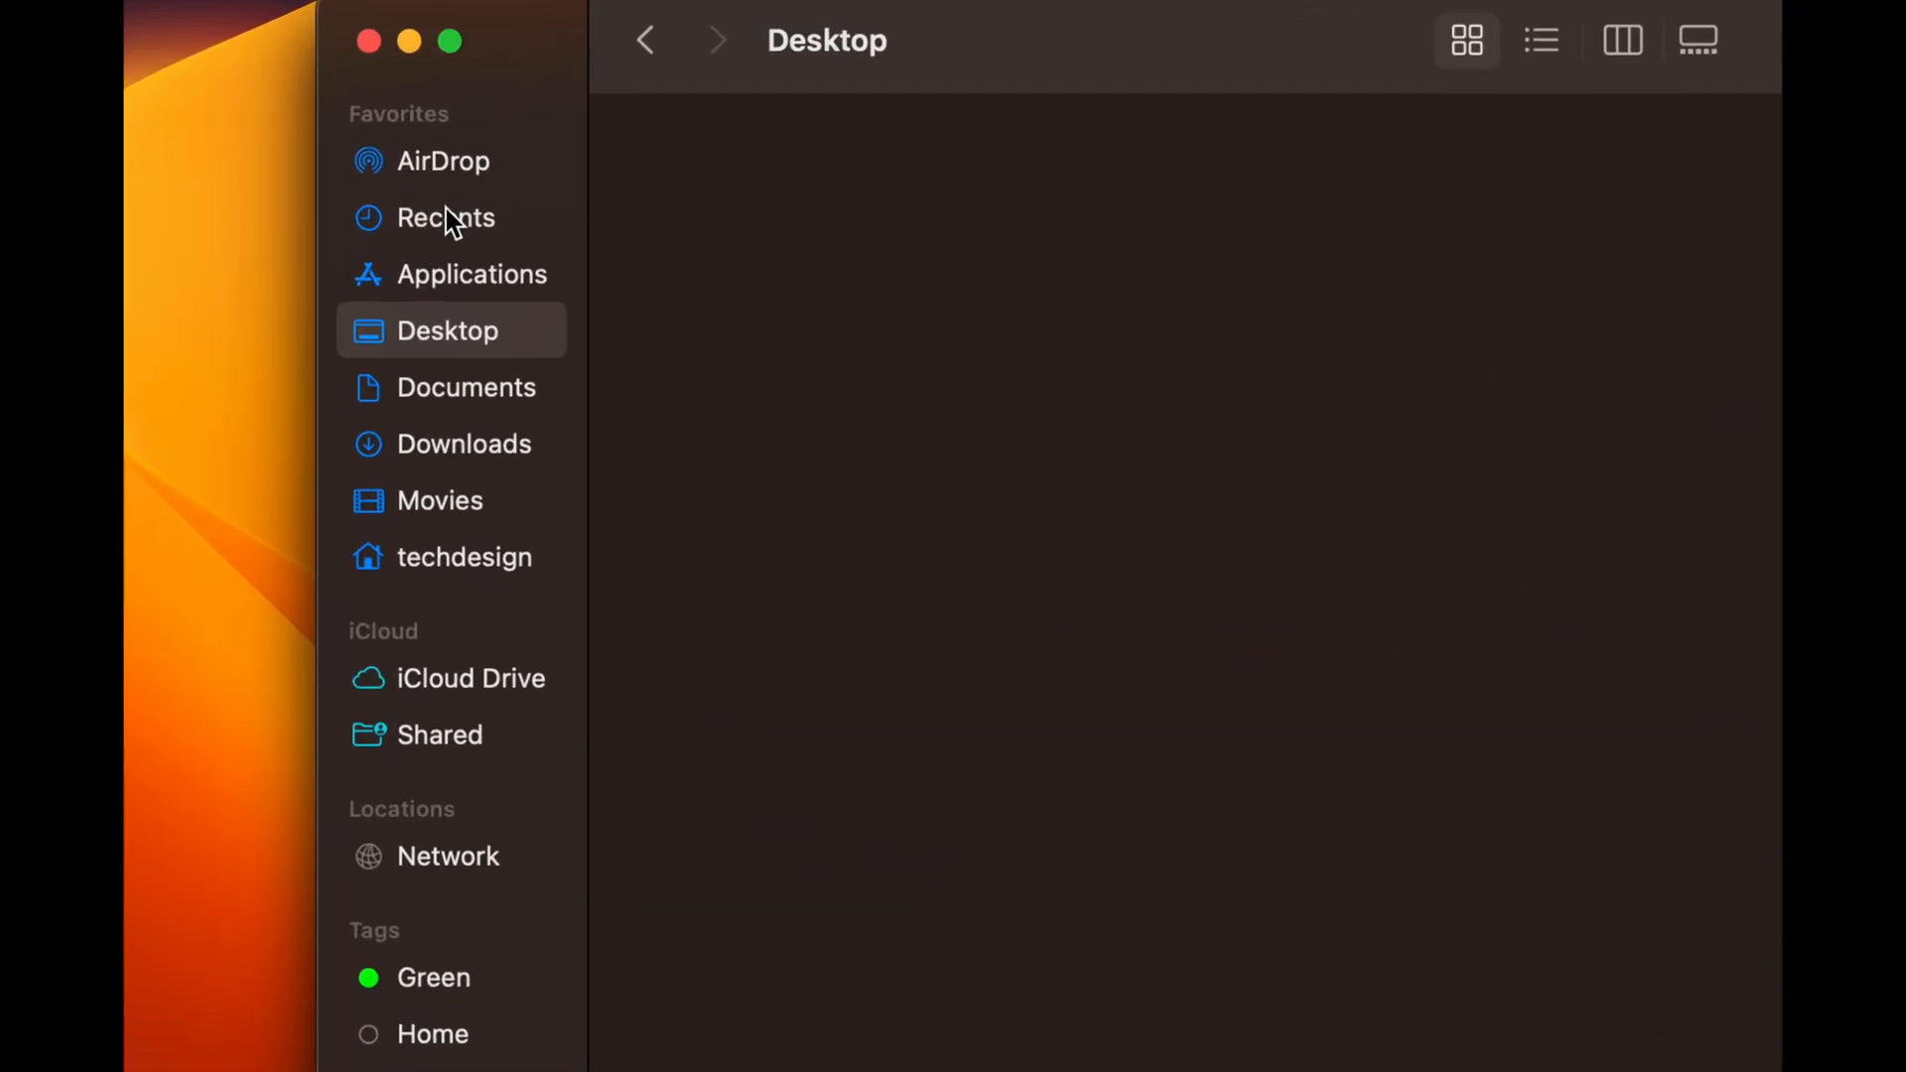
# Step: Show the Applications folder where Compressor and Final Cut Pro appear
pyautogui.click(471, 274)
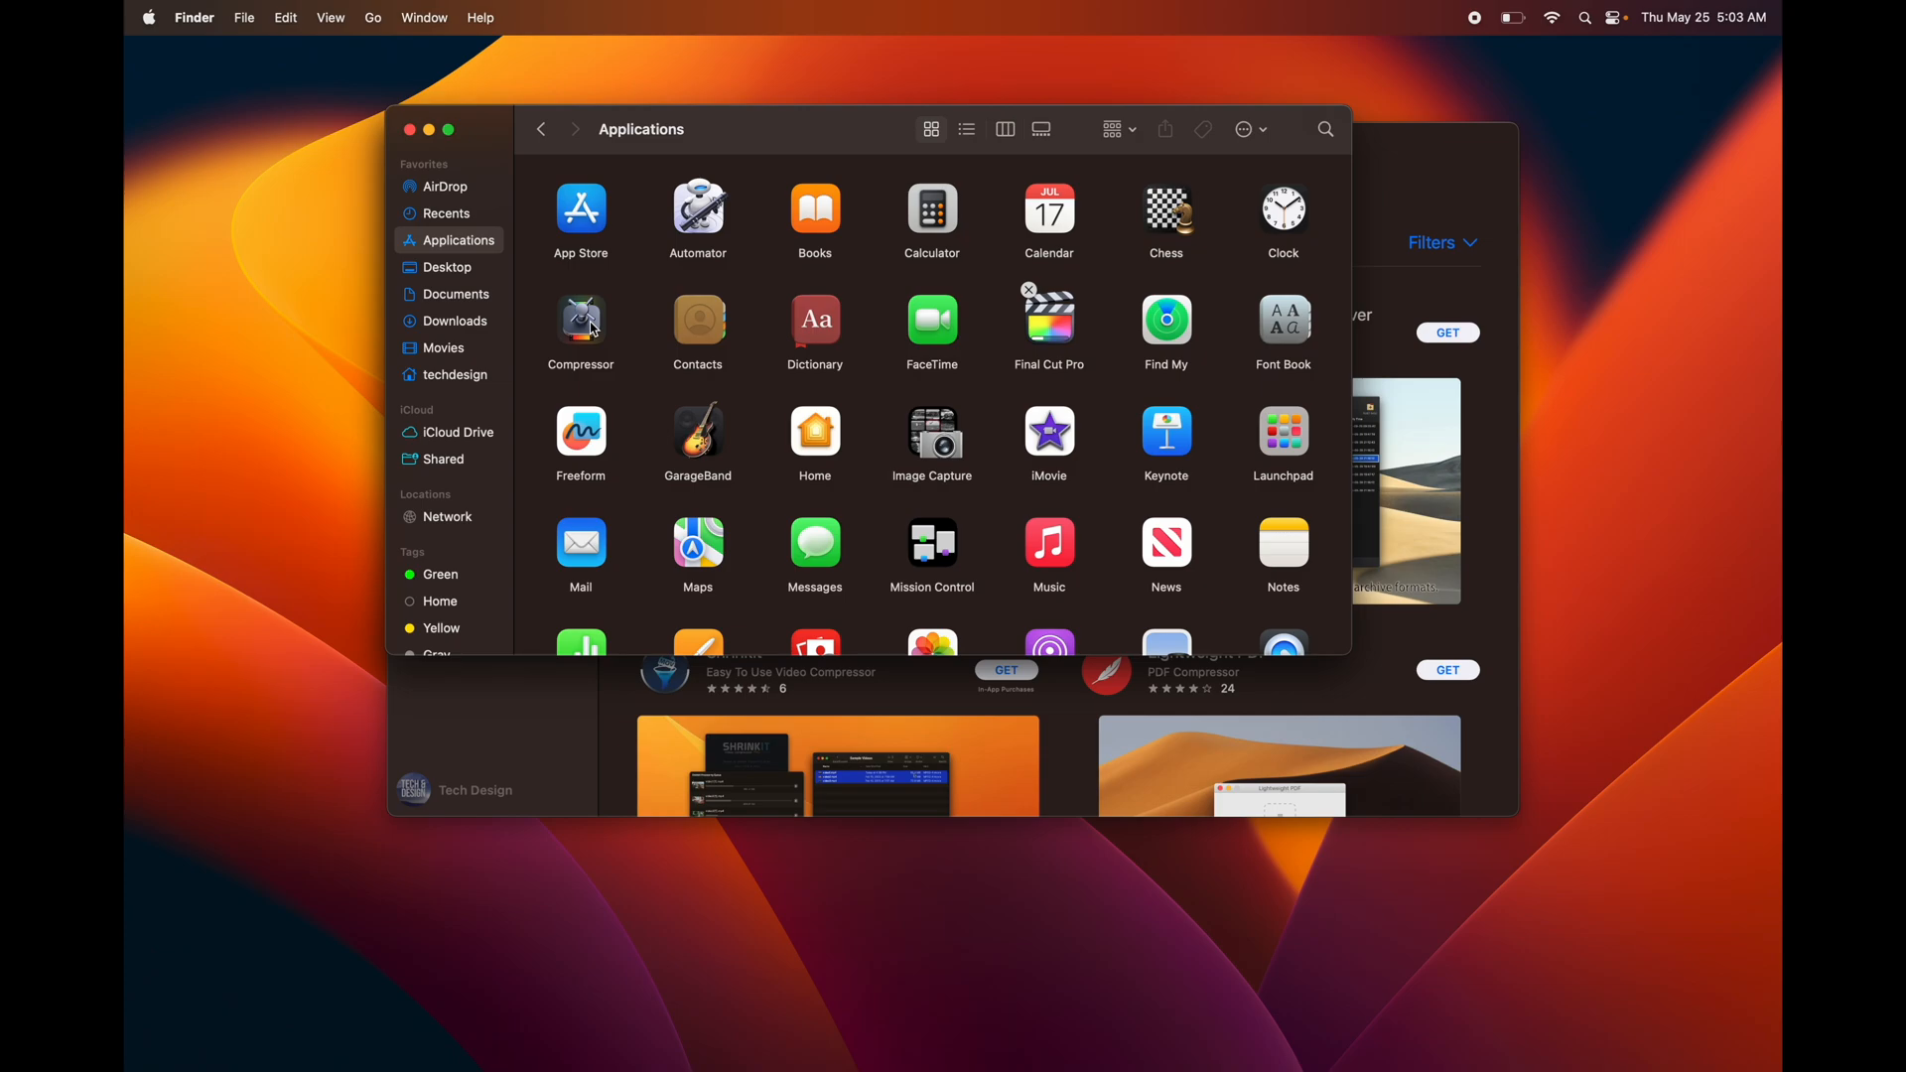
pyautogui.moveTo(617, 324)
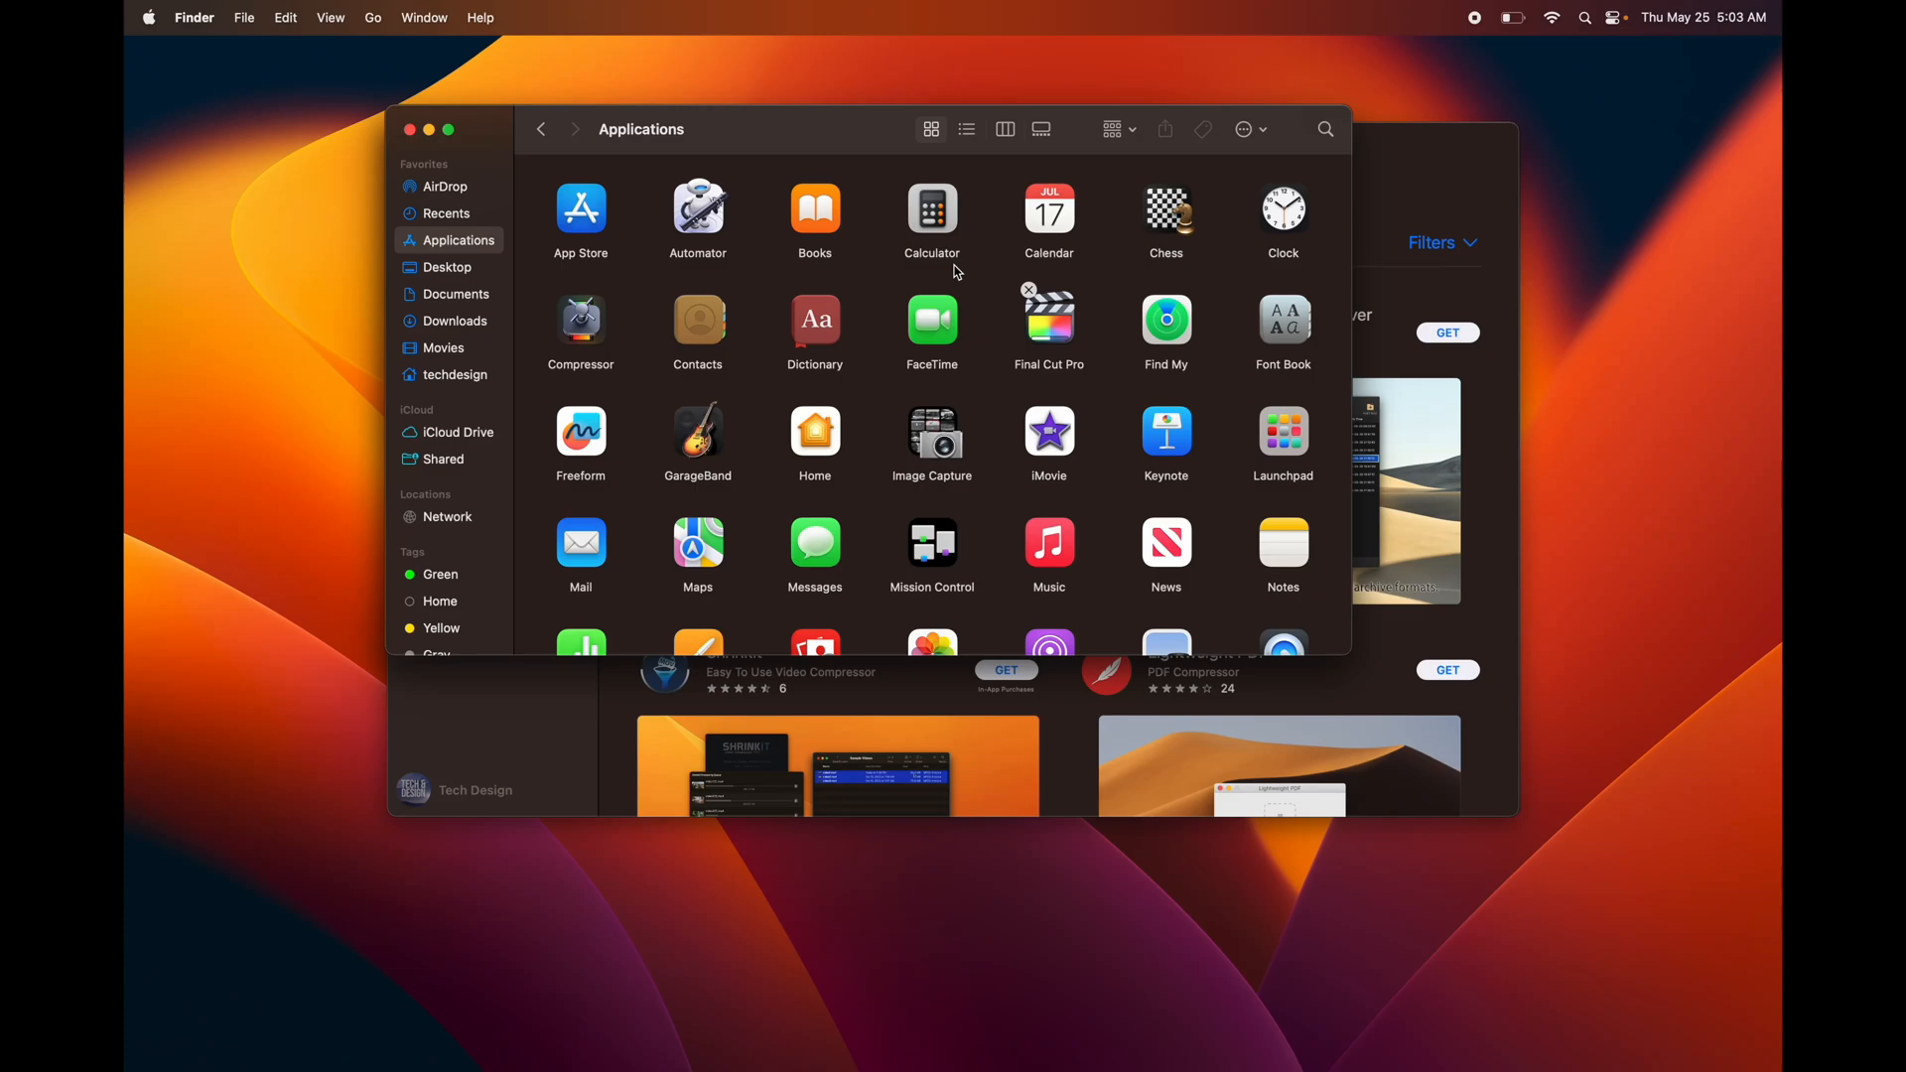
pyautogui.moveTo(960, 280)
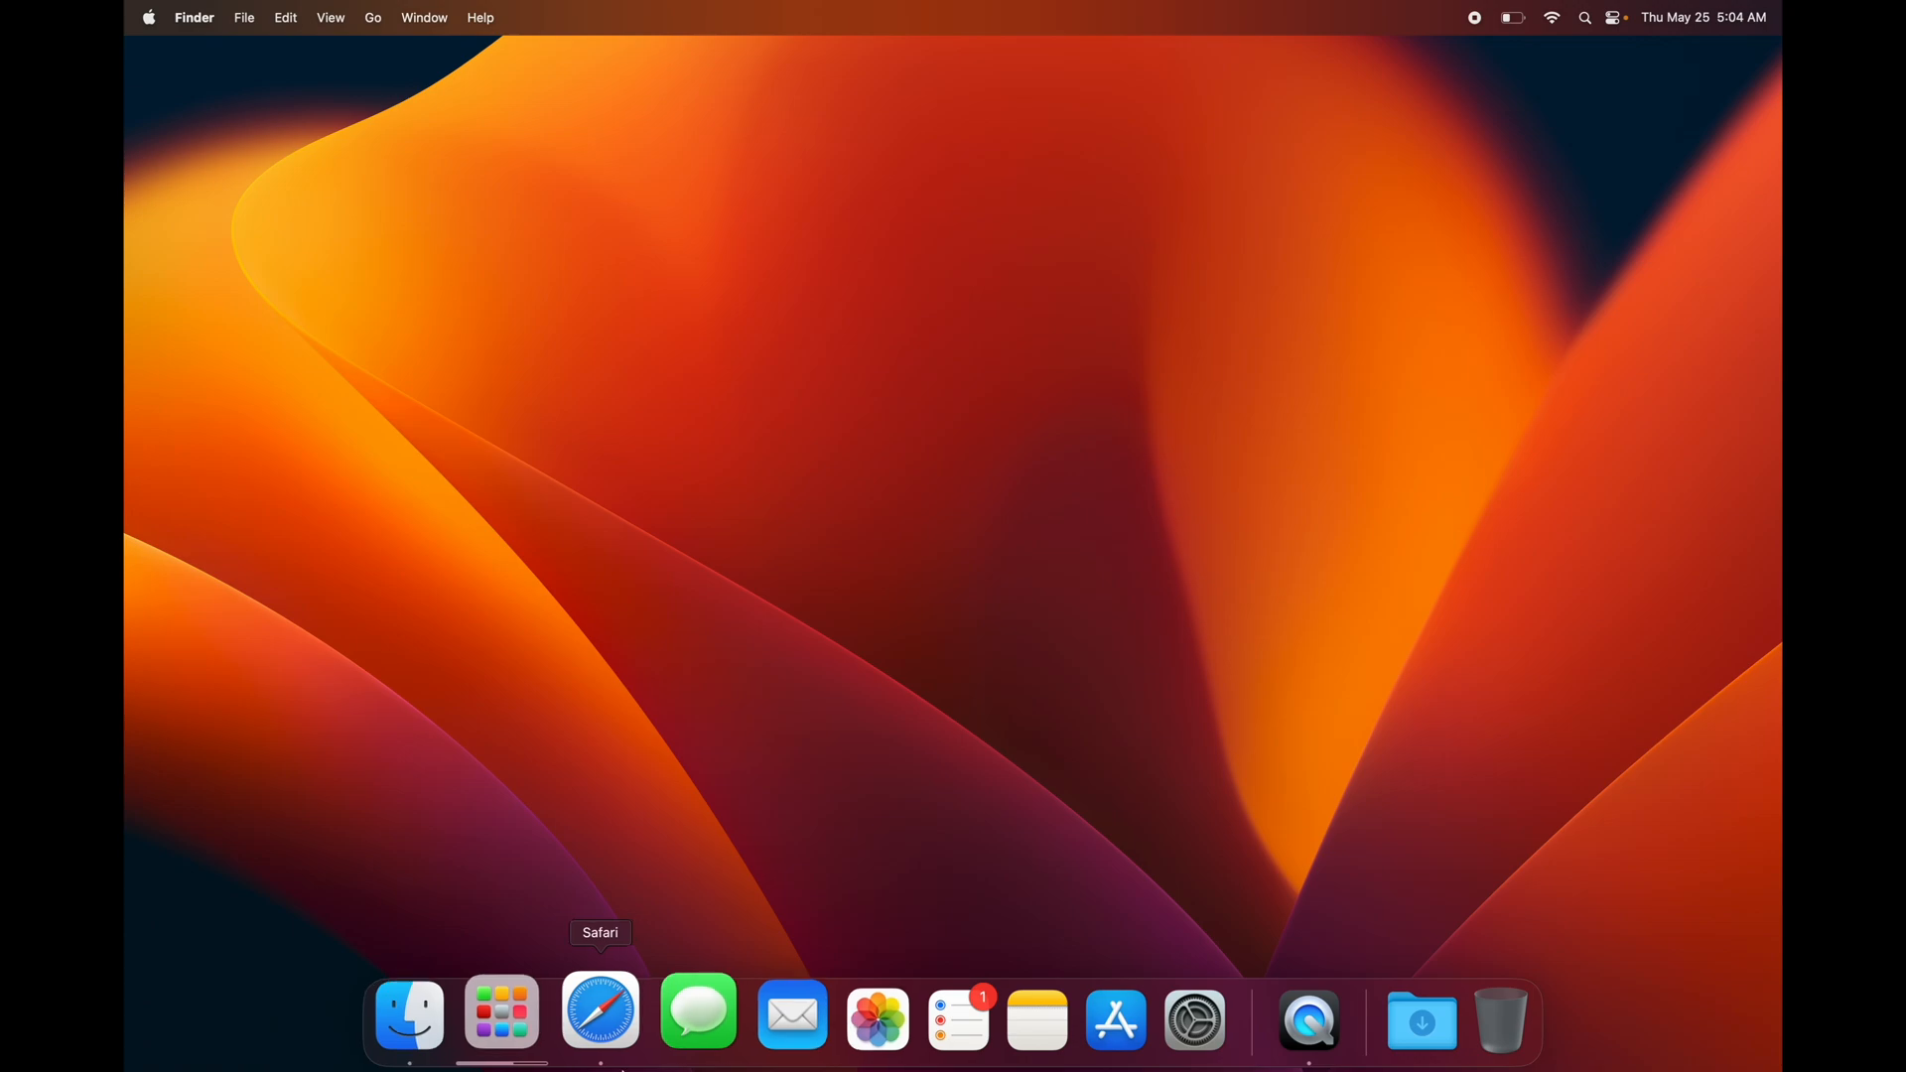
pyautogui.moveTo(1004, 670)
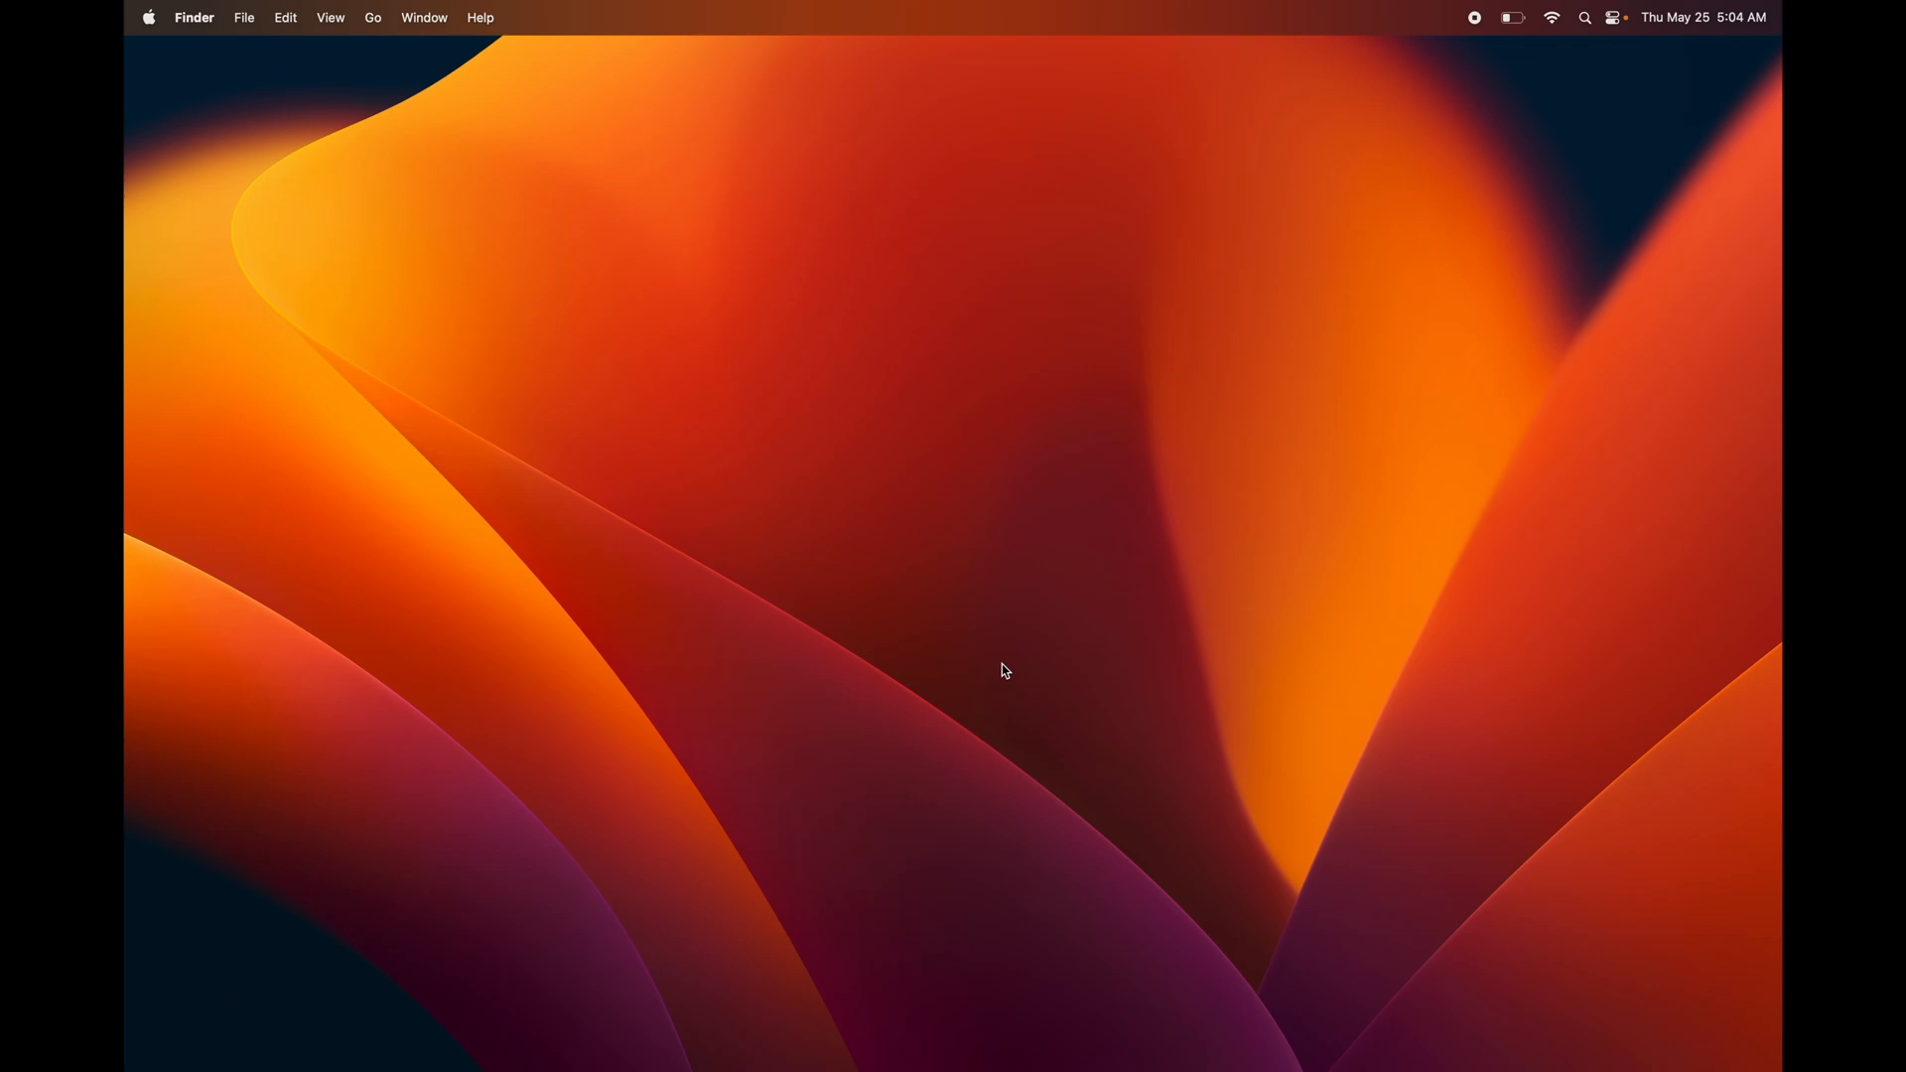